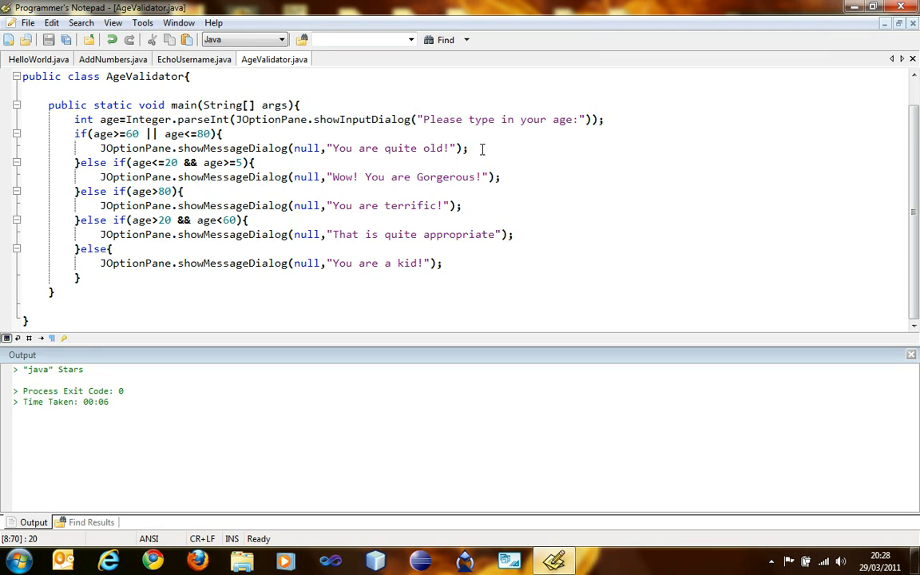
Add import javax.swing.*; at the top and delete the else if(age>80) terrific branch.
click(469, 149)
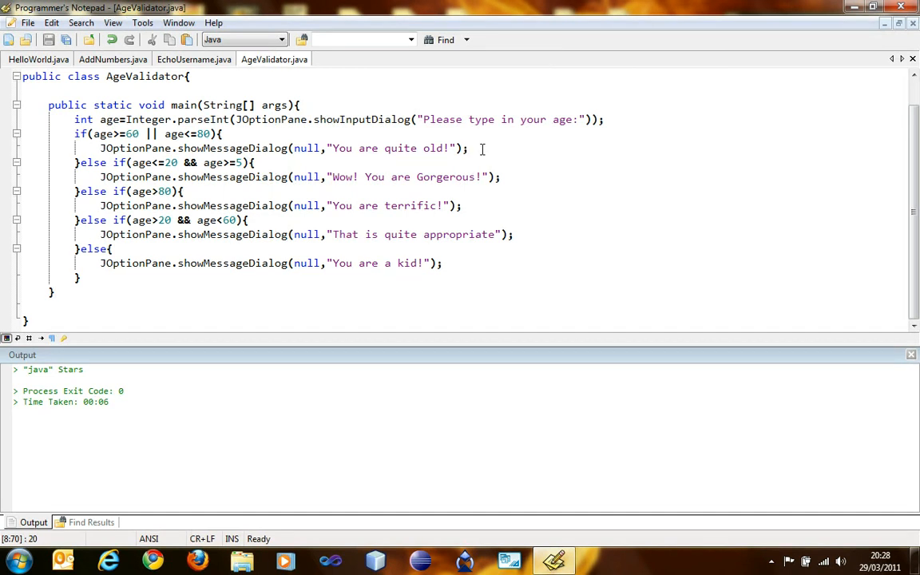
click(182, 192)
text(import javax.swing.*;)
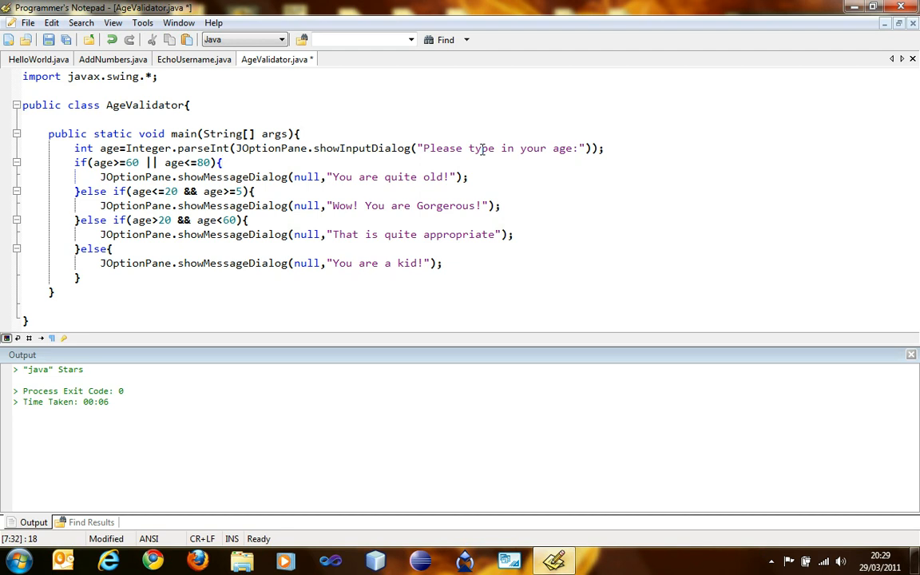
Nest if(age<=80) quite old and else if(age<=100) terrific inside the age>=60 branch.
click(222, 162)
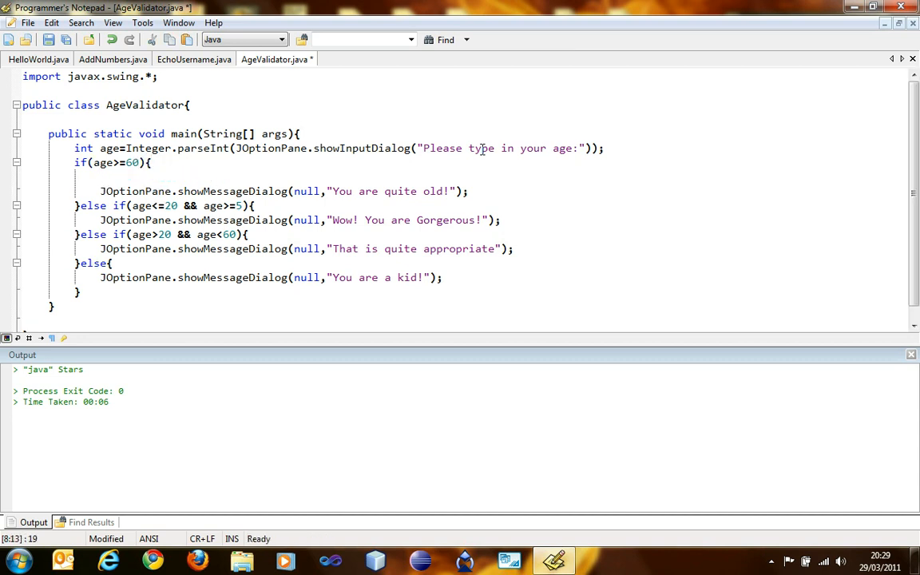
text(if(age)
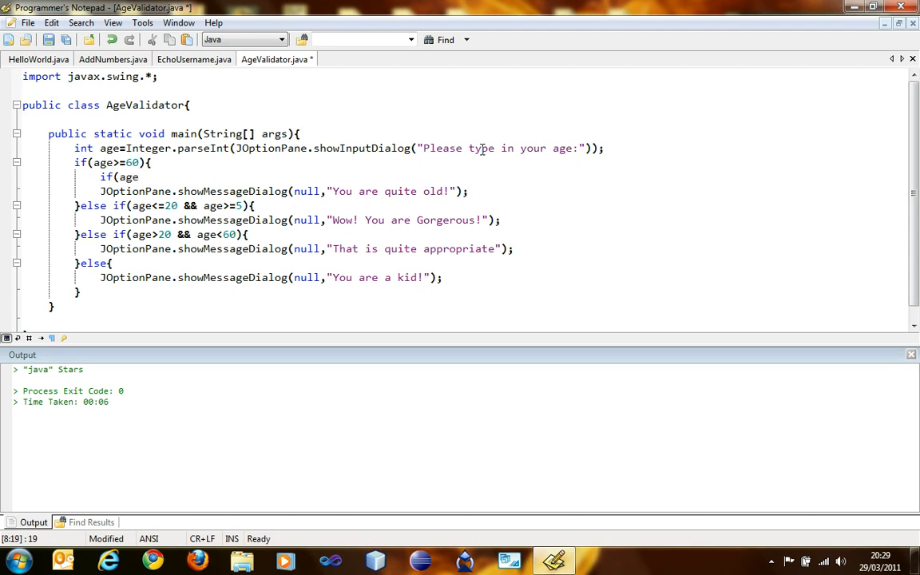
text(<=80){)
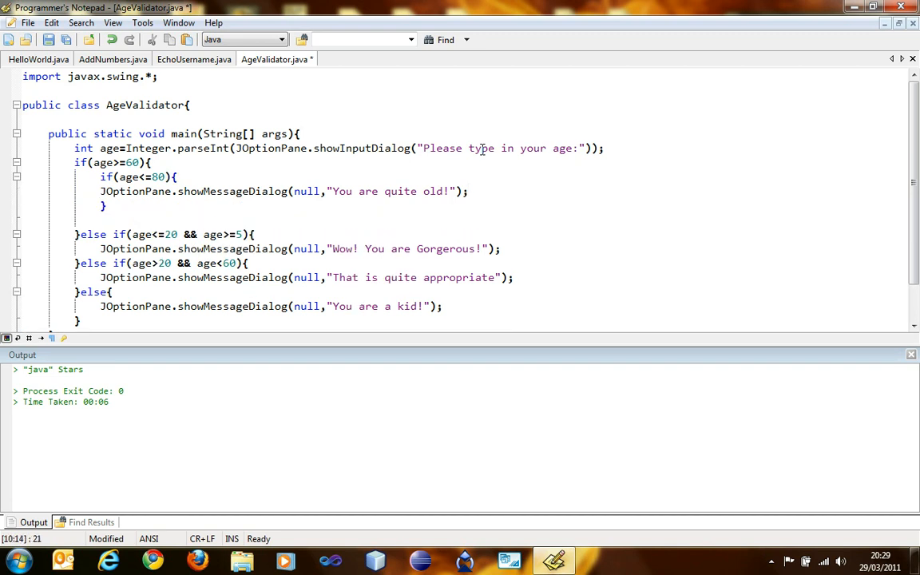
text(}else if(age)
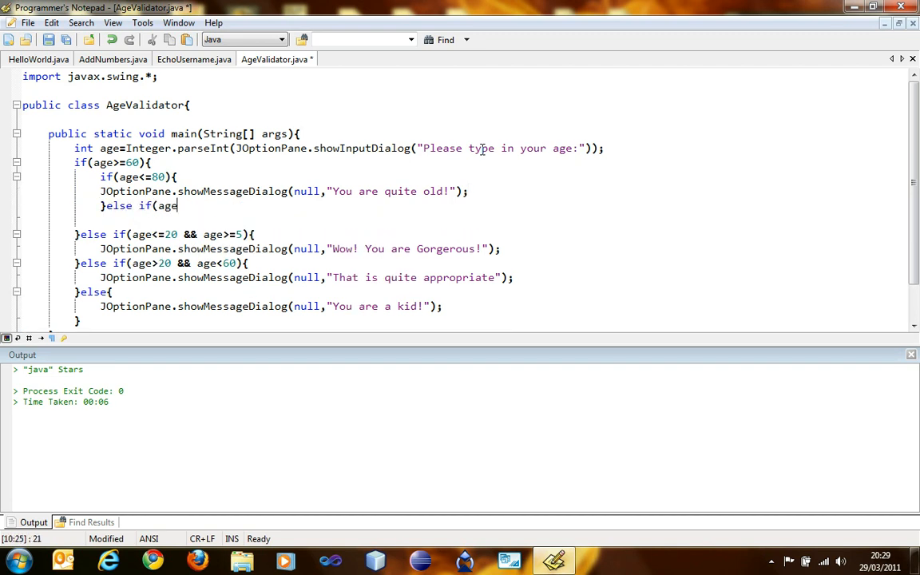
text(<=100){)
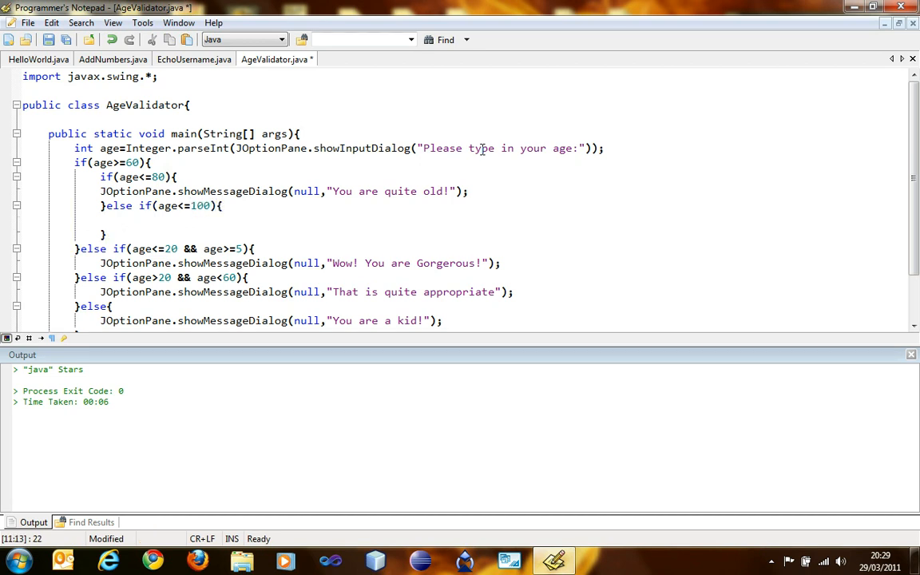
drag(126, 191, 494, 191)
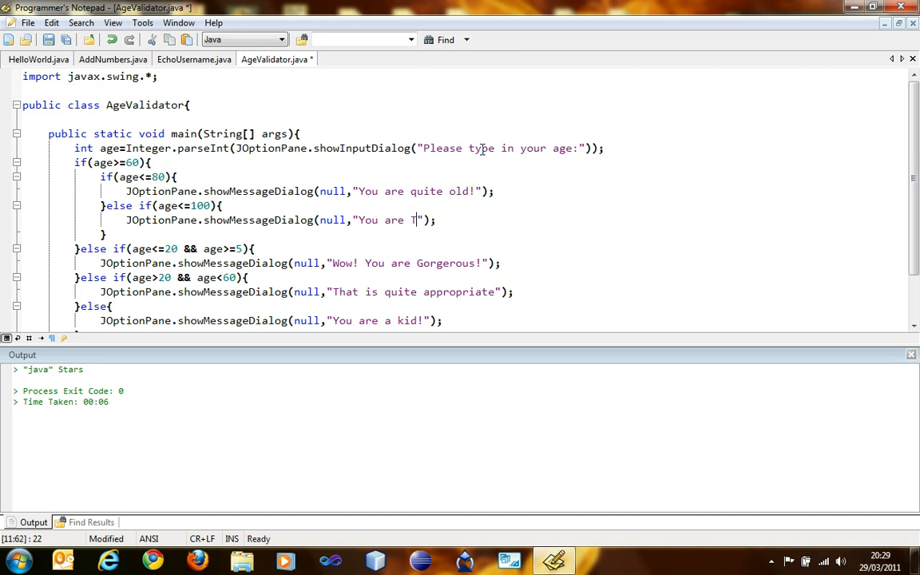
text(errific)
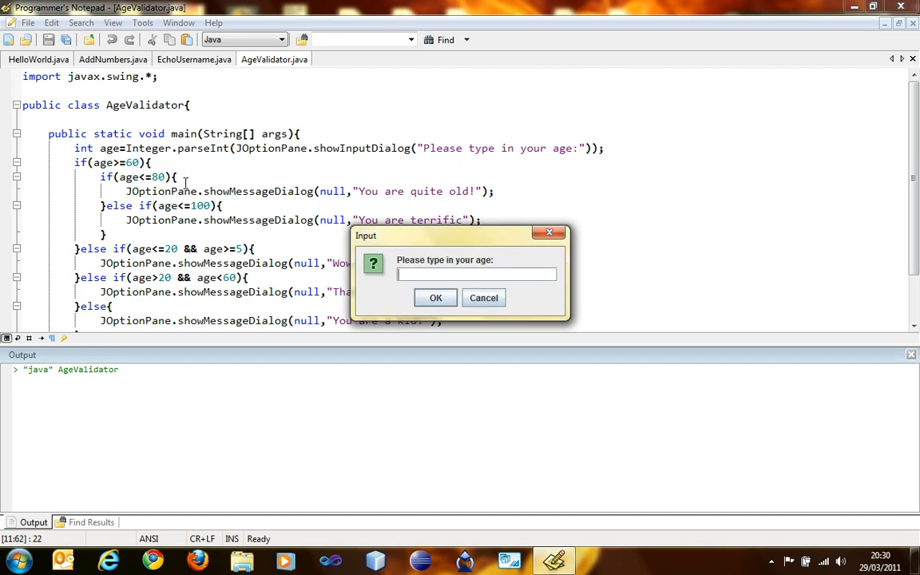
Run AgeValidator with age 70 and confirm the 'You are quite old!' message.
text(7)
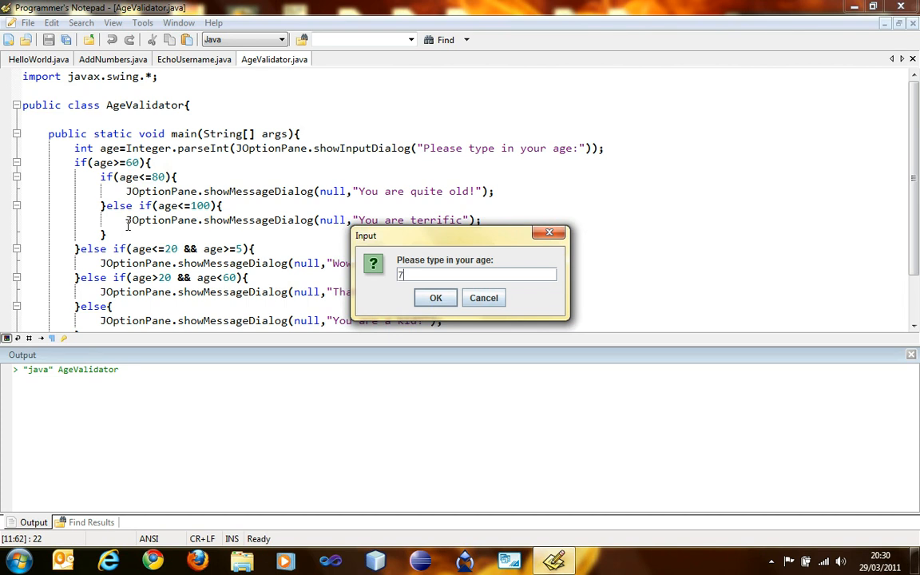
click(436, 297)
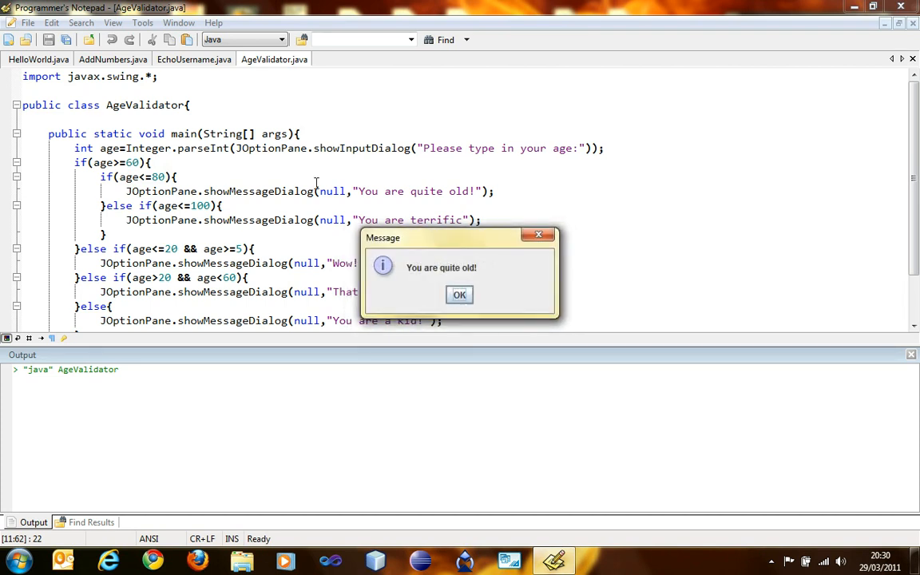
click(459, 295)
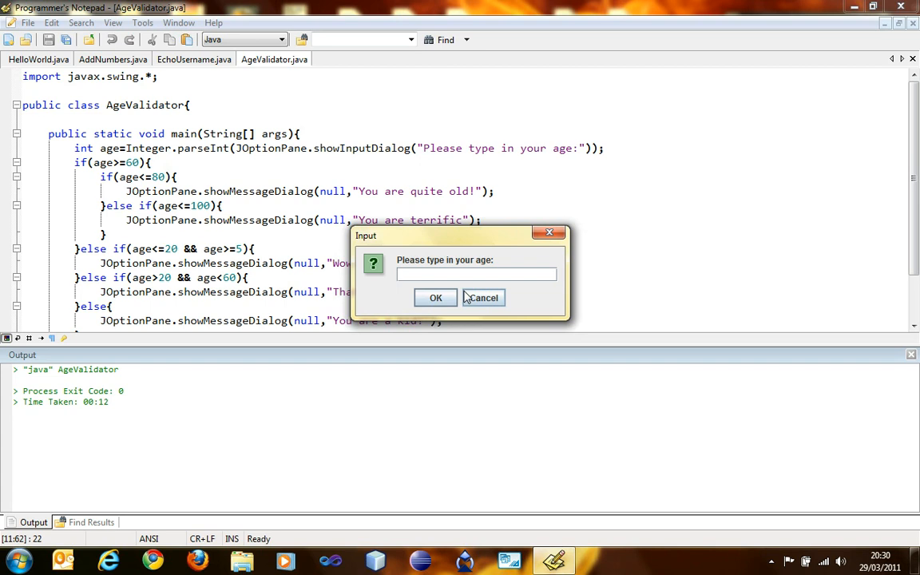
Run again with age 90 and confirm the 'You are terrific' message.
text(90)
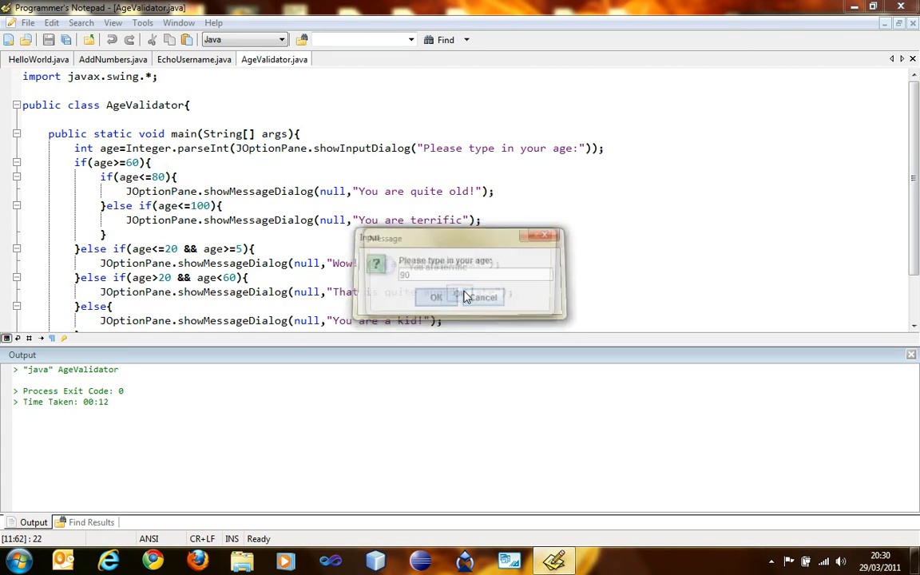
click(436, 297)
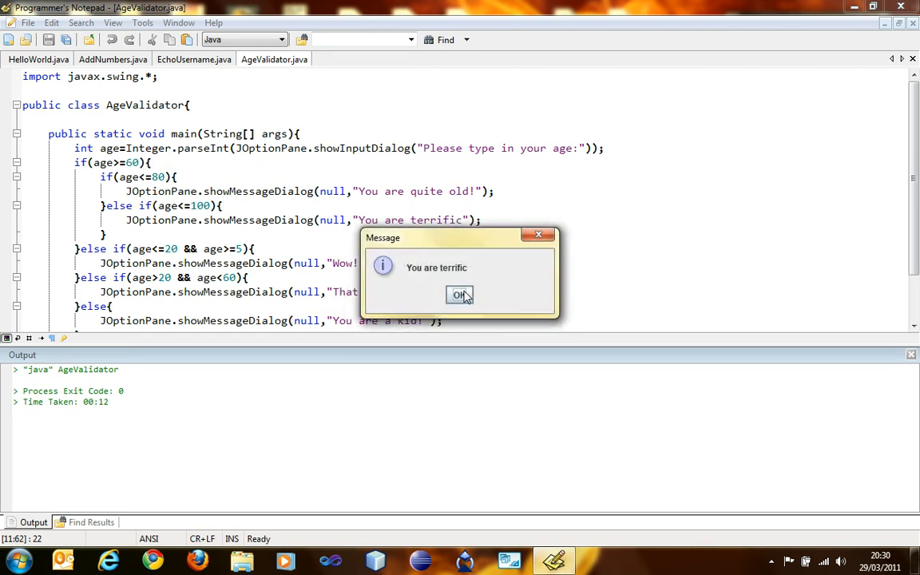
click(459, 294)
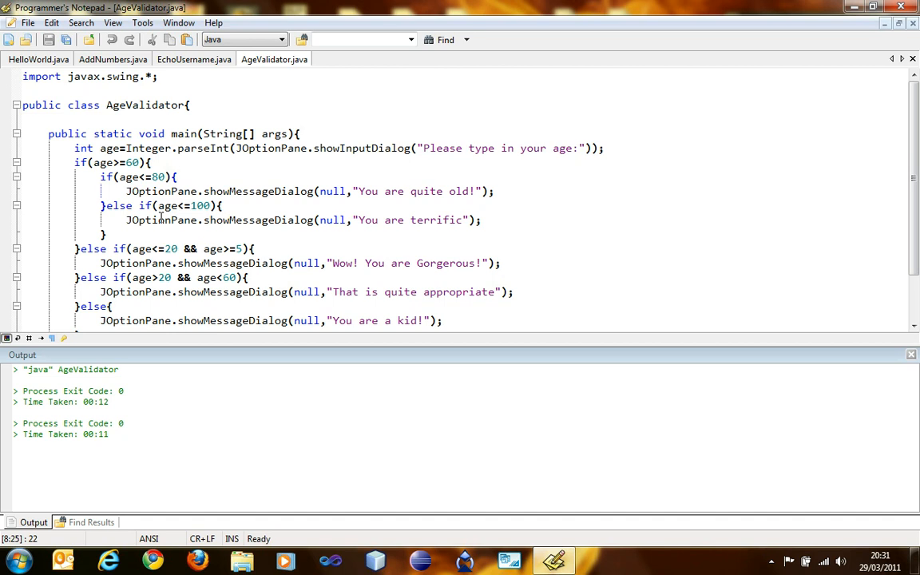
Create a new blank Untitled document.
click(8, 39)
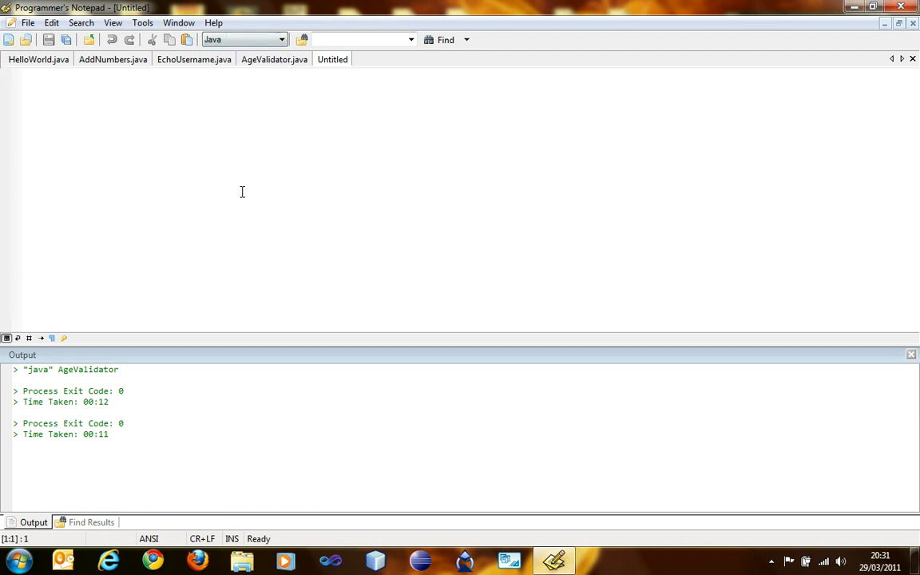
mouse_move(241, 149)
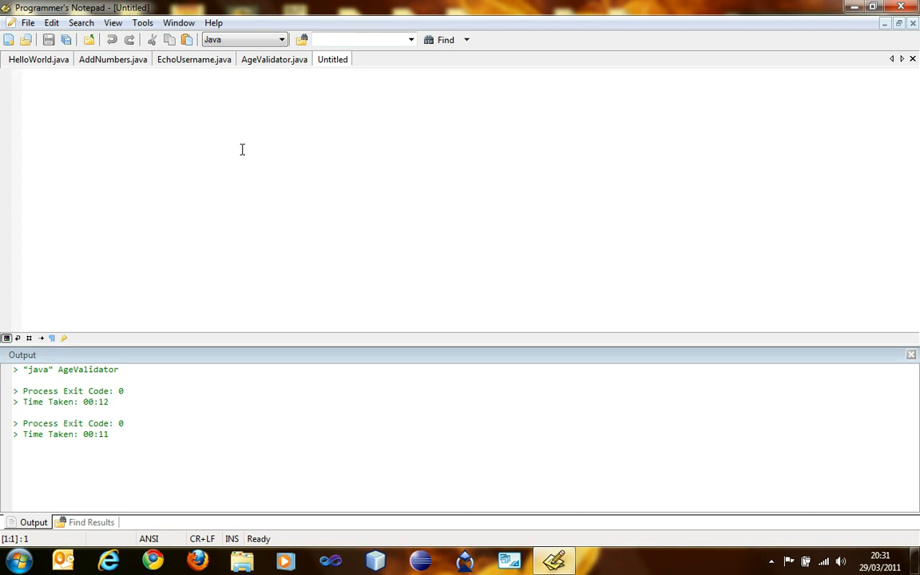
Write the import javax.swing.*; line, correcting a partial JOptionPane name.
text(import java)
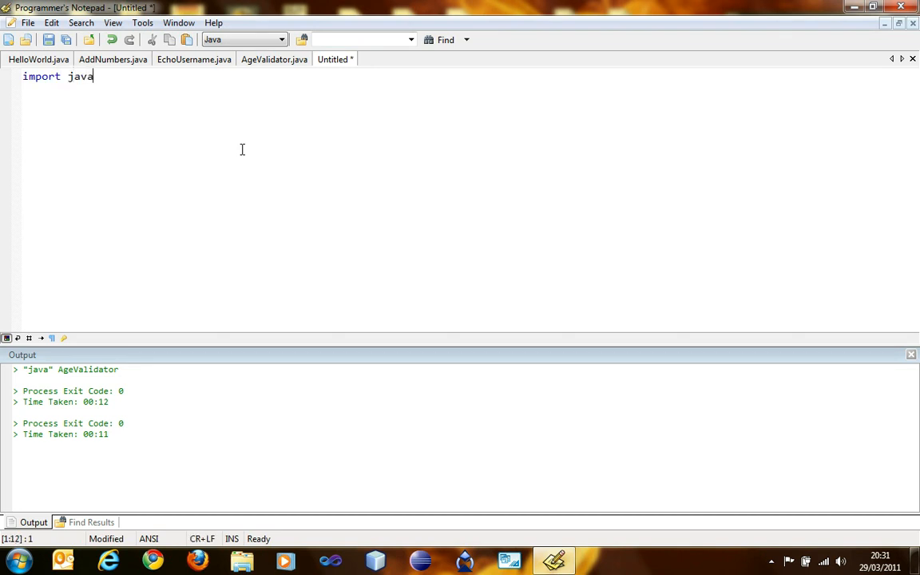
text(x.swing.JOption)
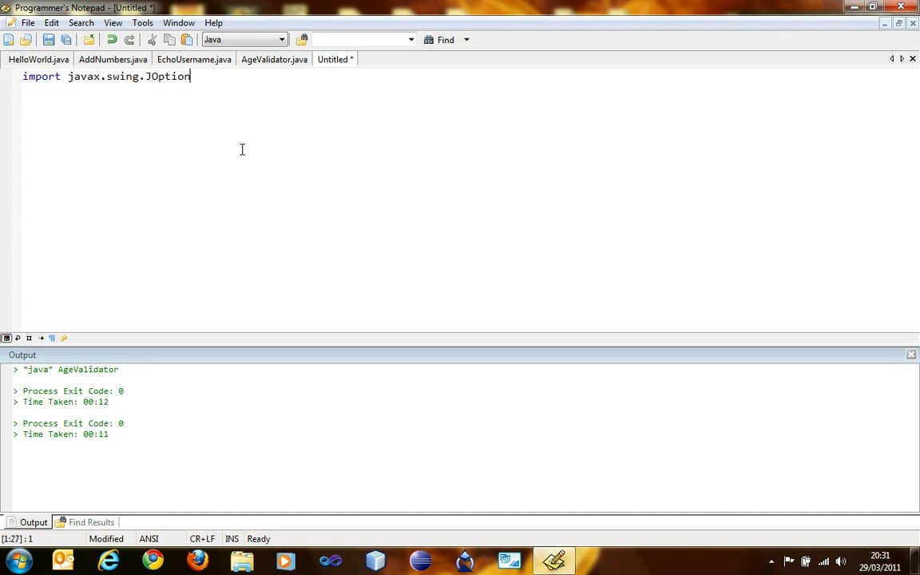
key(BackSpace)
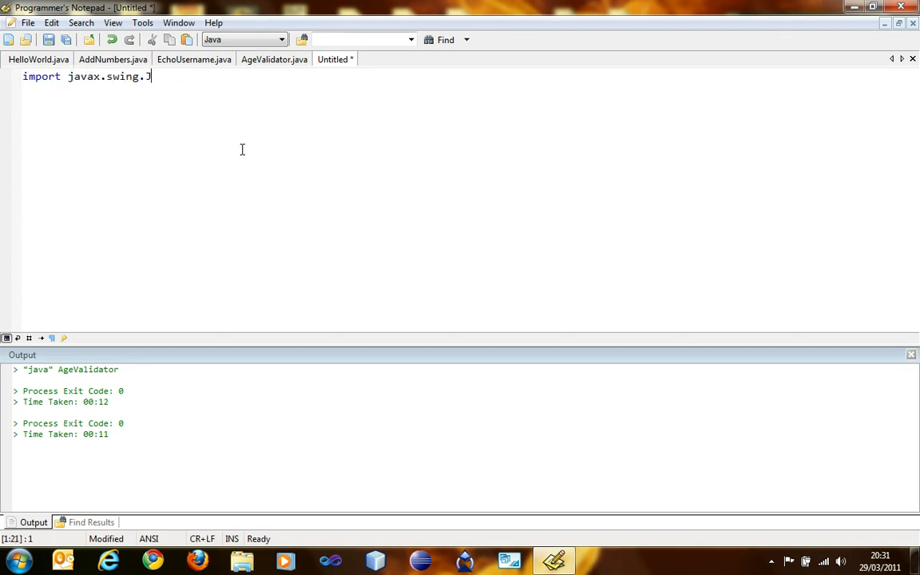
text(*;)
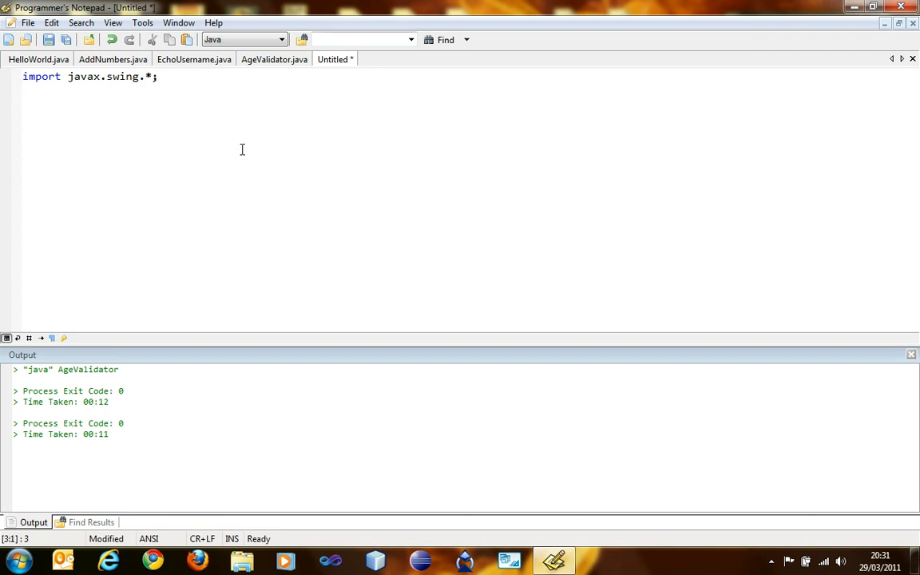
Declare public class Stars with a public static void main(String[] args) method.
text(public)
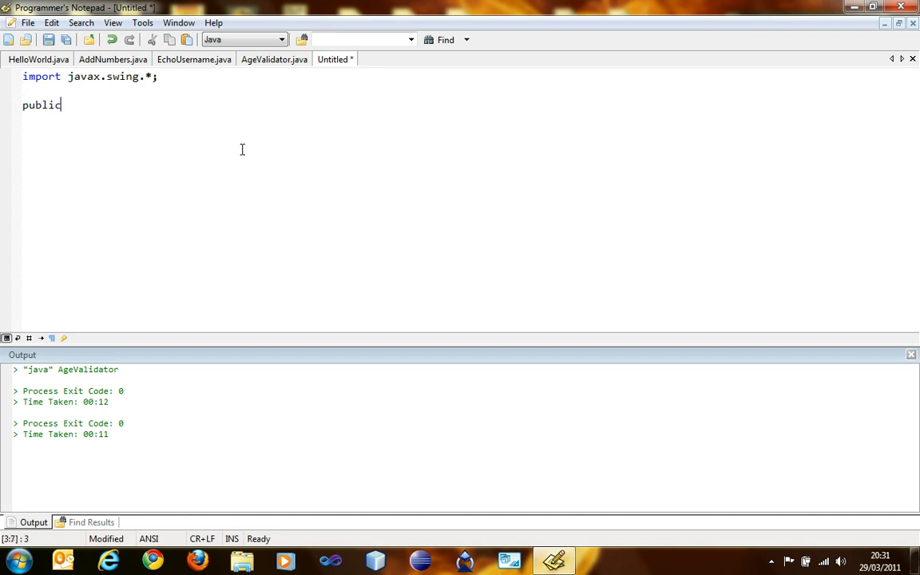
text(class STa)
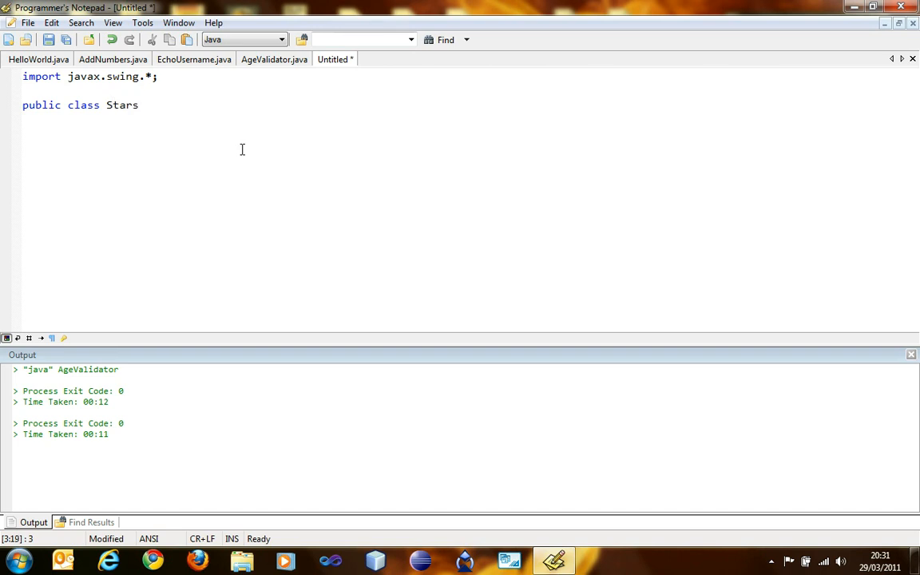
text({)
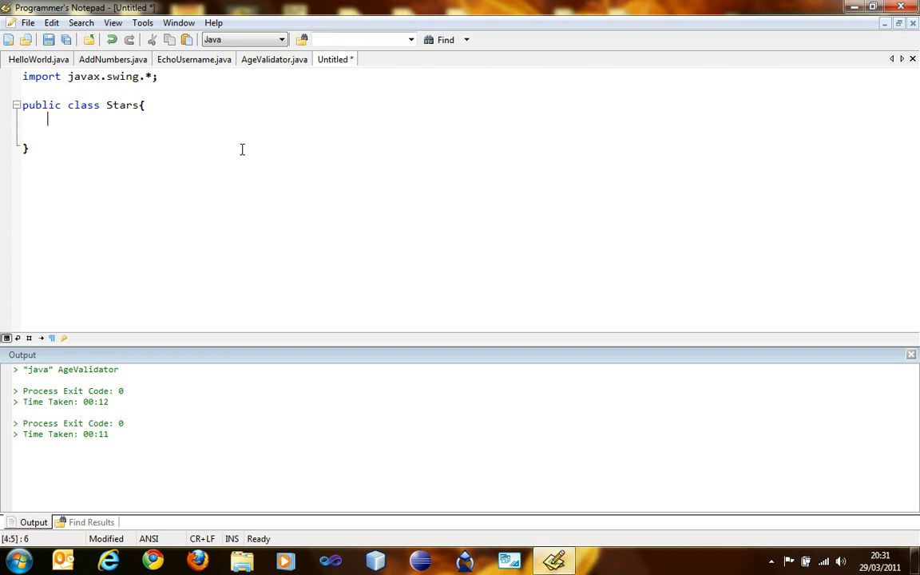
text(public)
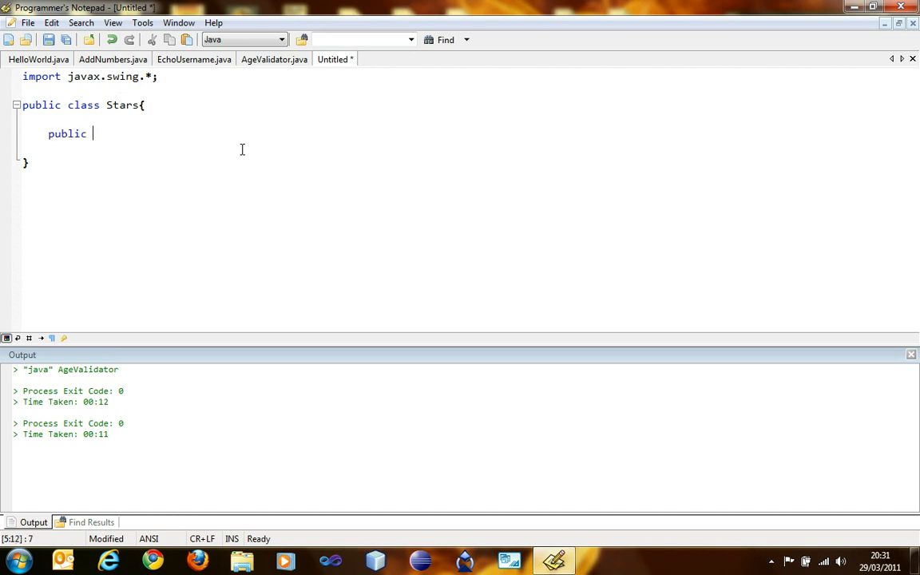
text(static void m)
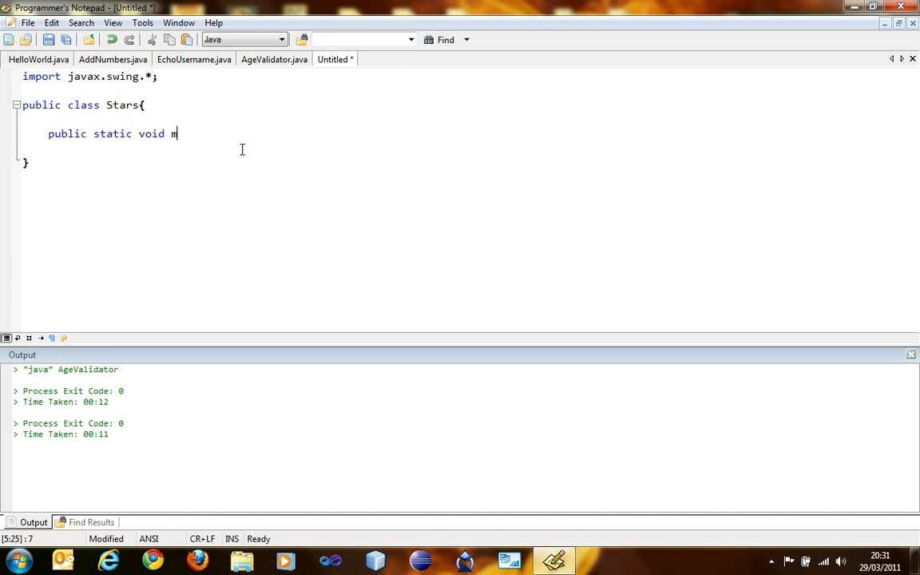
text(ain(String[])
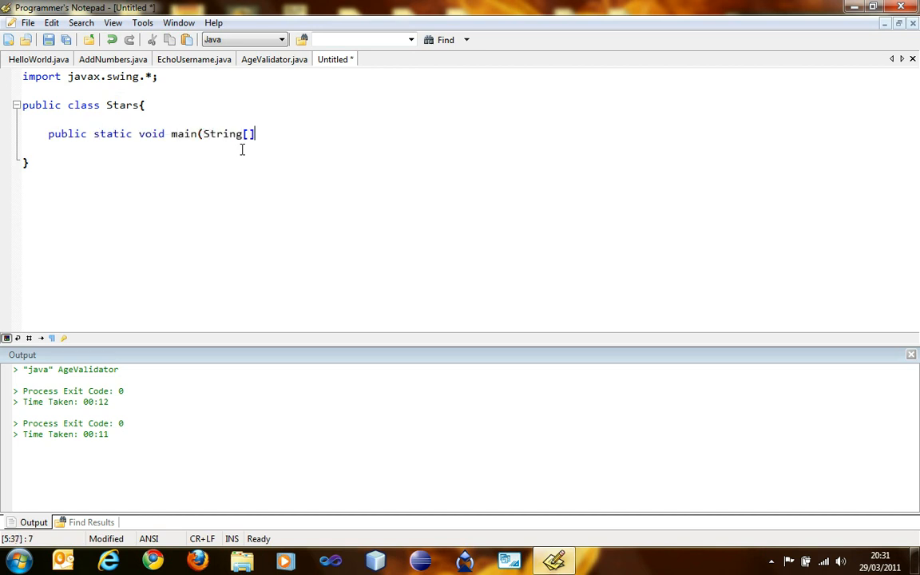
text(args){)
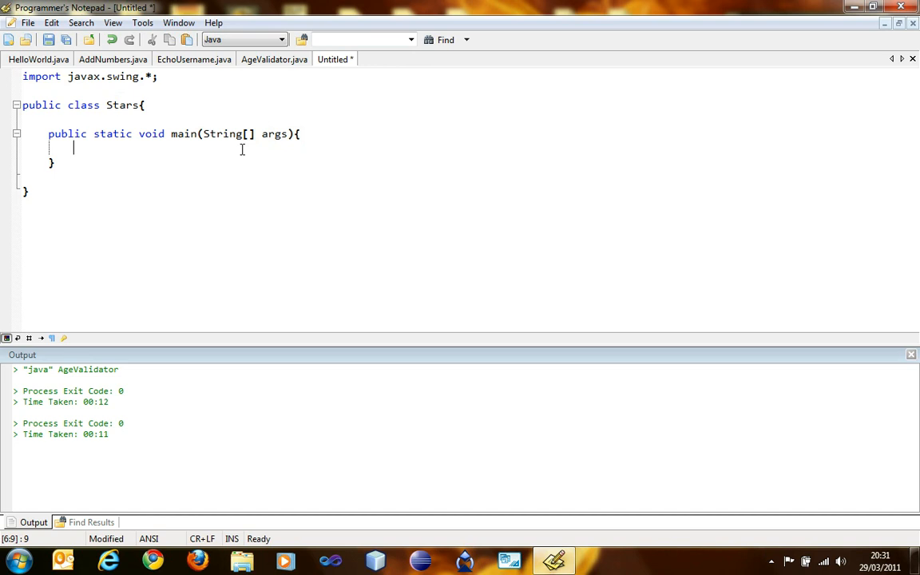
Read int n via Integer.parseInt(JOptionPane.showInputDialog(null,"Stars?")).
text(int n)
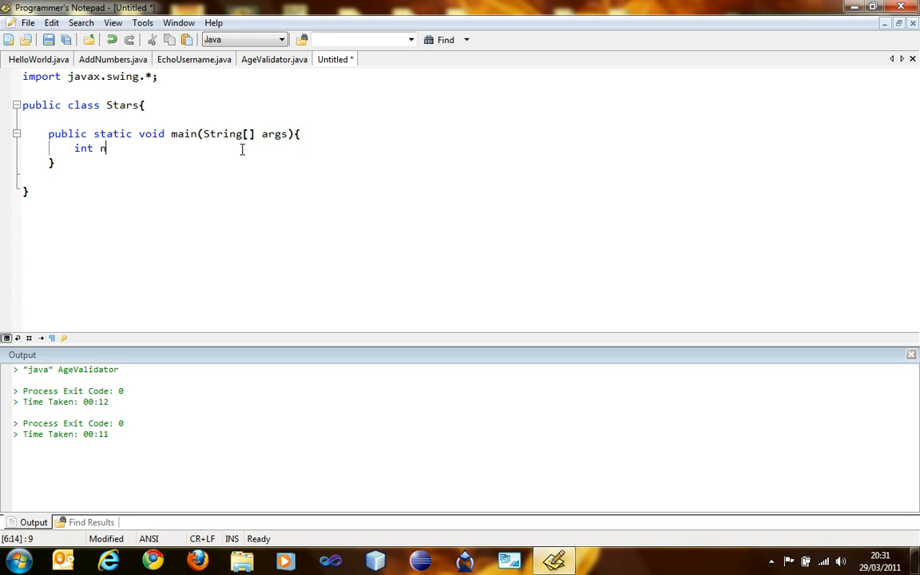
text(= Inte)
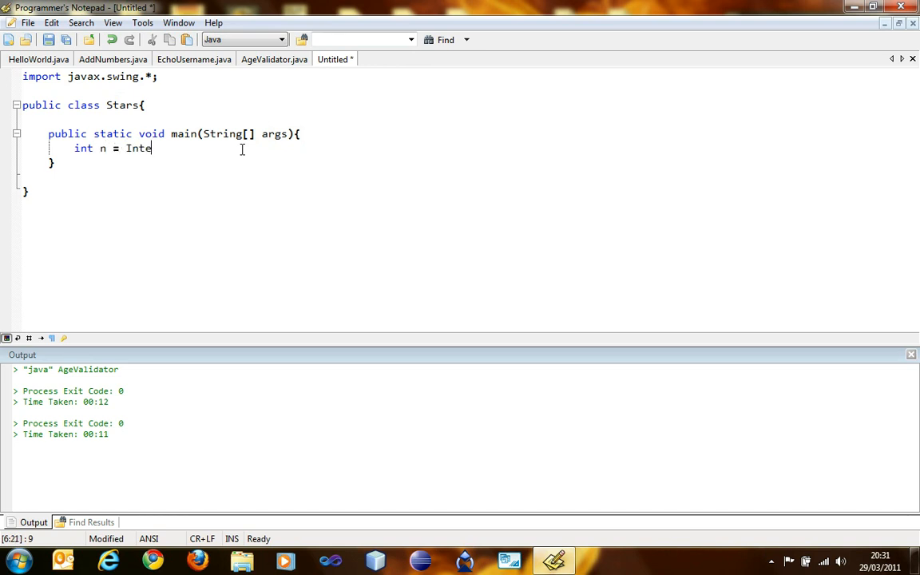
text(ger.parseInt(J)
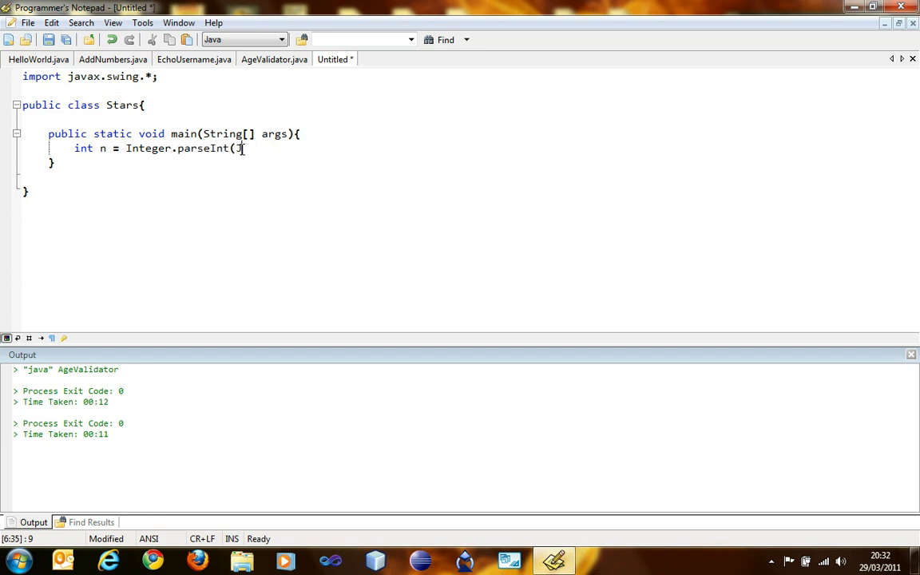
text(OptionPane.show)
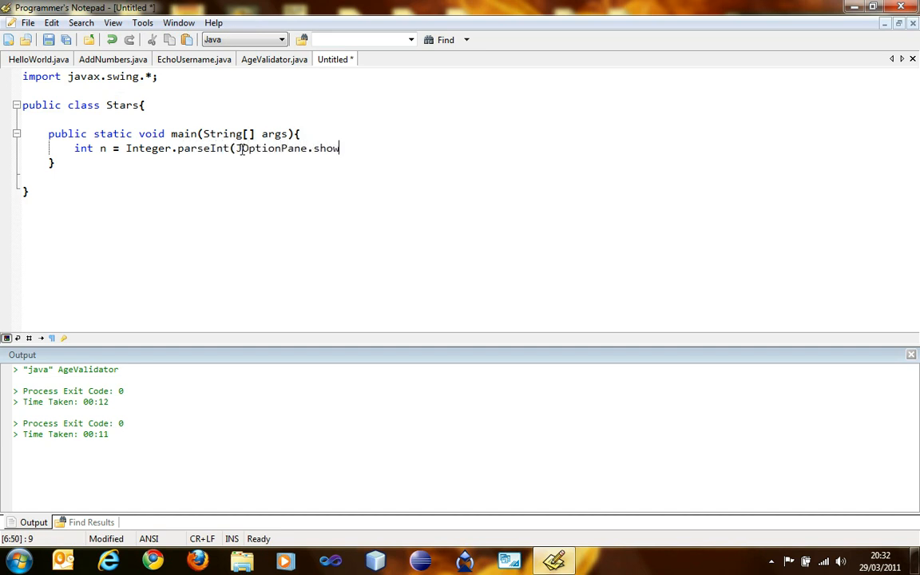
text(InputDoalog()
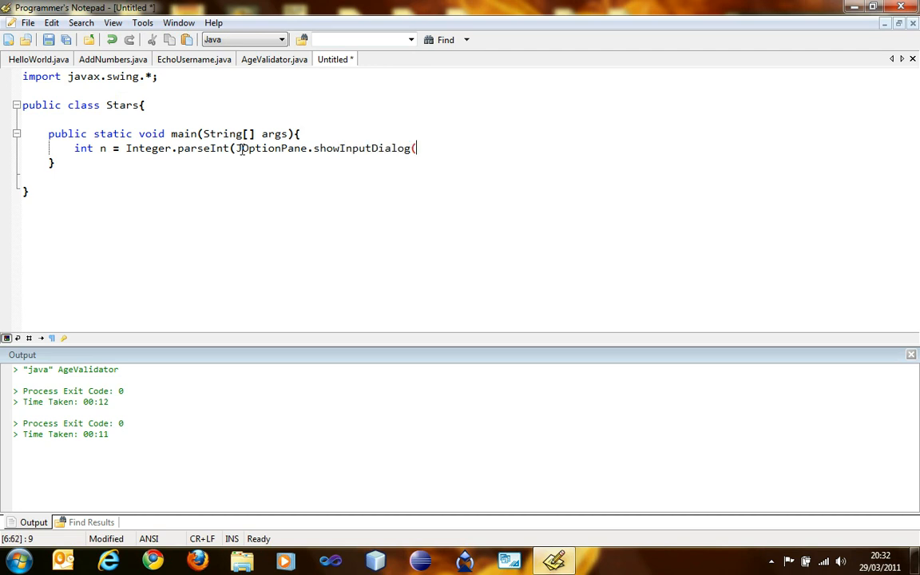
text(null,")
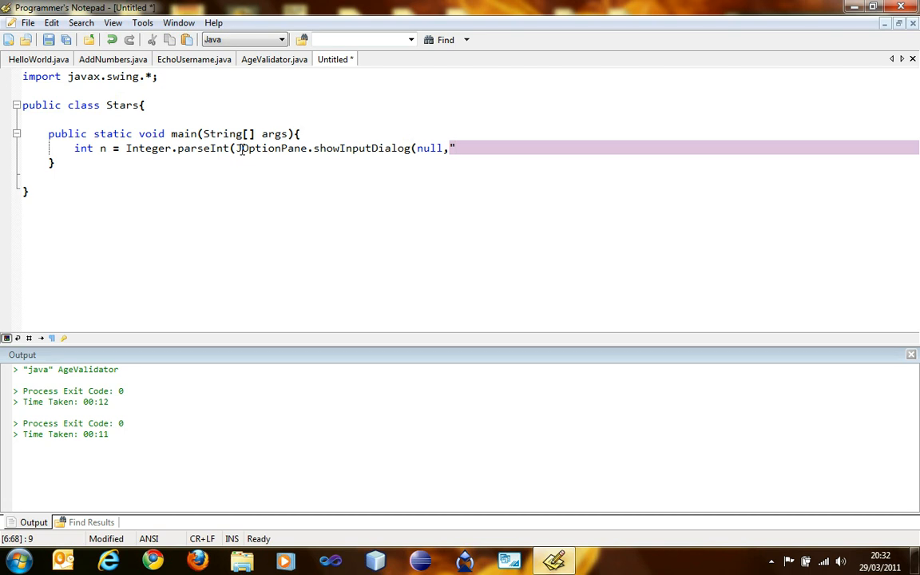
text(Stars?)
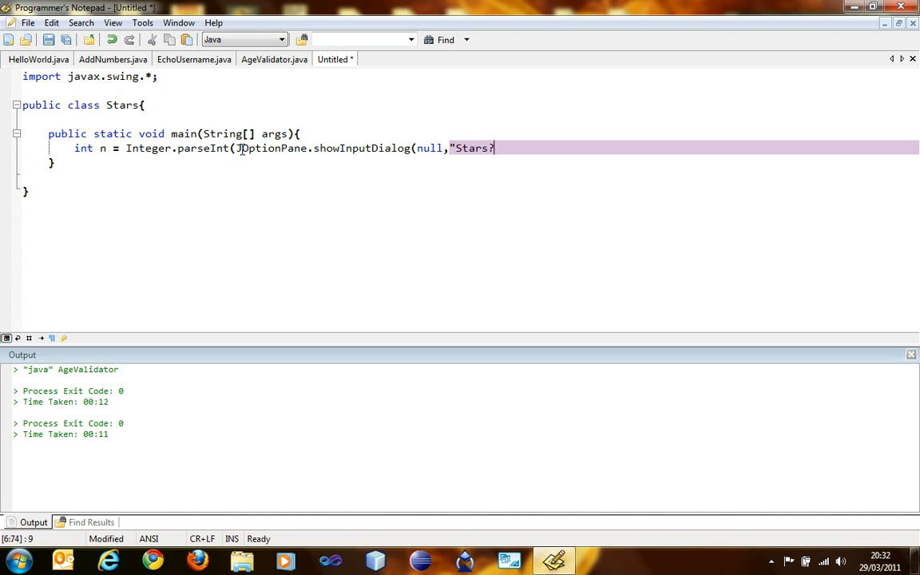
text(");)
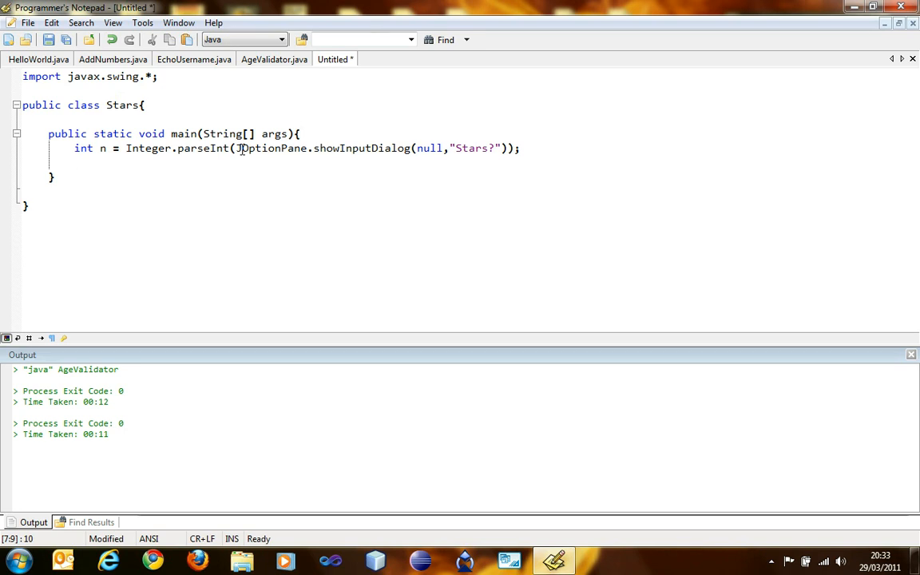
Declare String star="" after abandoning a first for-loop start.
key(Enter)
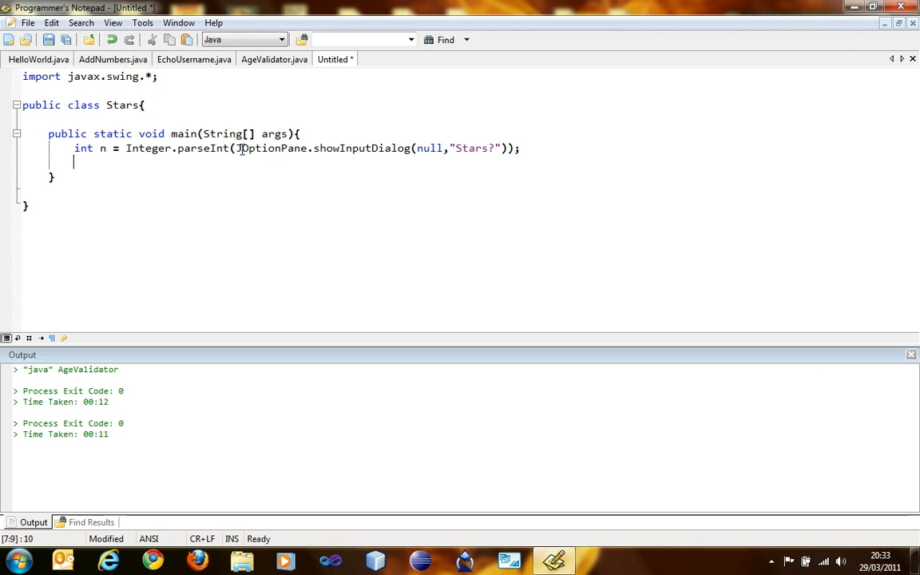
text(for()
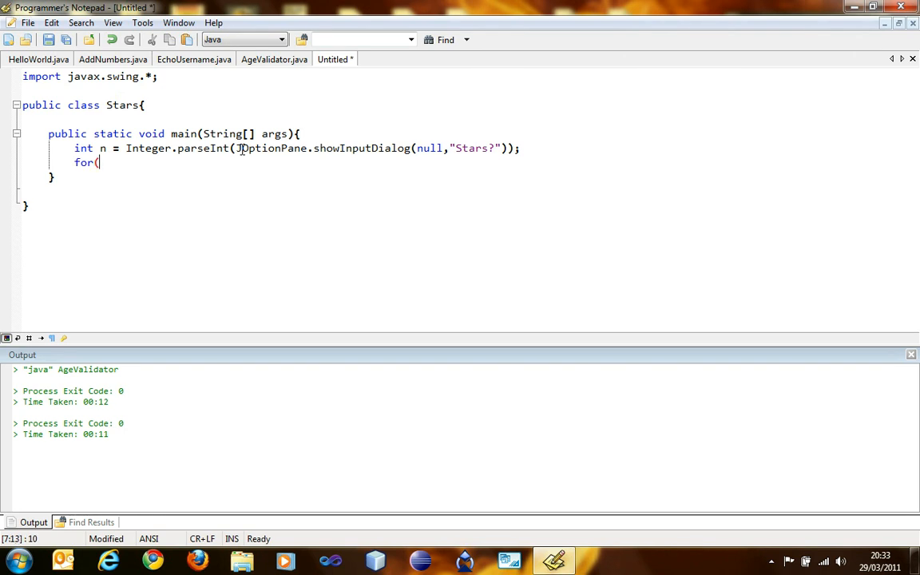
key(BackSpace)
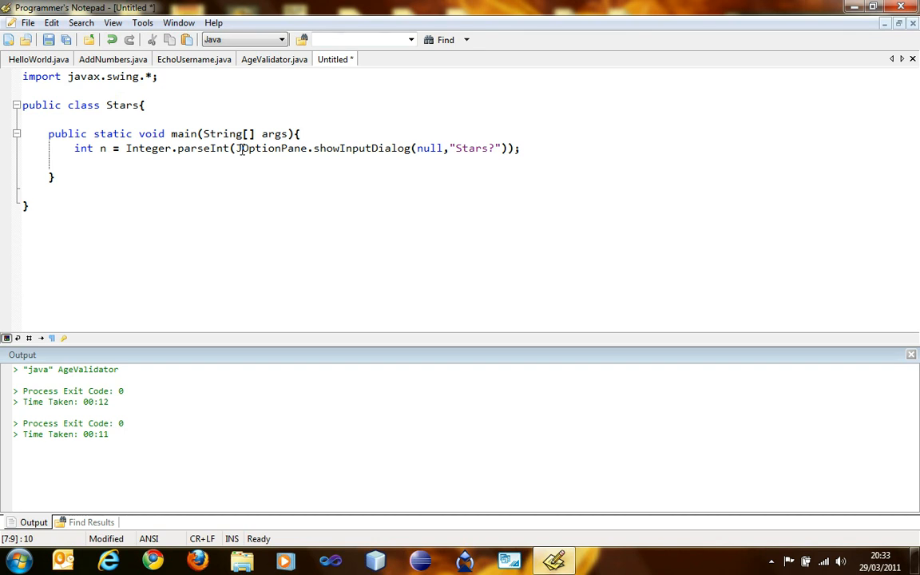
text(Star)
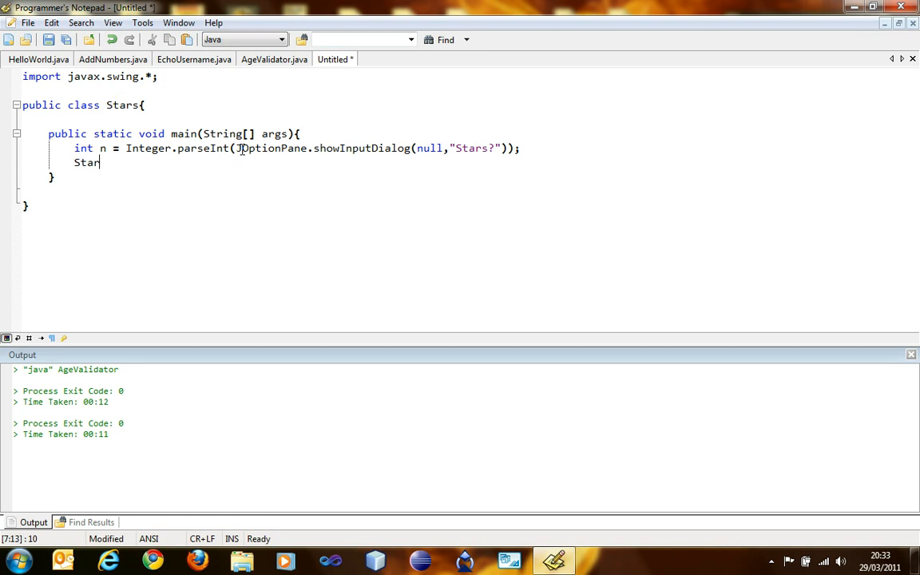
key(Backspace)
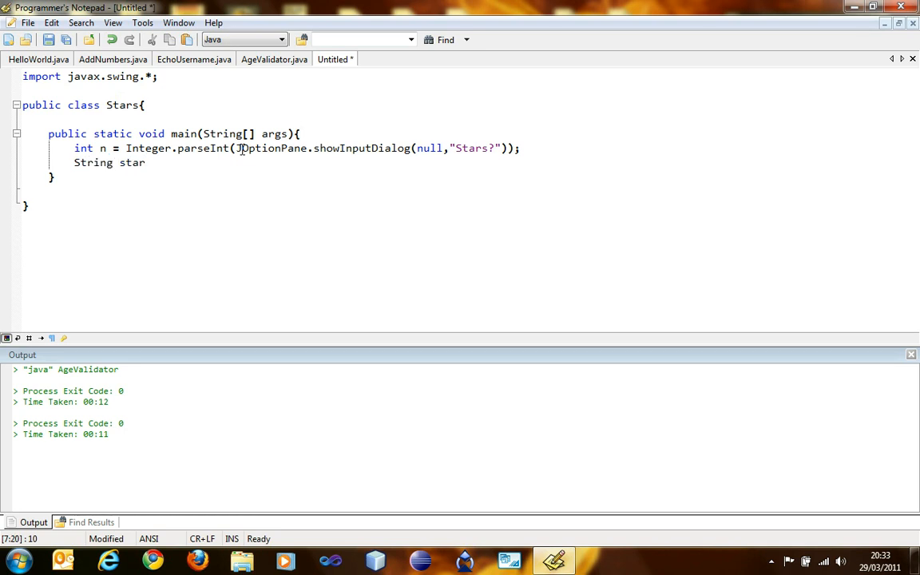
text(=)
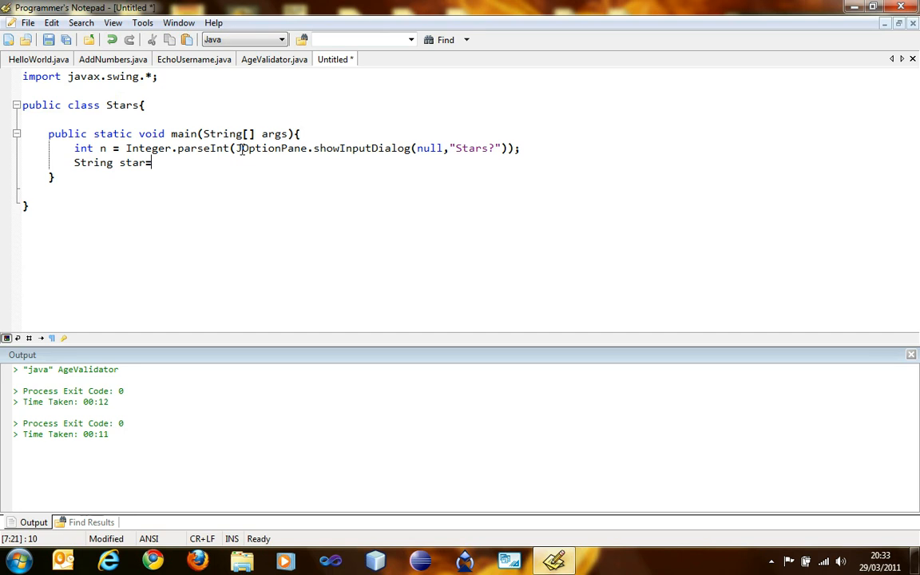
text("";)
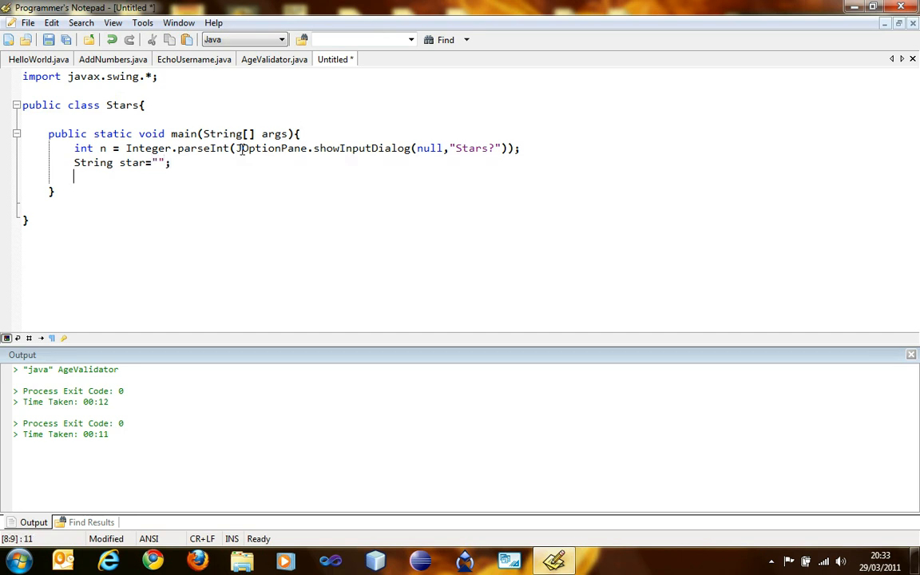
Write the empty loop for(int i=0;i<n;i++){ with the counter declared inline.
text(for)
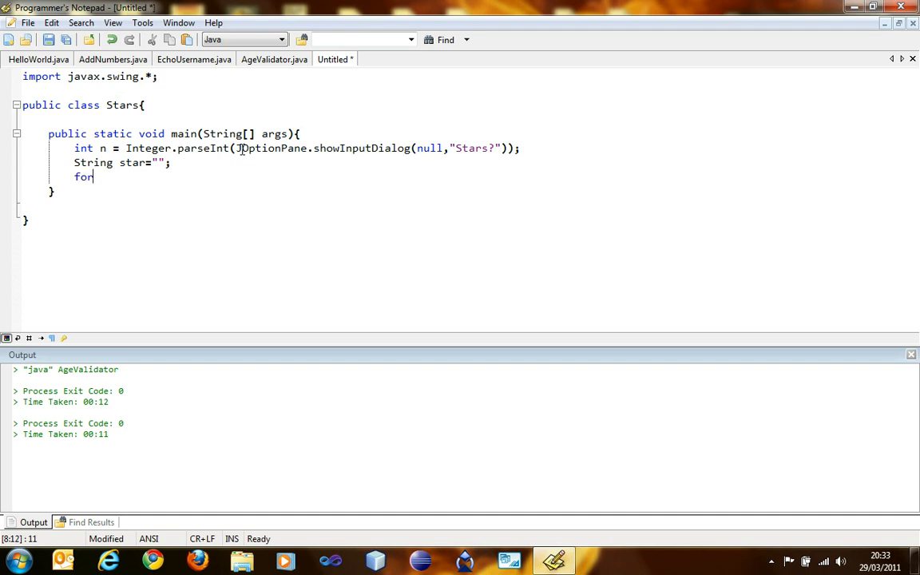
text(()
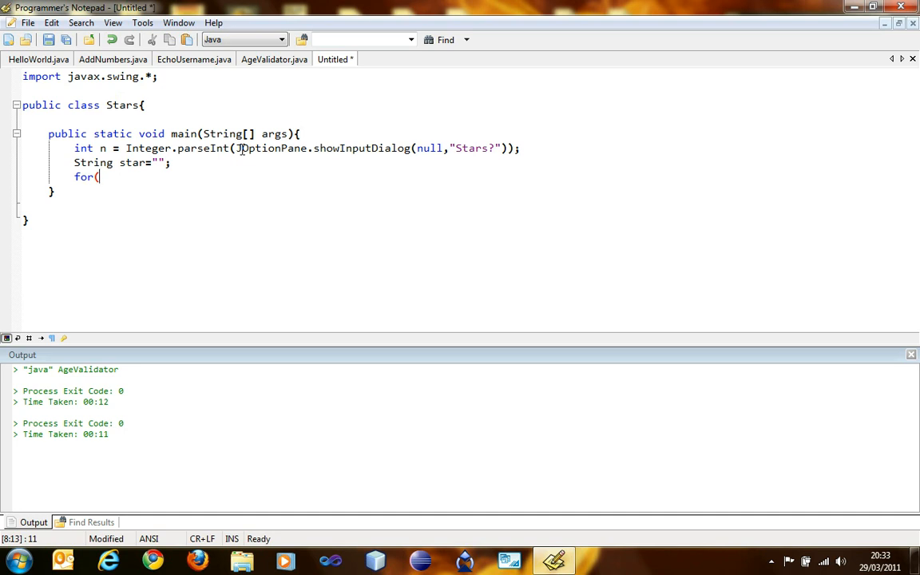
text(int i=0;)
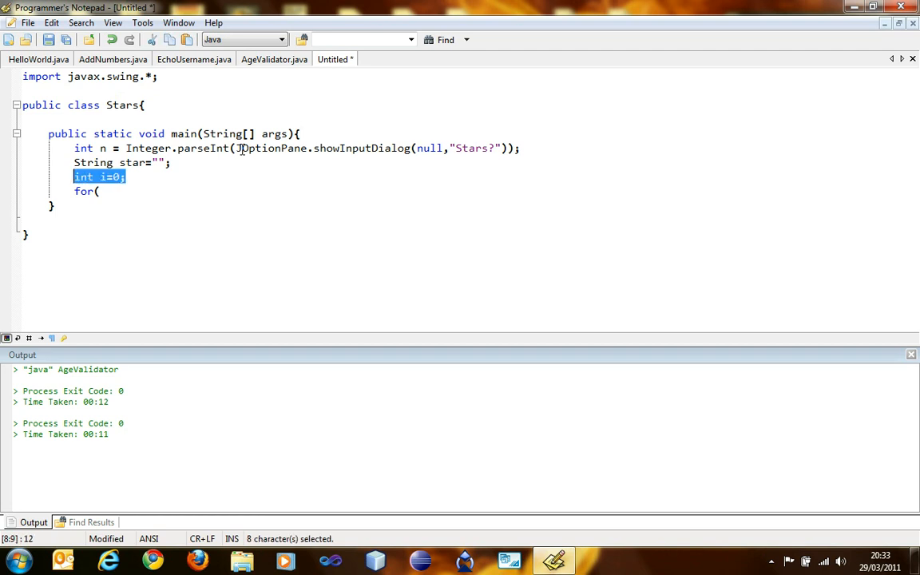
key(Delete)
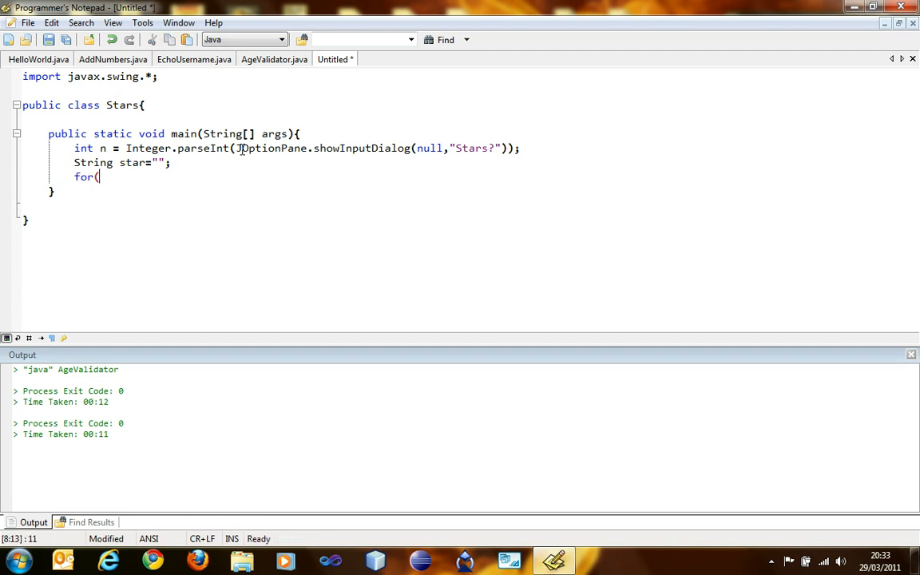
text(in)
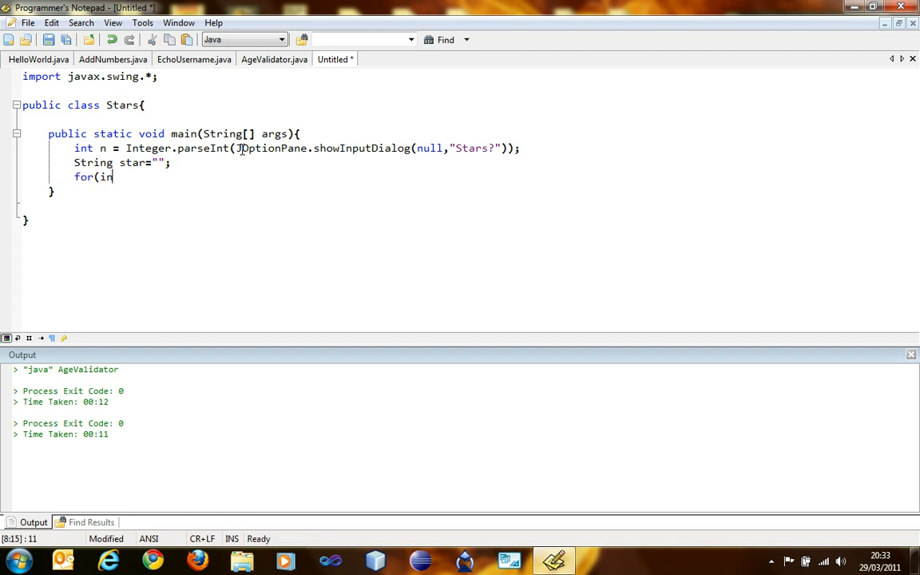
text(t i=0)
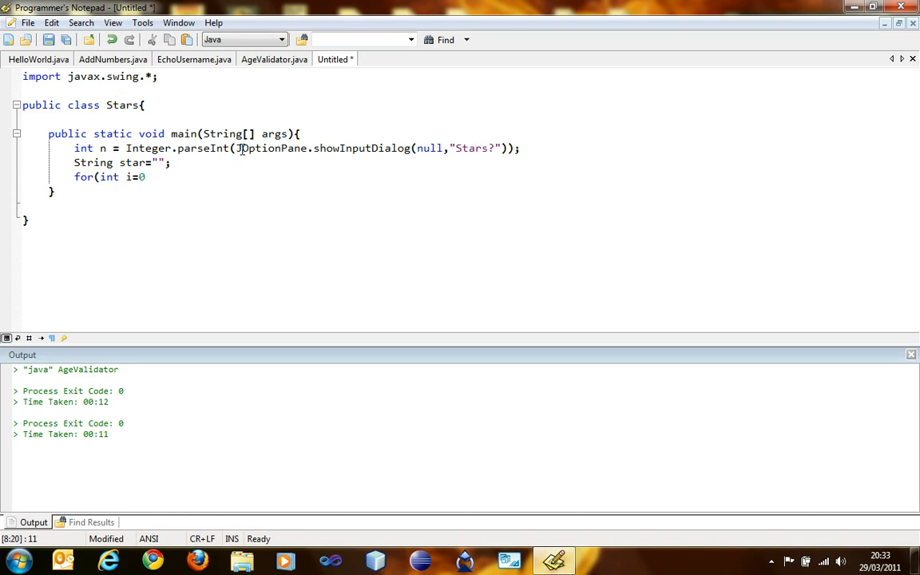
text(;)
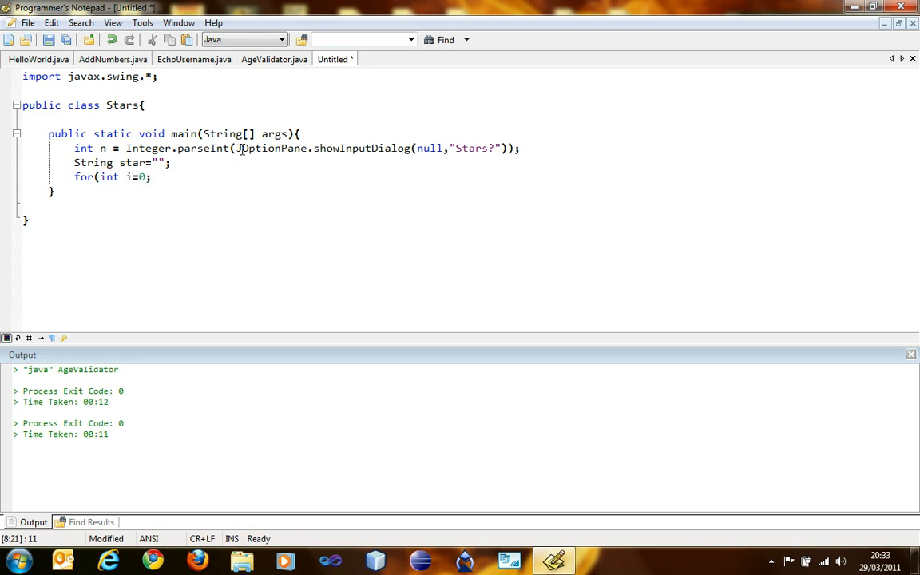
text(;)
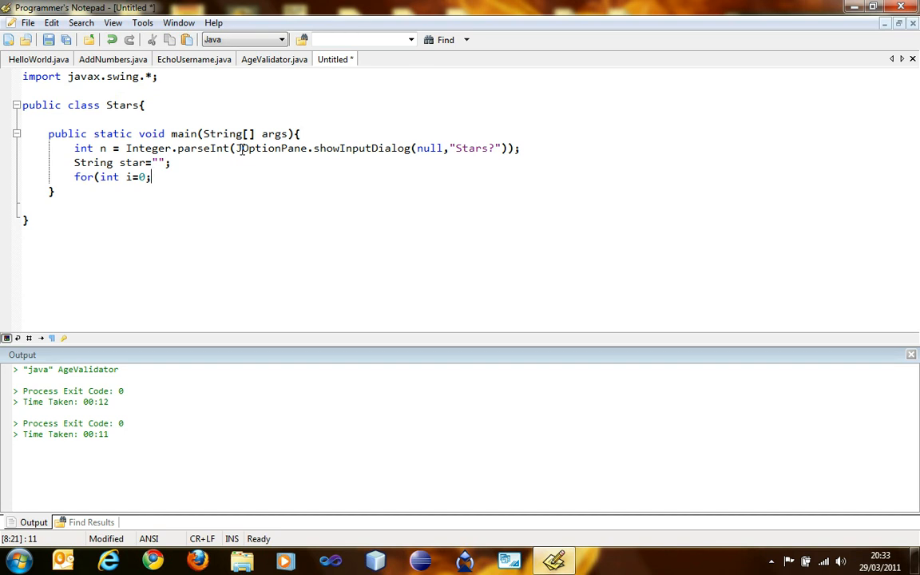
text(i<n)
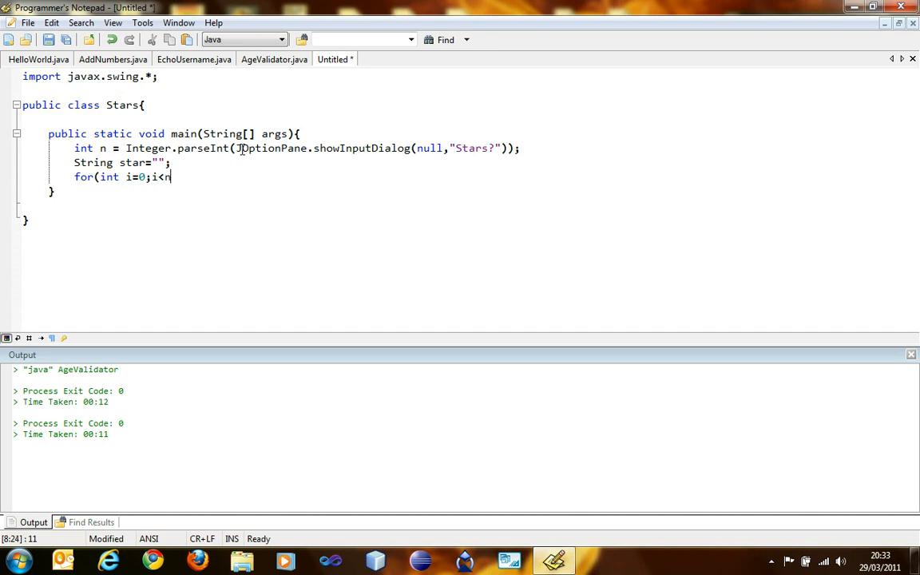
text(;)
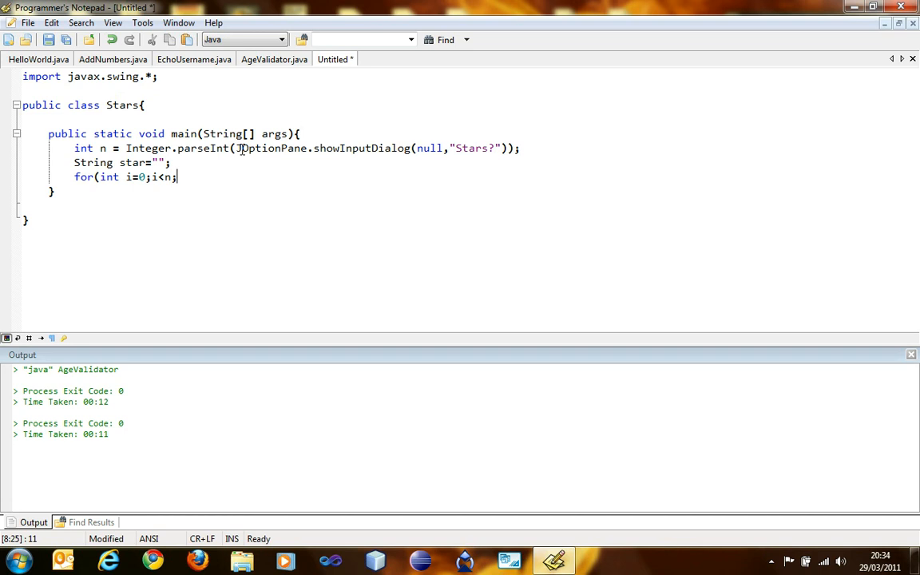
text(i)
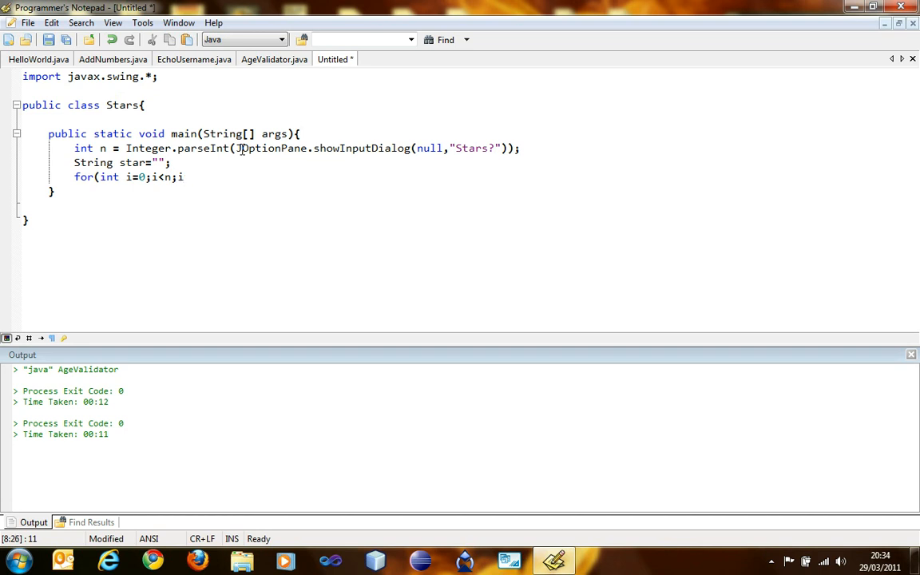
text(++))
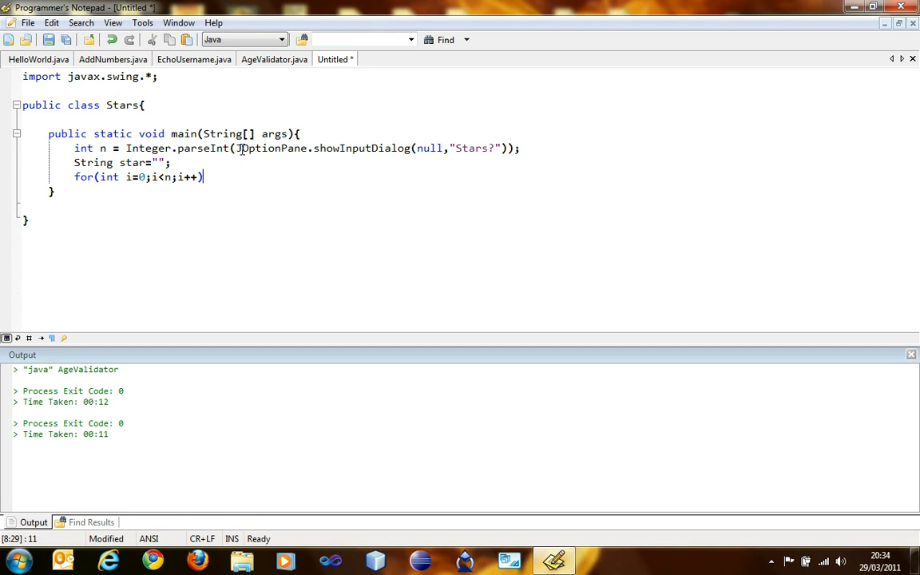
text({)
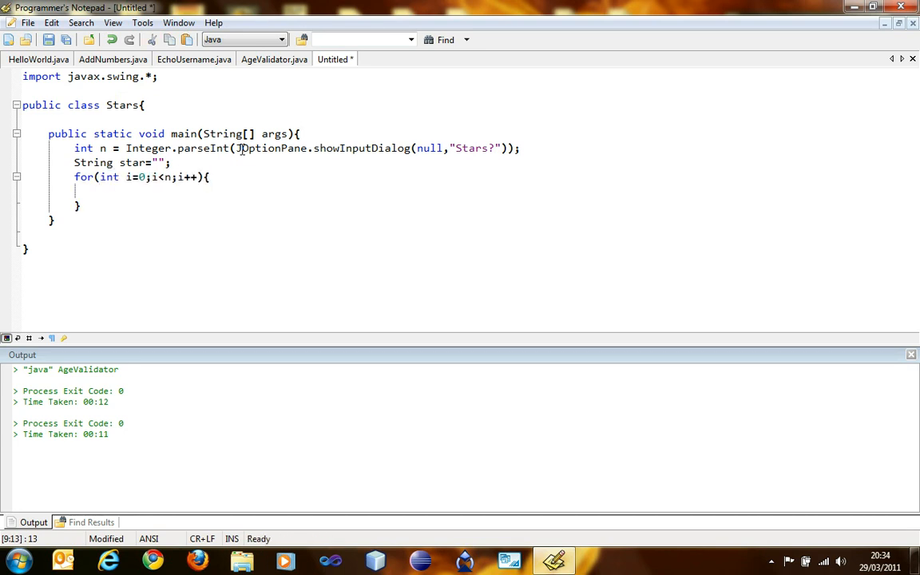
Append an asterisk each pass with star=star+"*"; in the loop body.
click(100, 190)
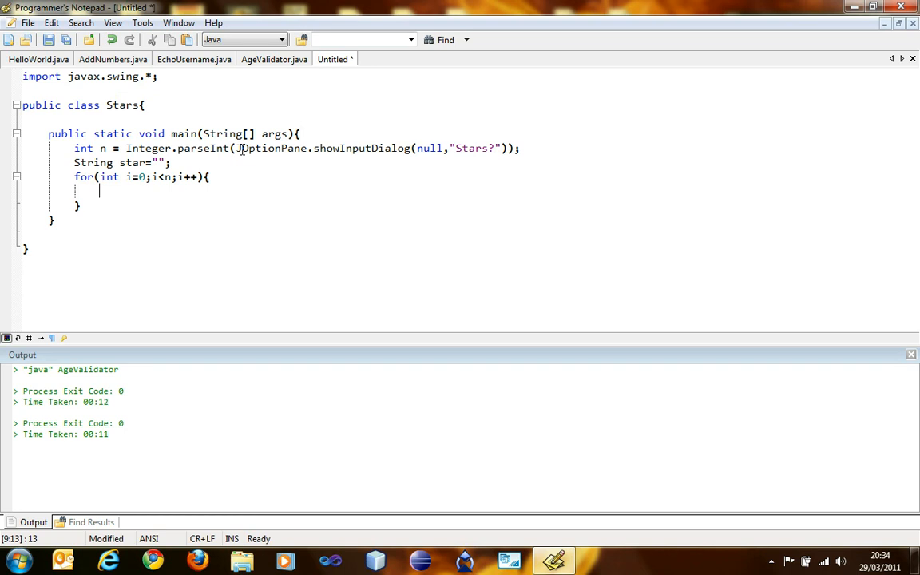
text(star)
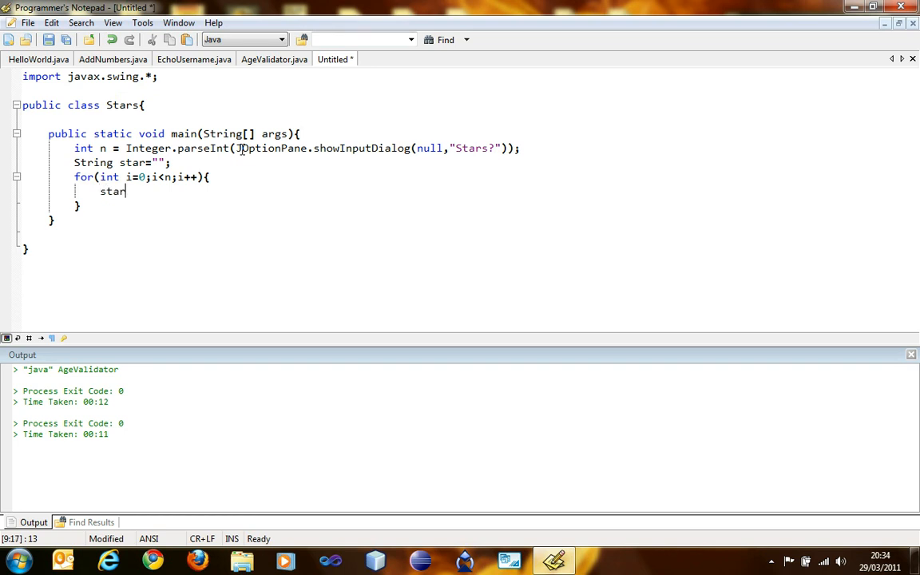
text(=)
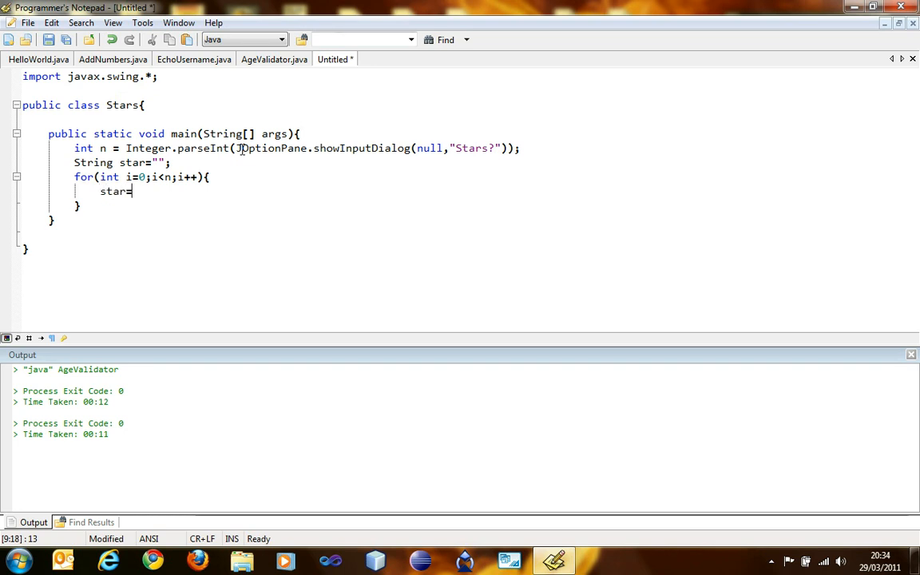
text(star+)
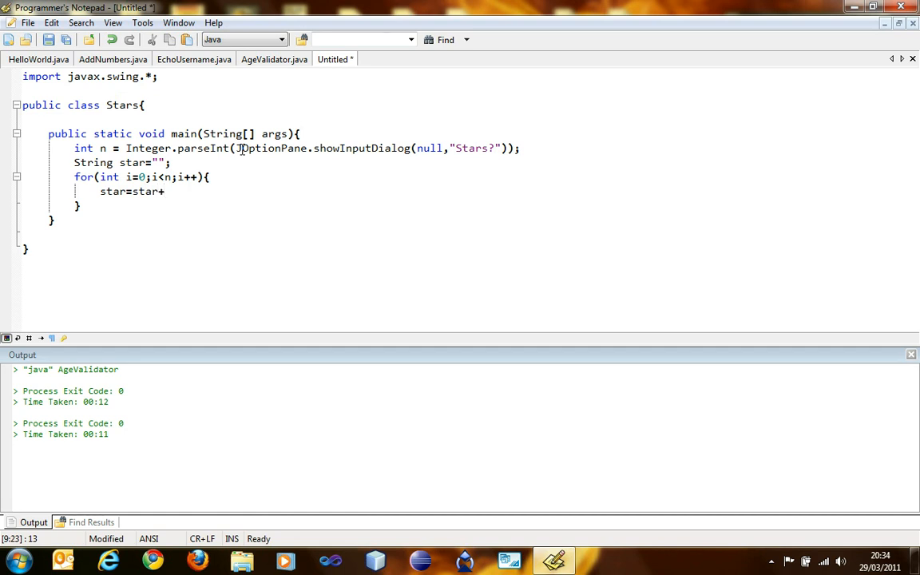
text("*";)
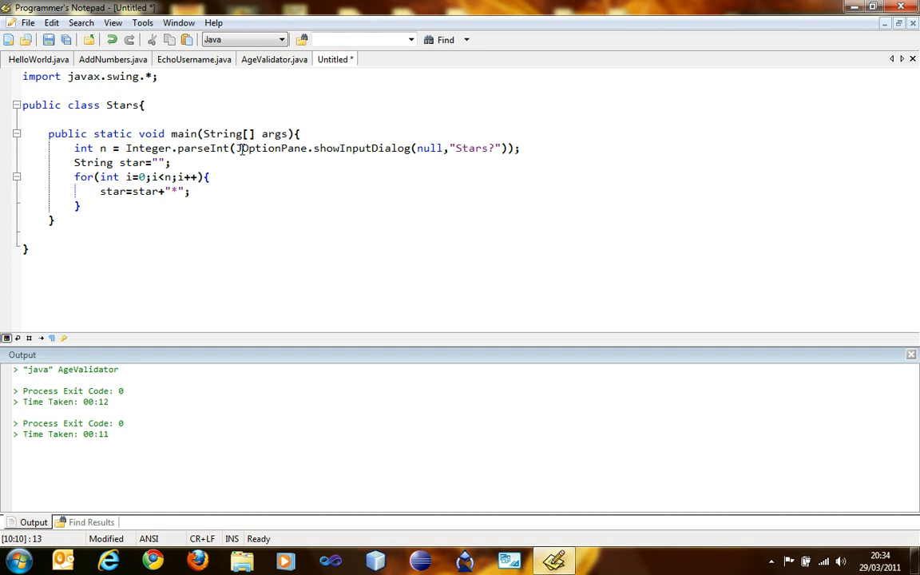
Show the result after the loop with JOptionPane.showMessageDialog(null,star);.
click(80, 205)
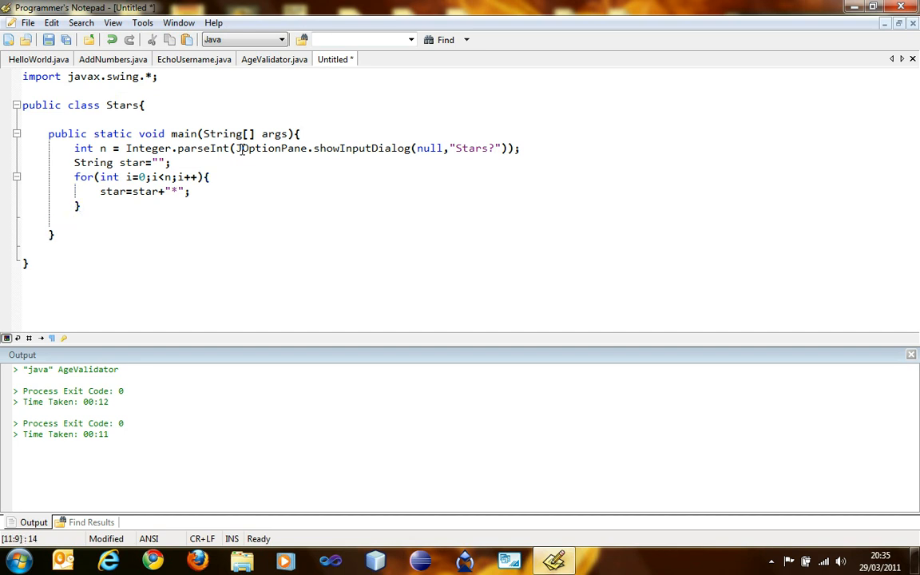
text(JOptionPane.)
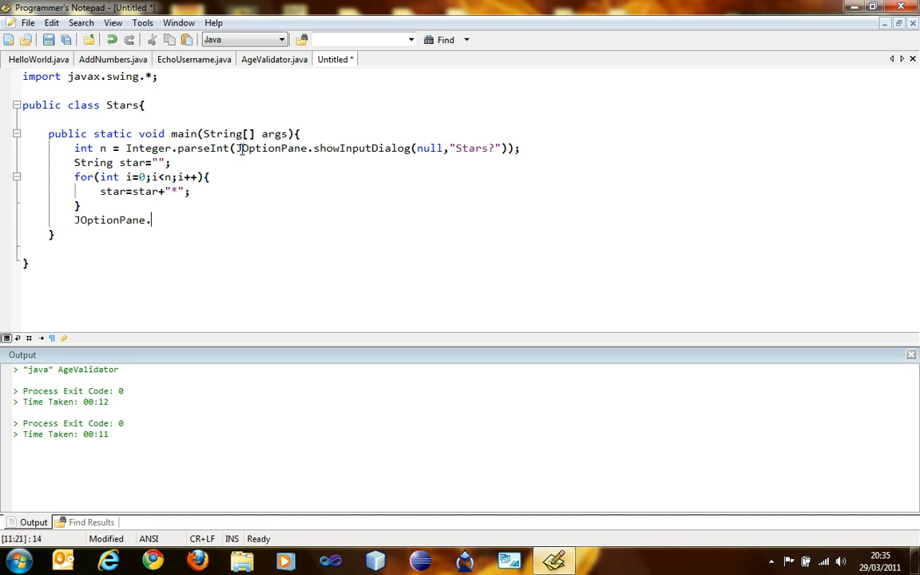
text(showMessageDialog(null,)
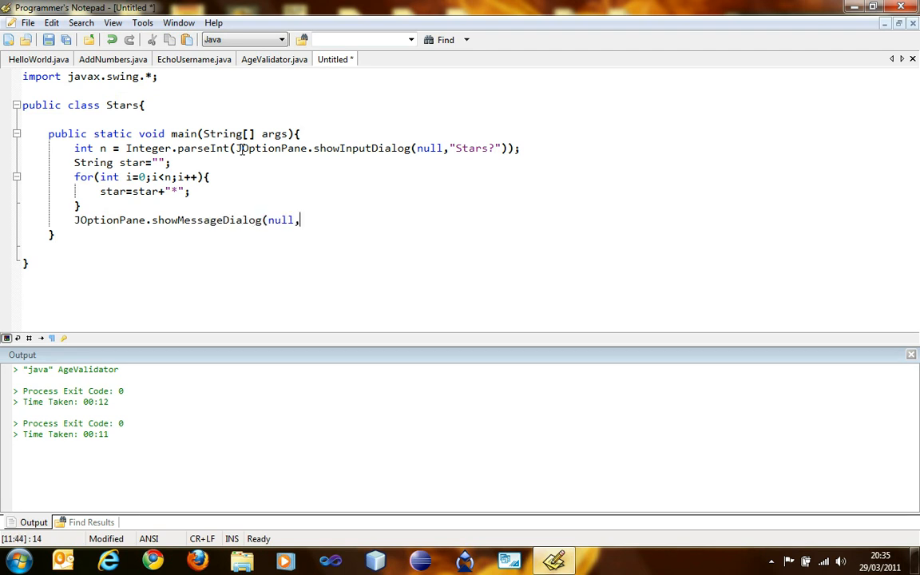
text(star);)
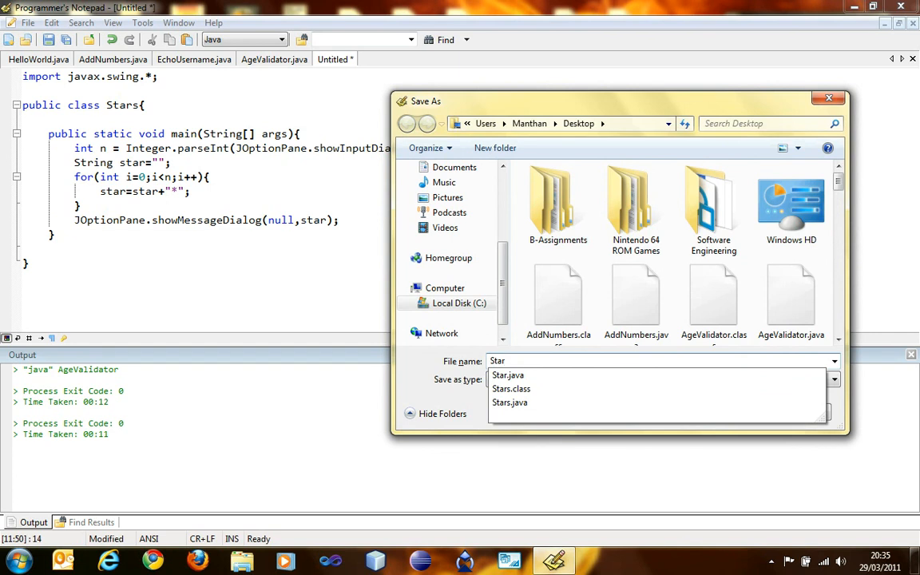
Save as Stars.java, replacing the existing file, and return to the code.
click(509, 402)
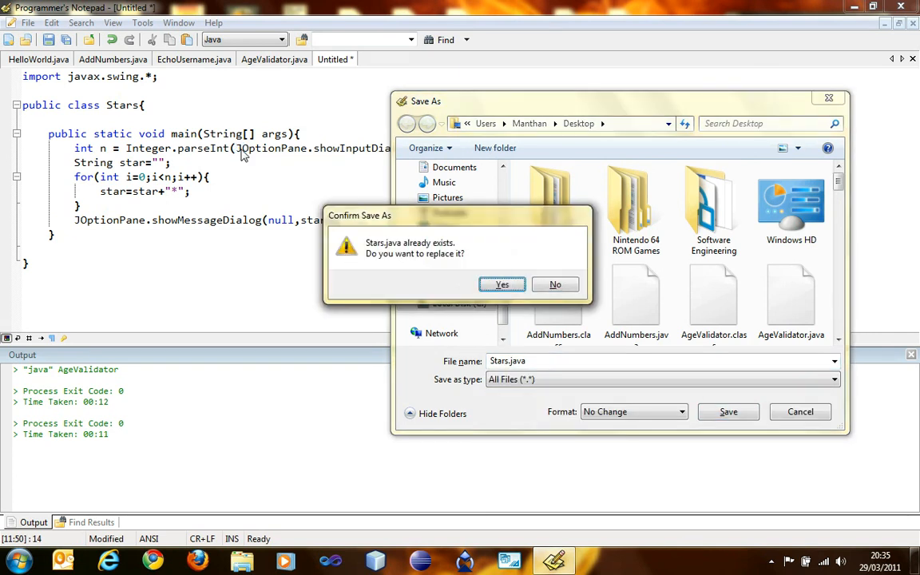
click(502, 284)
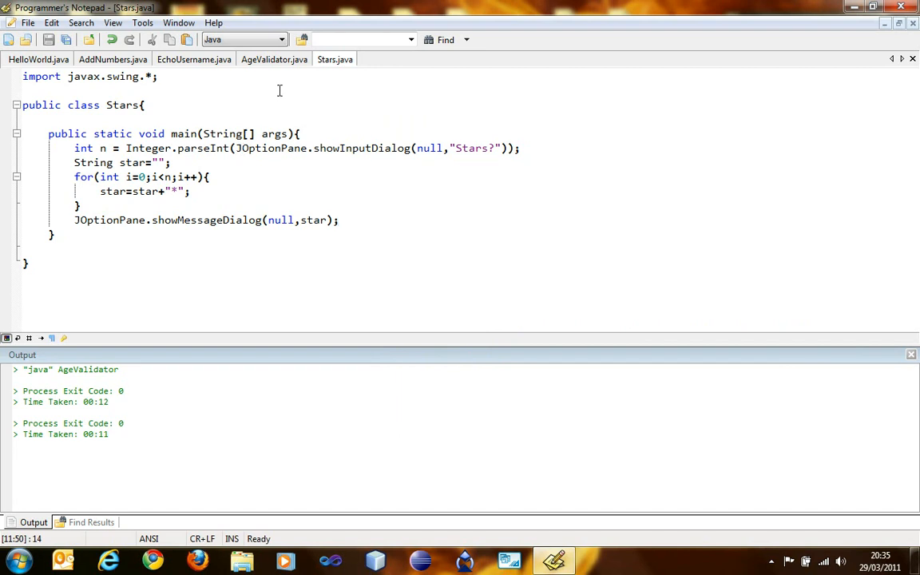
click(339, 219)
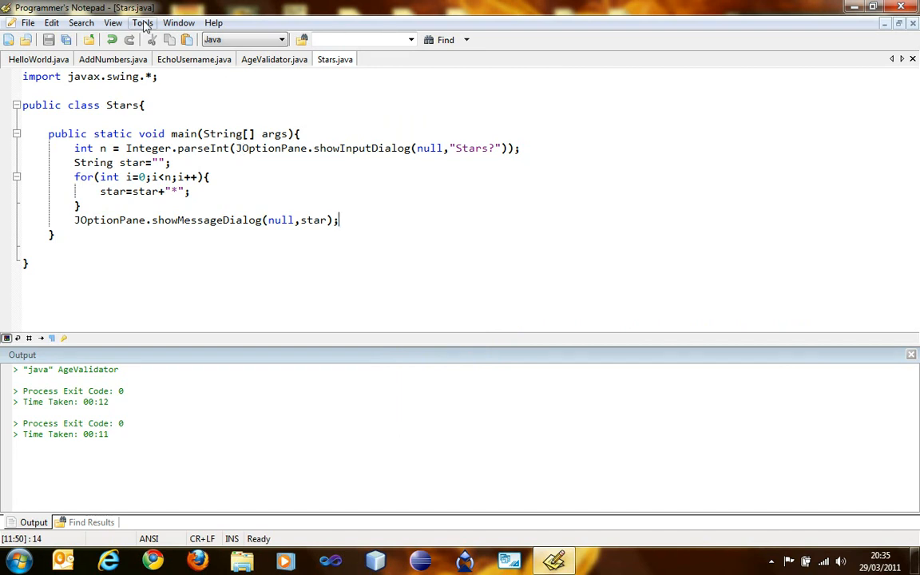
click(142, 23)
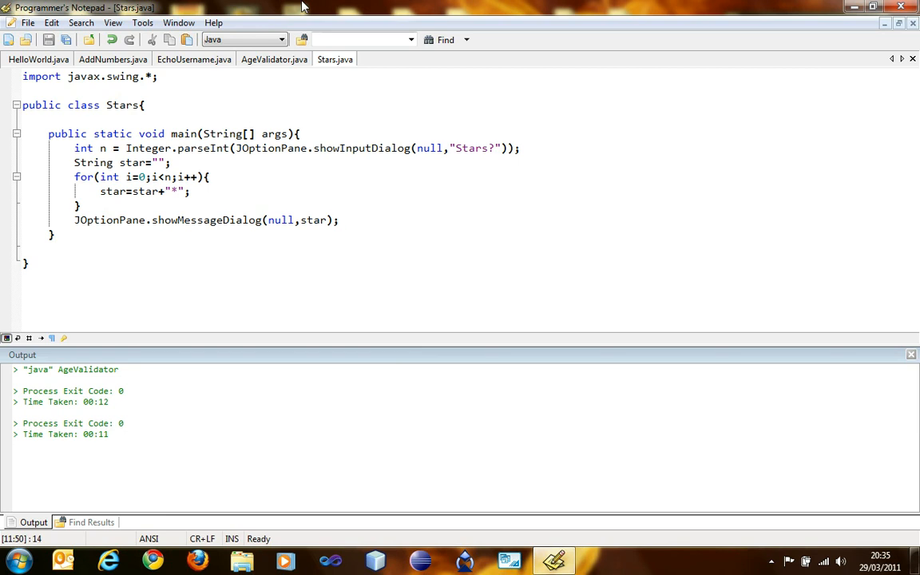
Run Stars with a count of 3 and confirm the three-star result.
click(338, 220)
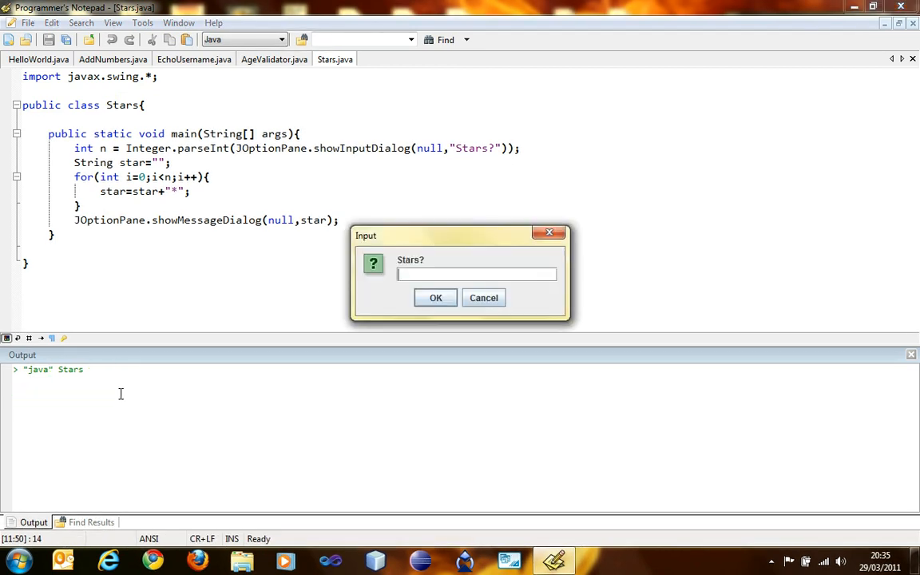
text(3)
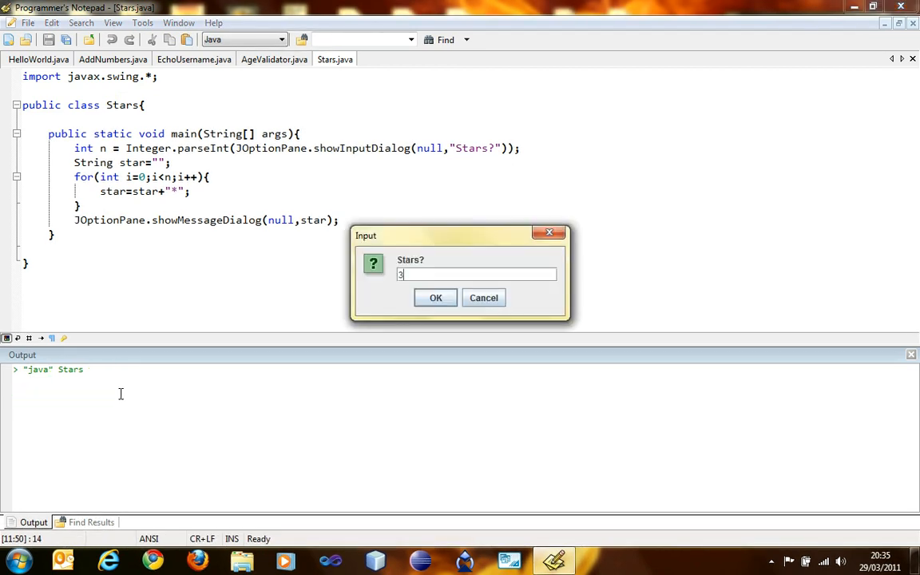
click(436, 297)
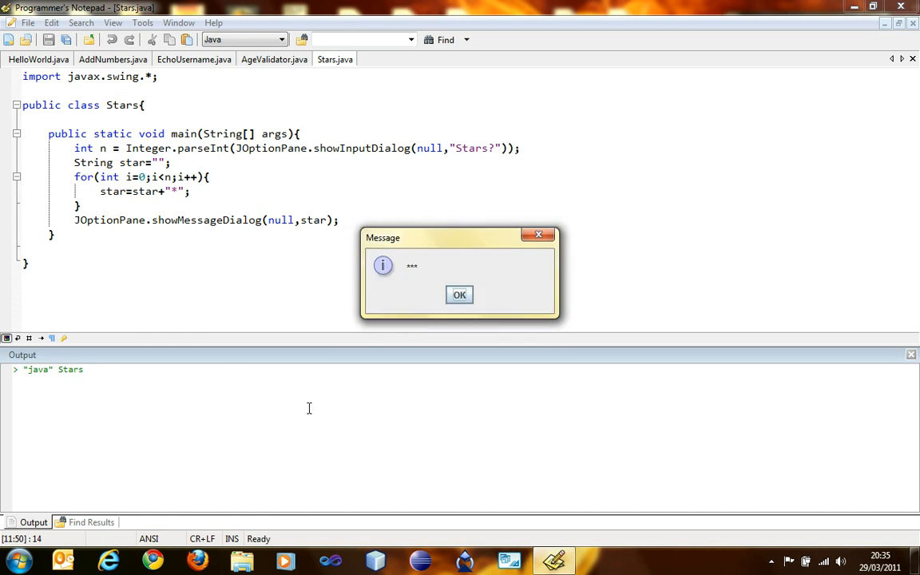
click(459, 295)
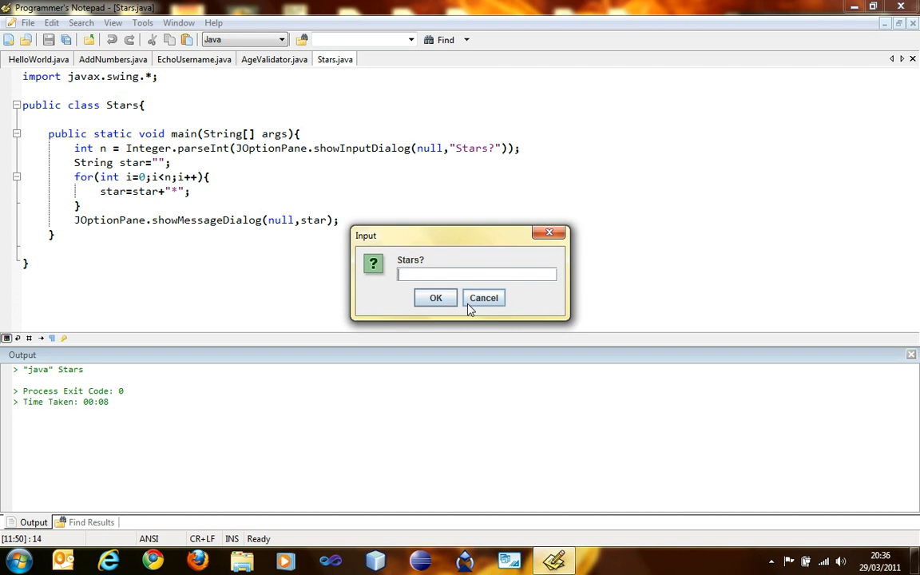
Test further counts including a larger one, closing each row-of-stars result.
click(483, 298)
text(2)
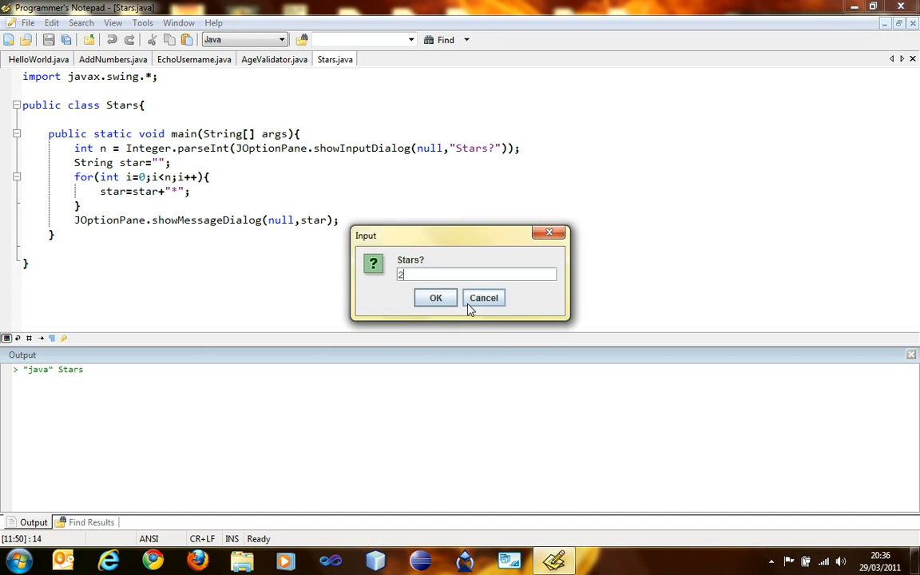
click(435, 297)
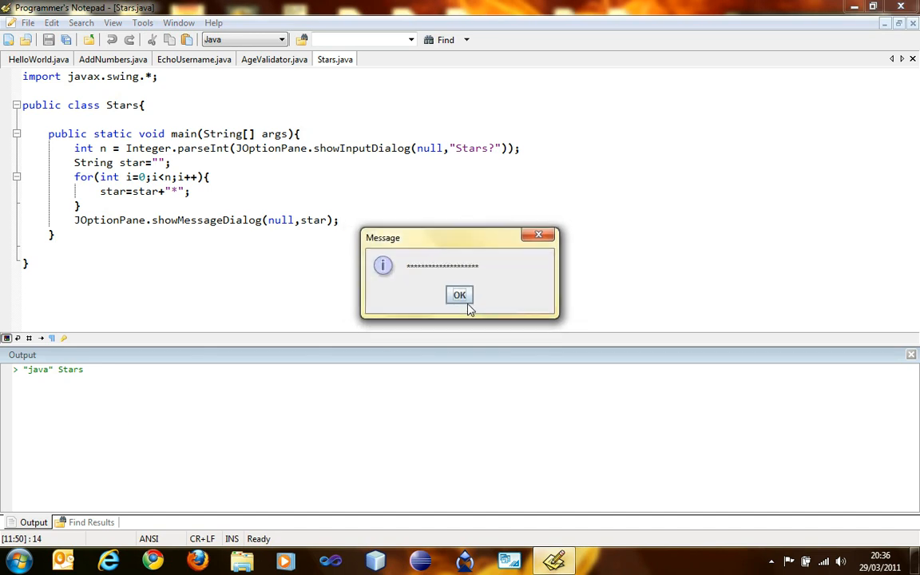
click(459, 295)
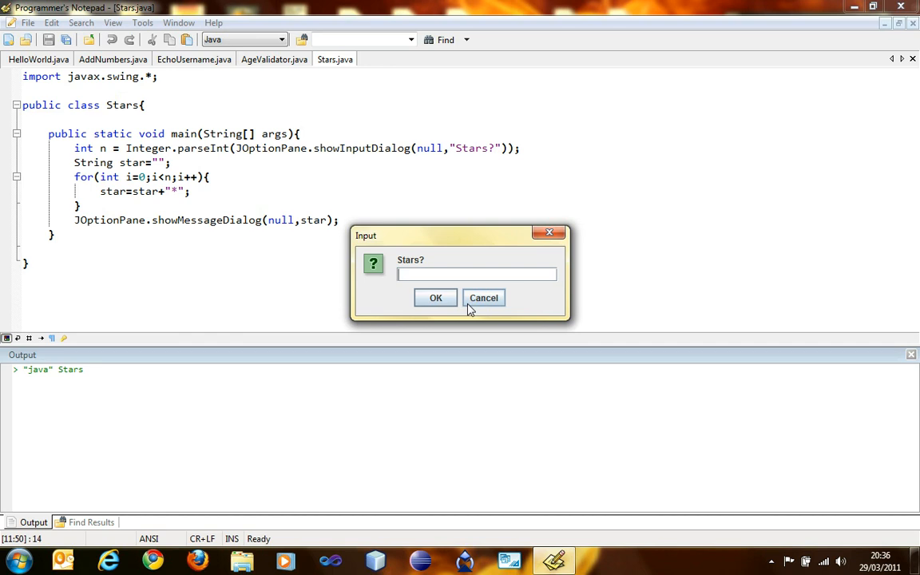
click(435, 297)
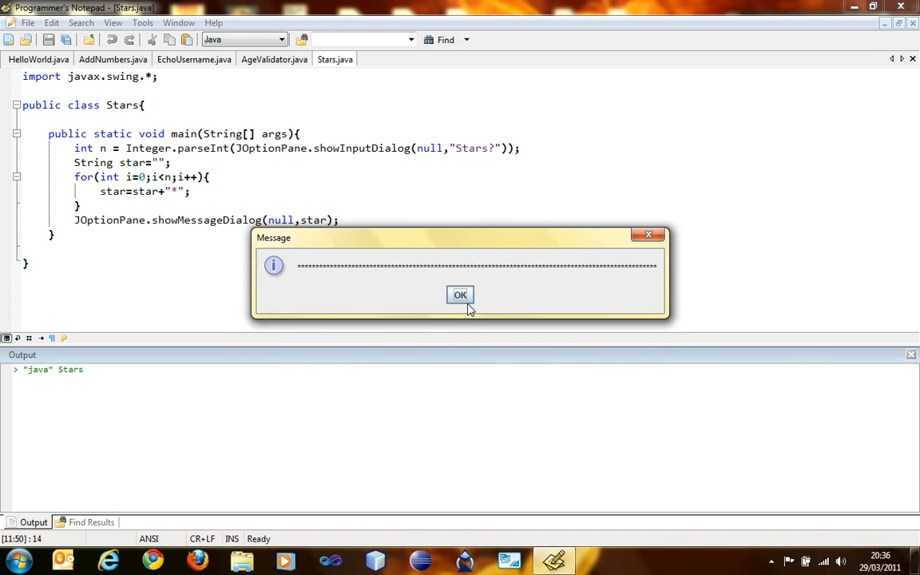
click(460, 294)
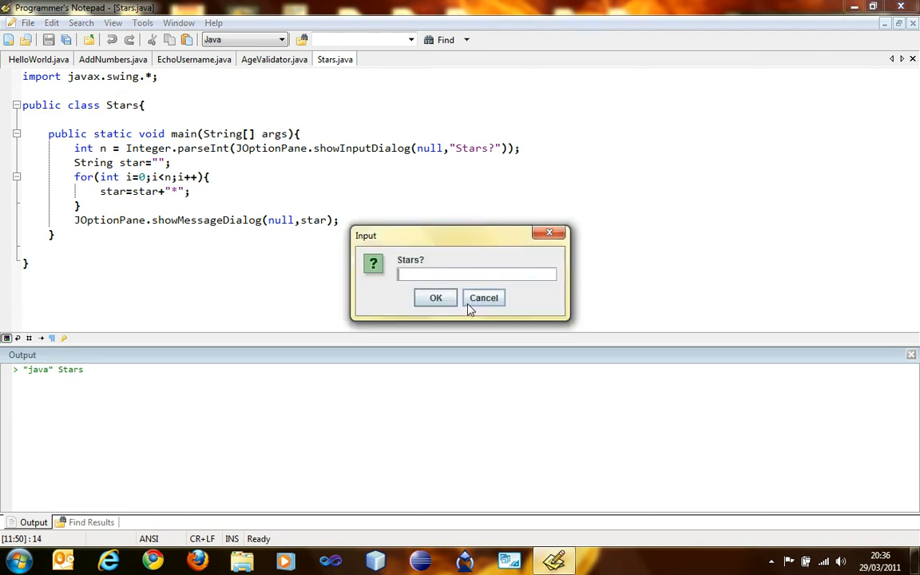
Test a count of two and another long row, then run the program once more.
click(436, 297)
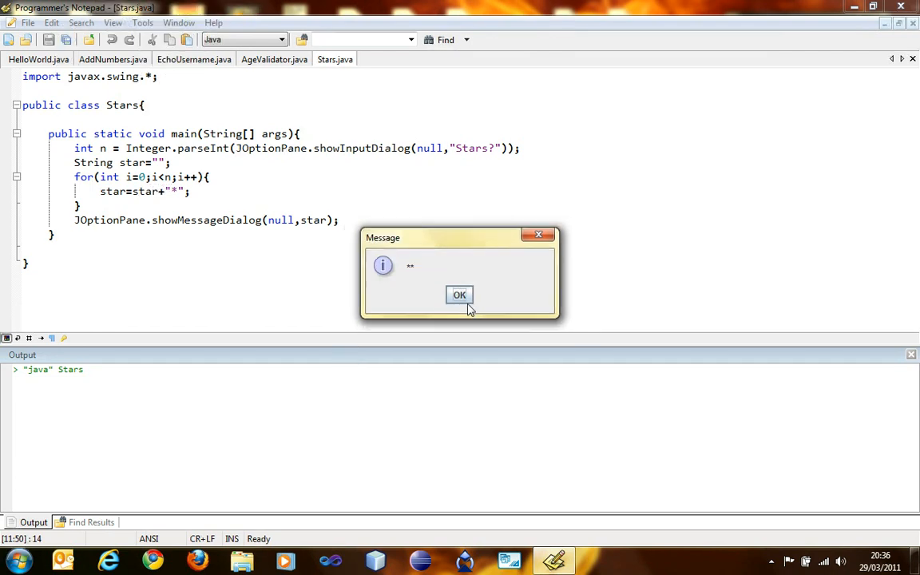
mouse_move(413, 278)
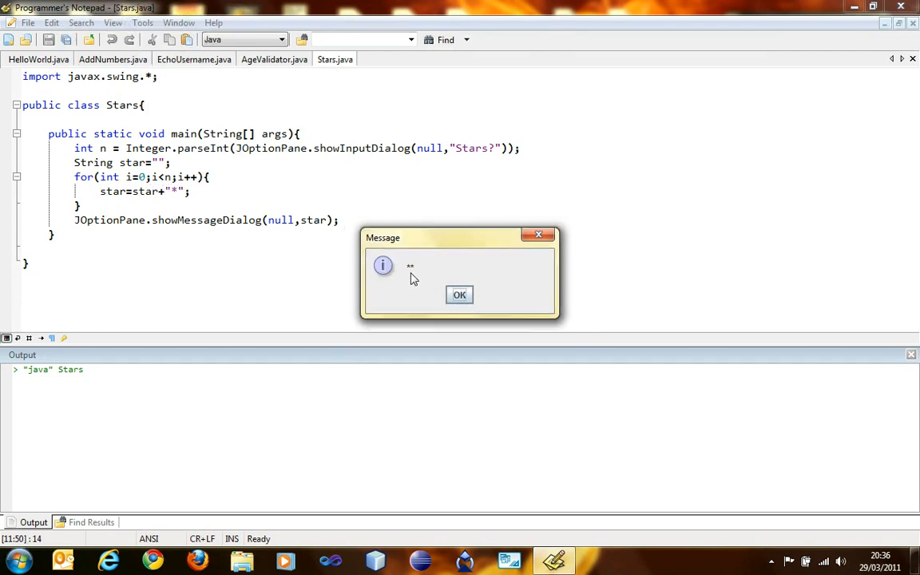
click(459, 295)
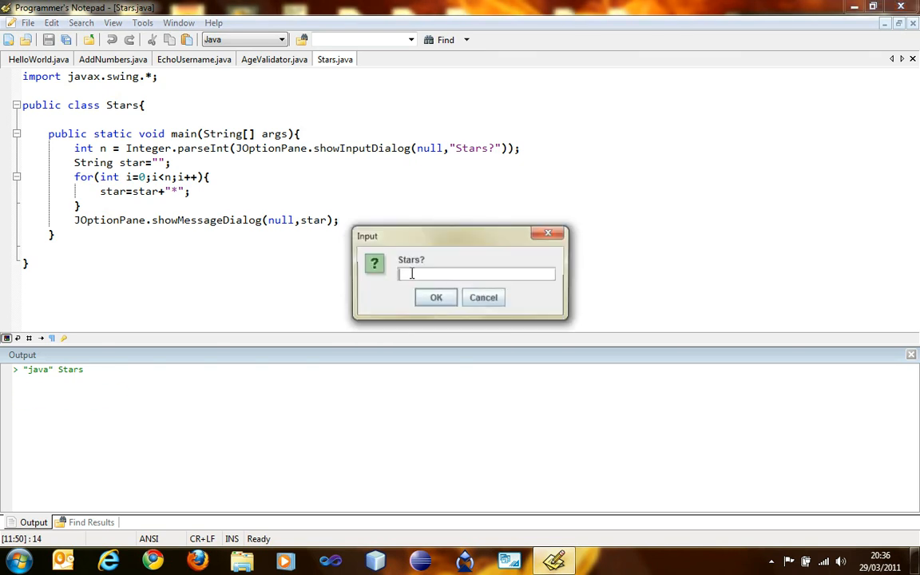
click(435, 297)
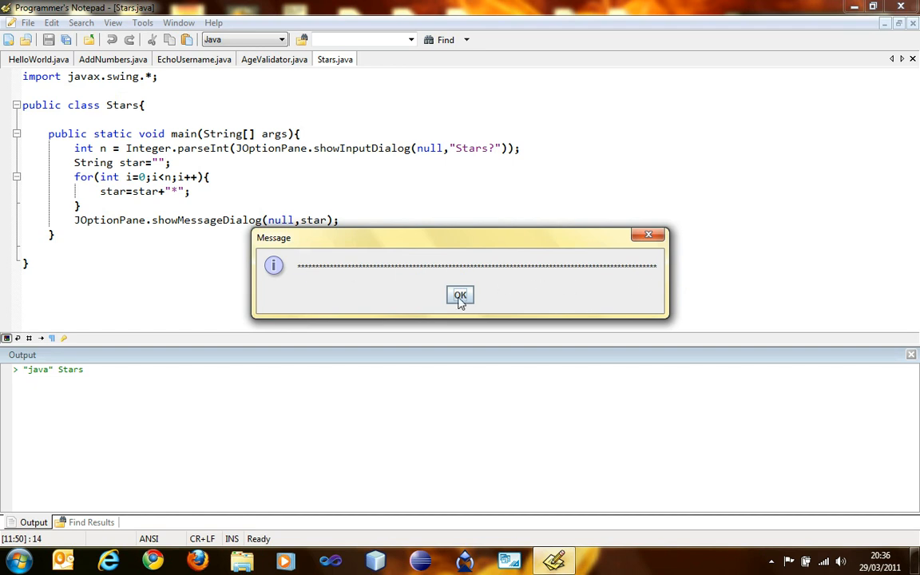
click(459, 296)
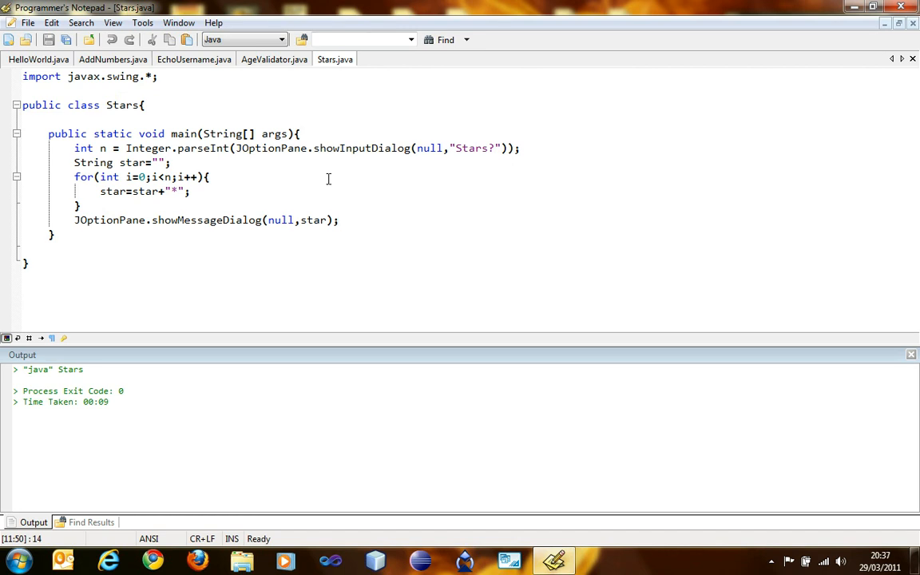
click(338, 219)
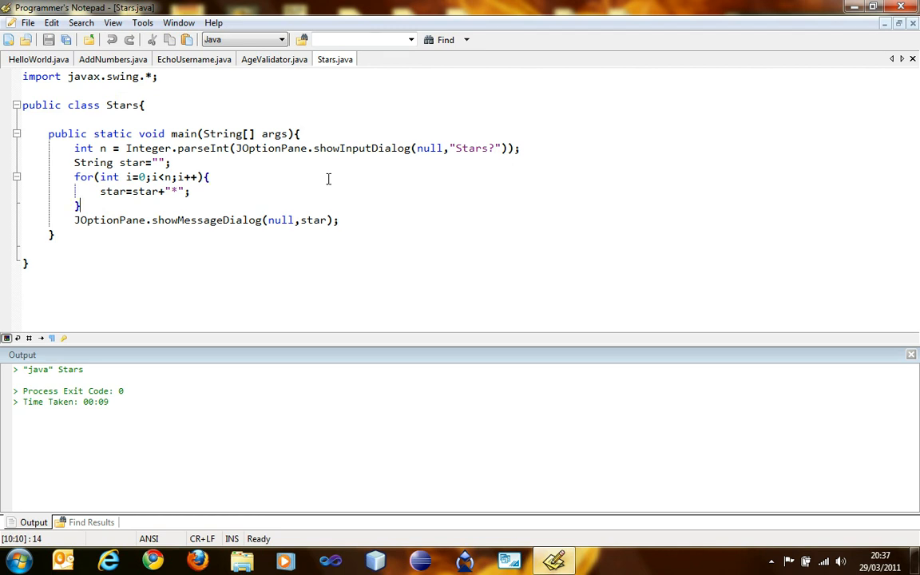
Replace the for loop with int i=0; and a while(i==n) header.
drag(74, 176, 80, 206)
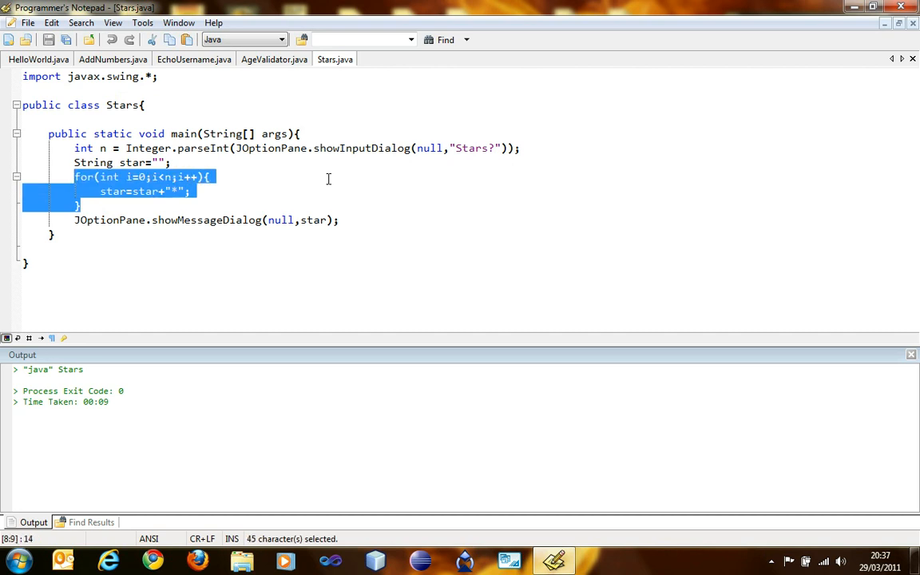
text(while)
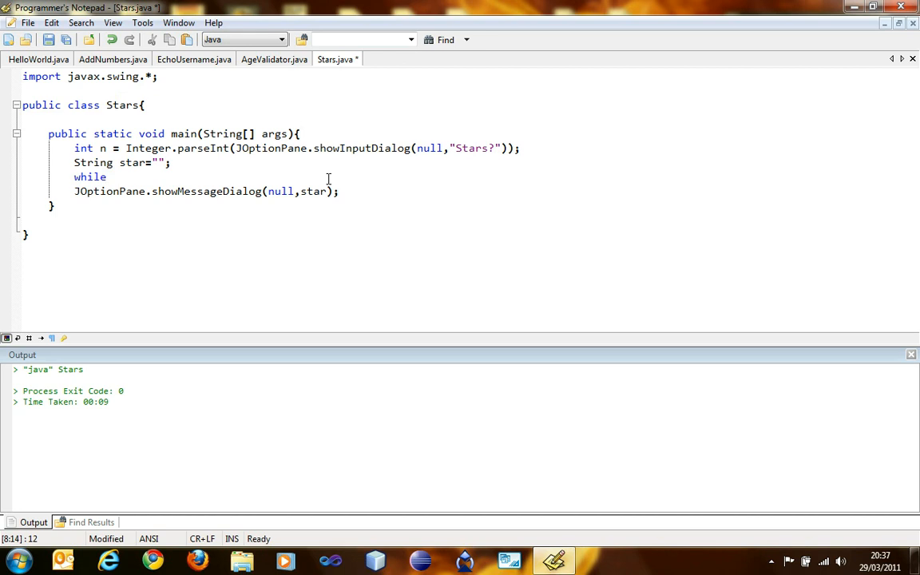
text(()
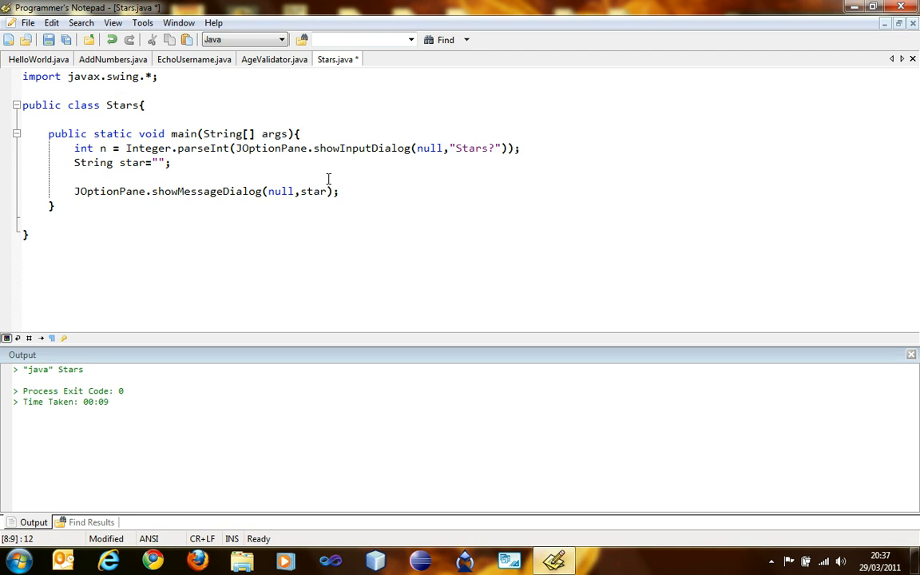
text(int i=0)
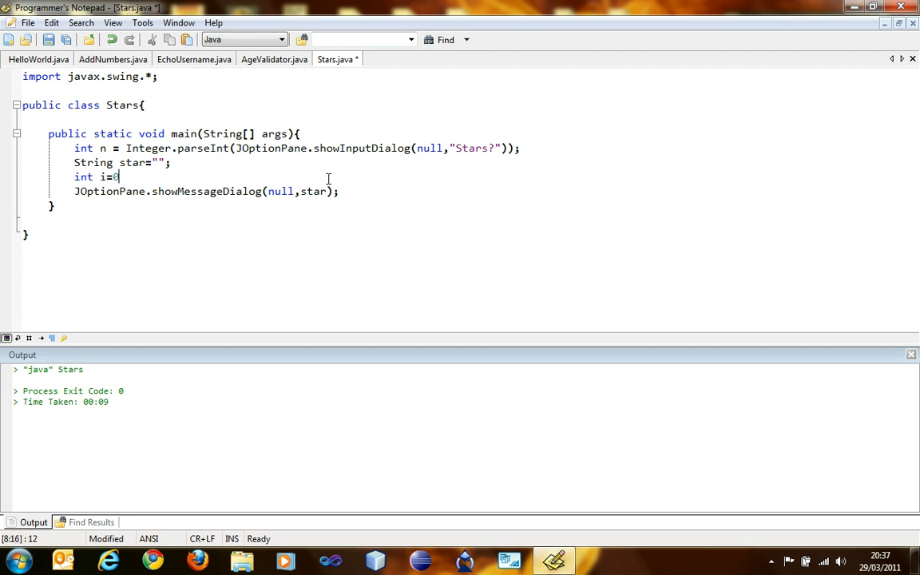
text(while)
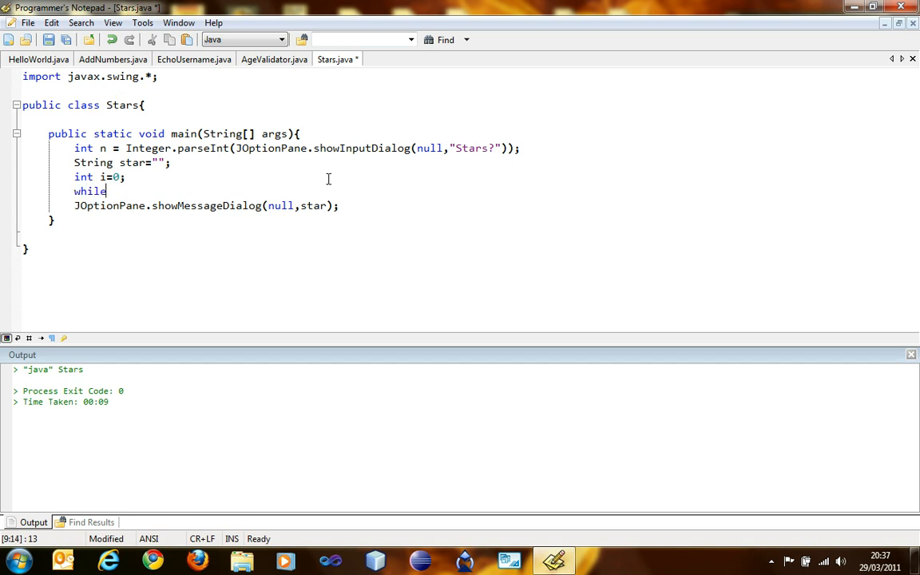
text((i)
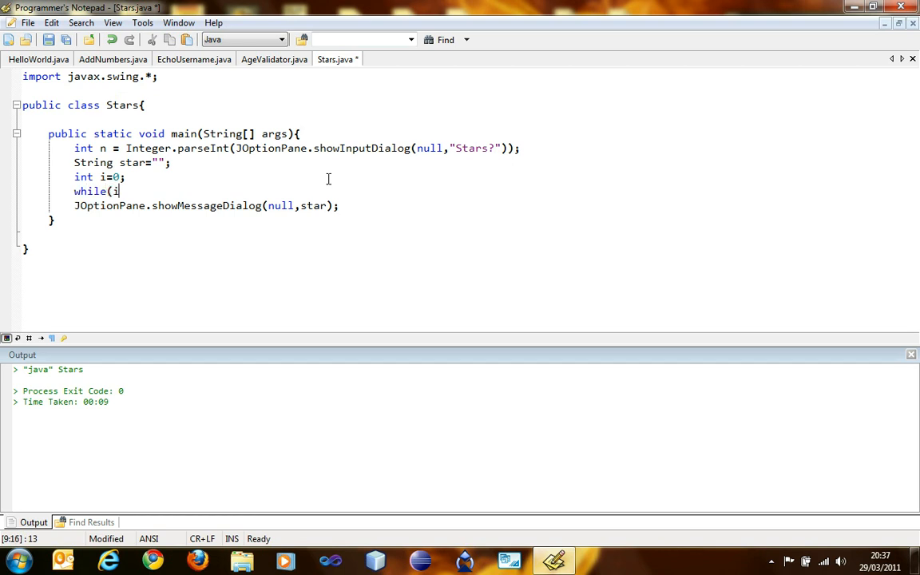
text(==)
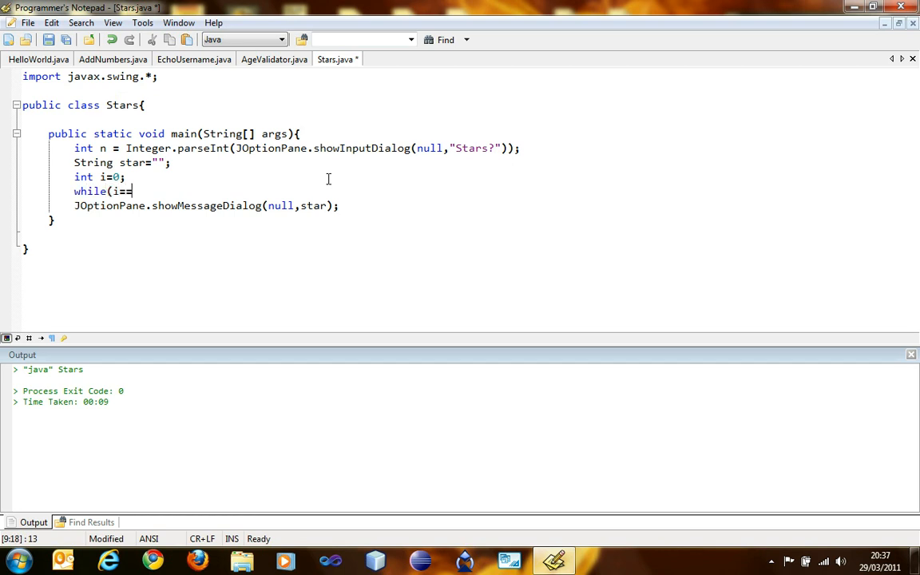
text(n){)
click(100, 177)
text(1)
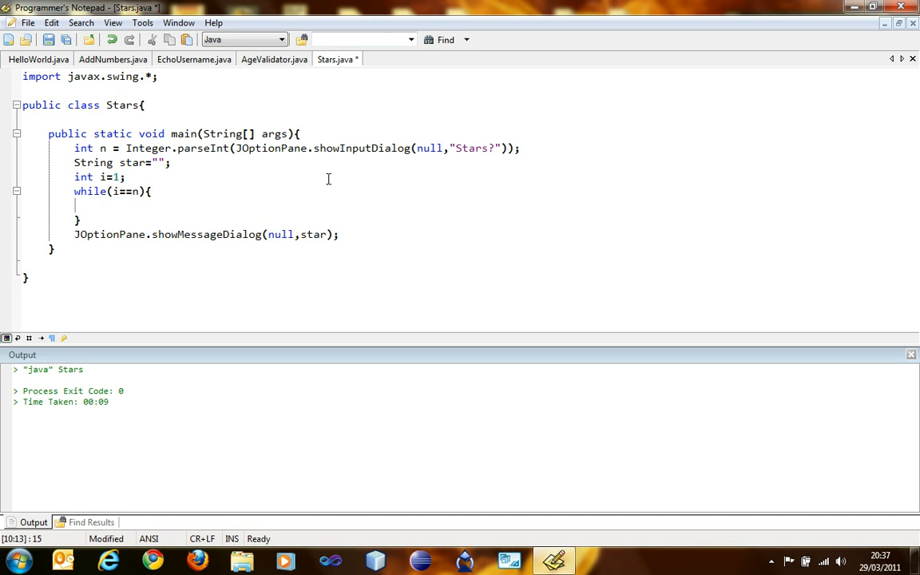
Fill the while body with star=star+"*"; and rewrite the increment as i++;.
text(star=star)
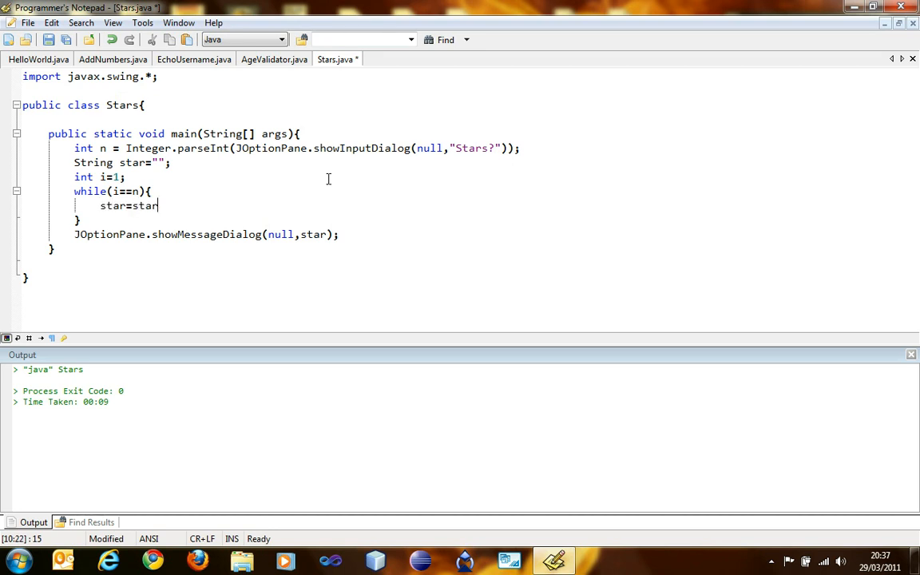
text(+"*")
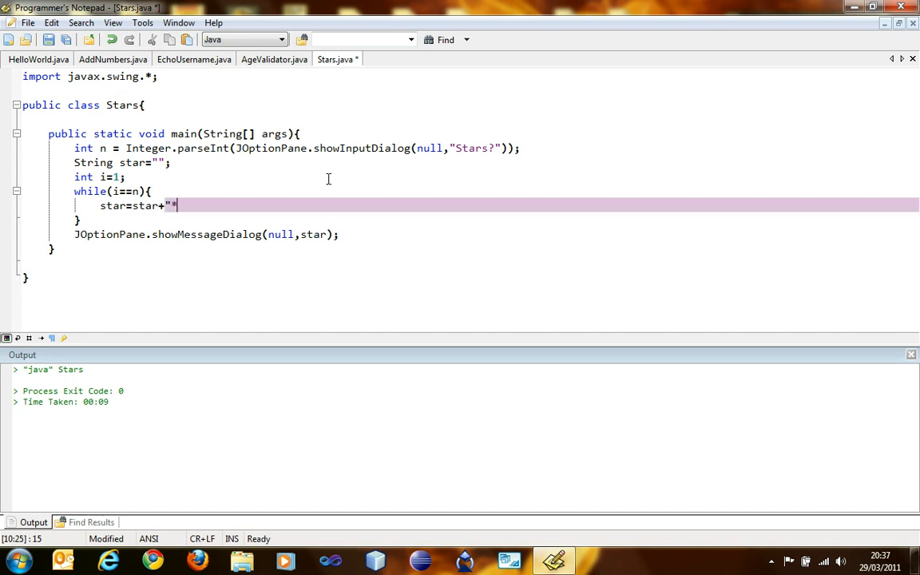
text(";)
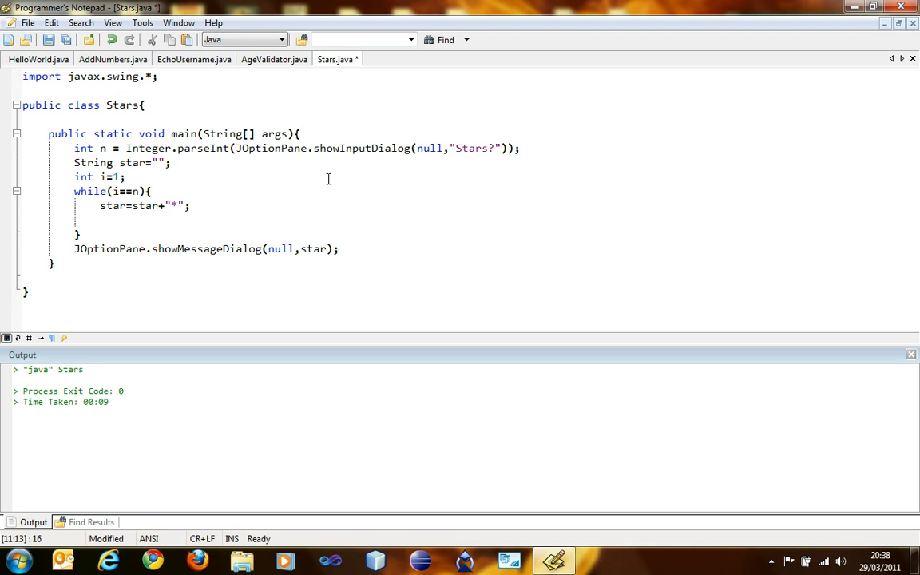
text(i)
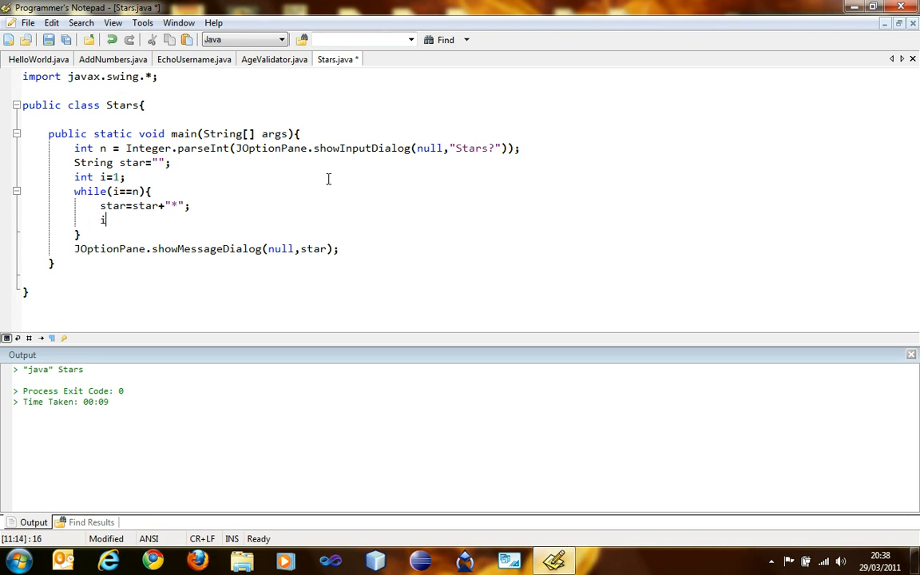
text(=i+1;)
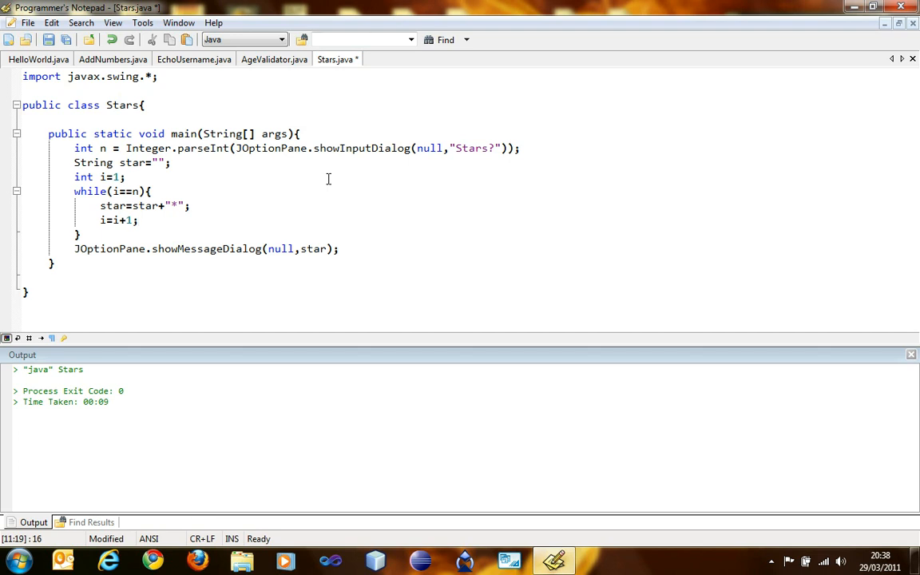
double_click(118, 220)
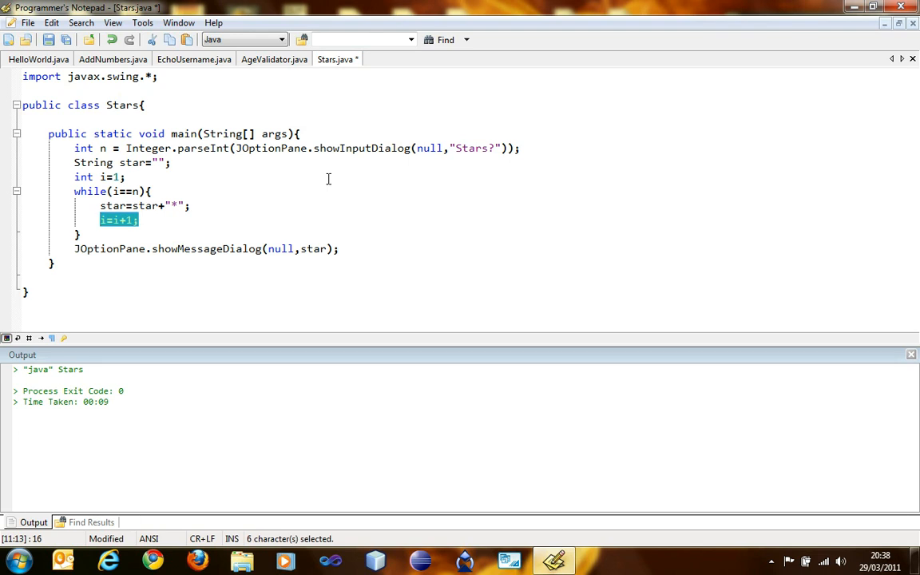
text(i++;)
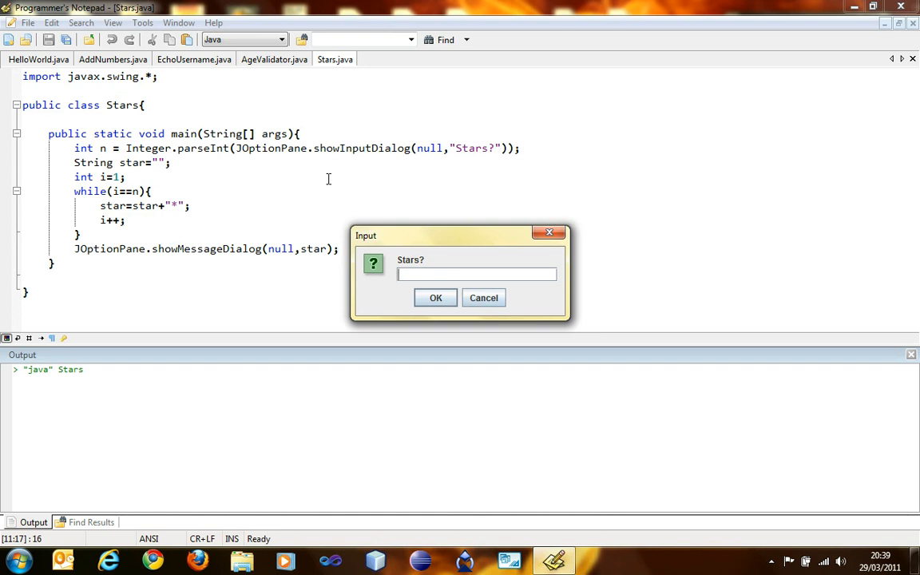
Test the i==n version (empty result), then change it to i!=n and rerun to get stars.
click(435, 297)
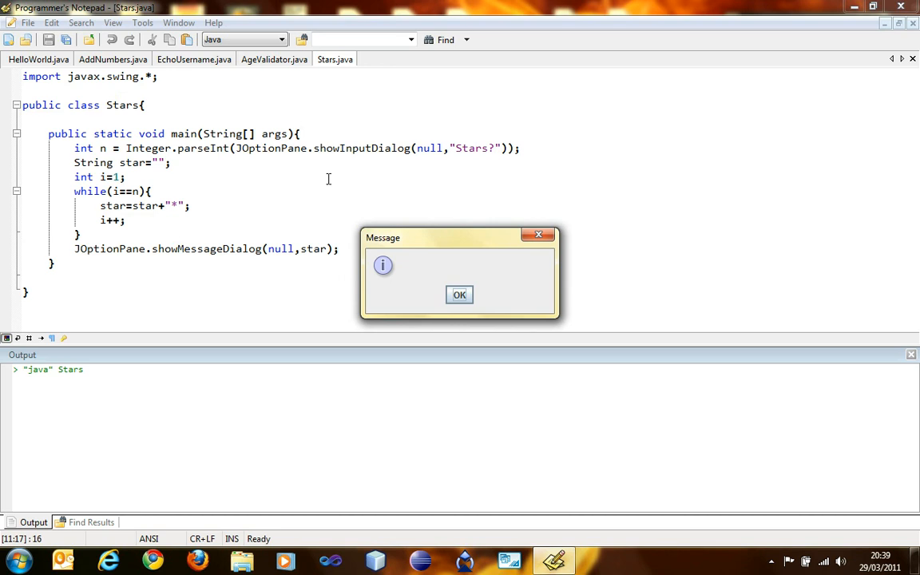
click(459, 294)
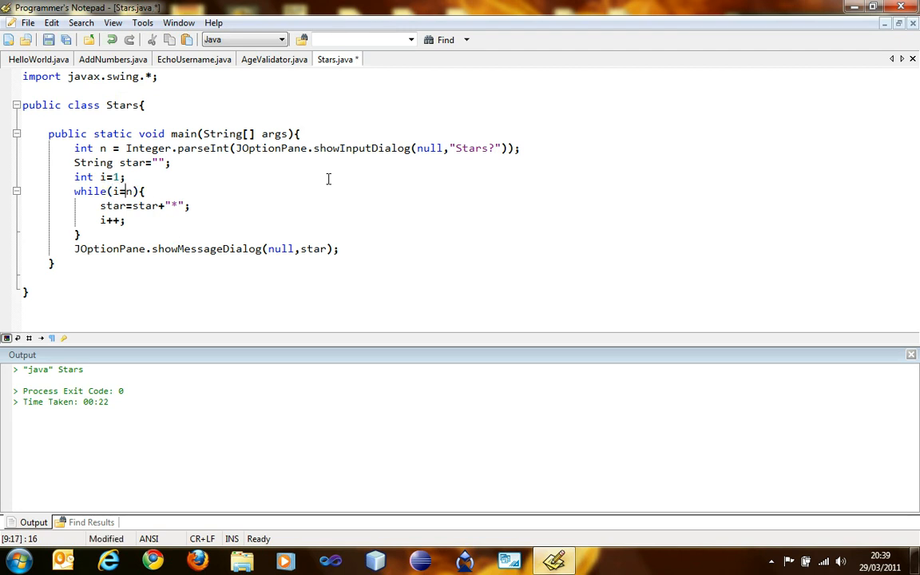
text(!)
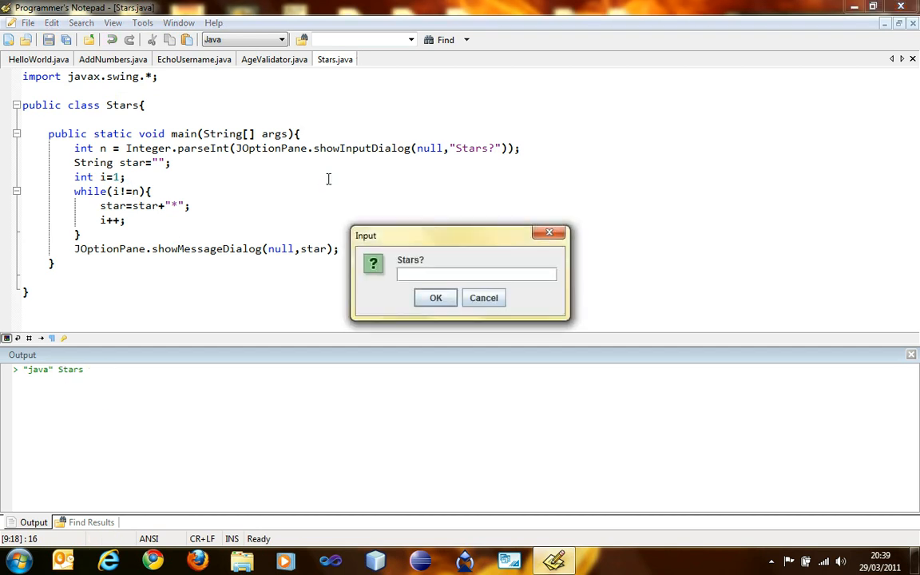
click(436, 297)
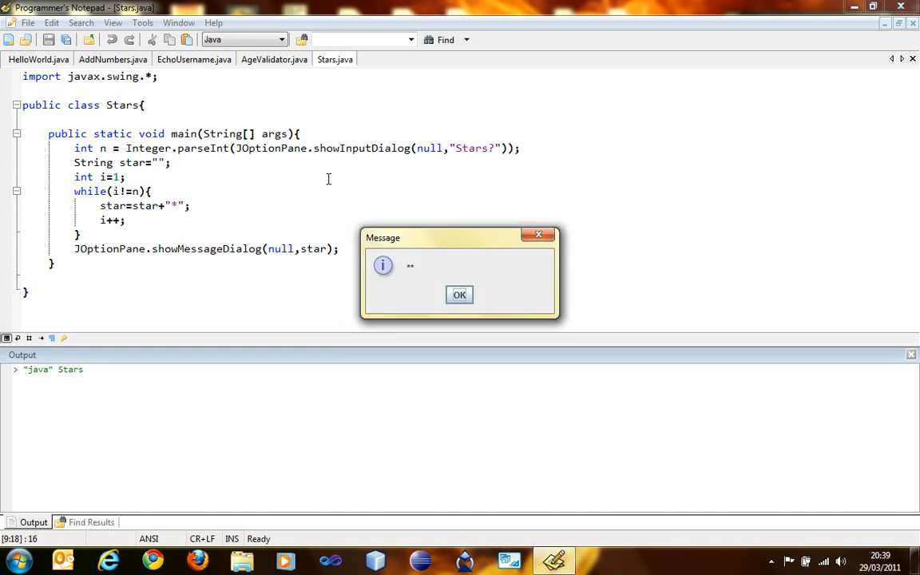
click(459, 295)
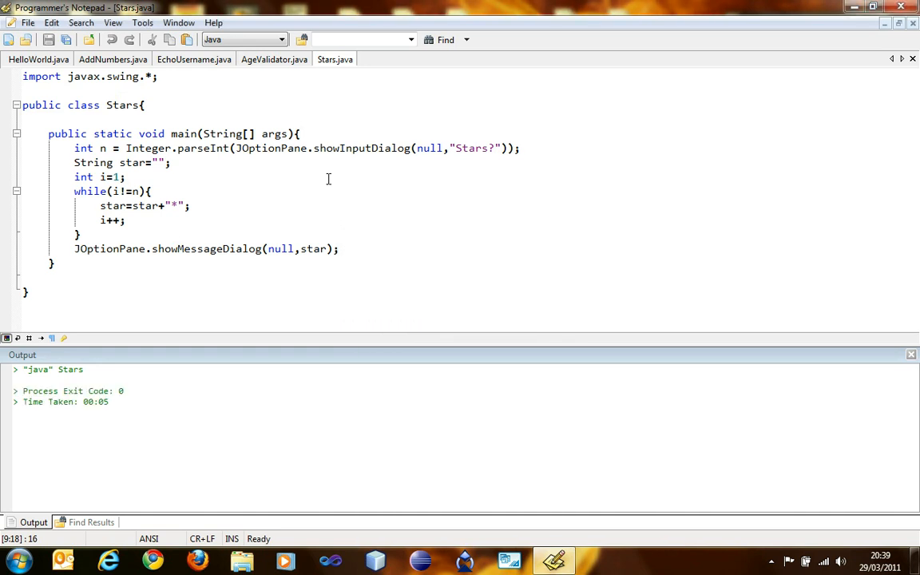
Change the while condition to i<n and then i<=n, running Stars each time to check the star output.
text(<)
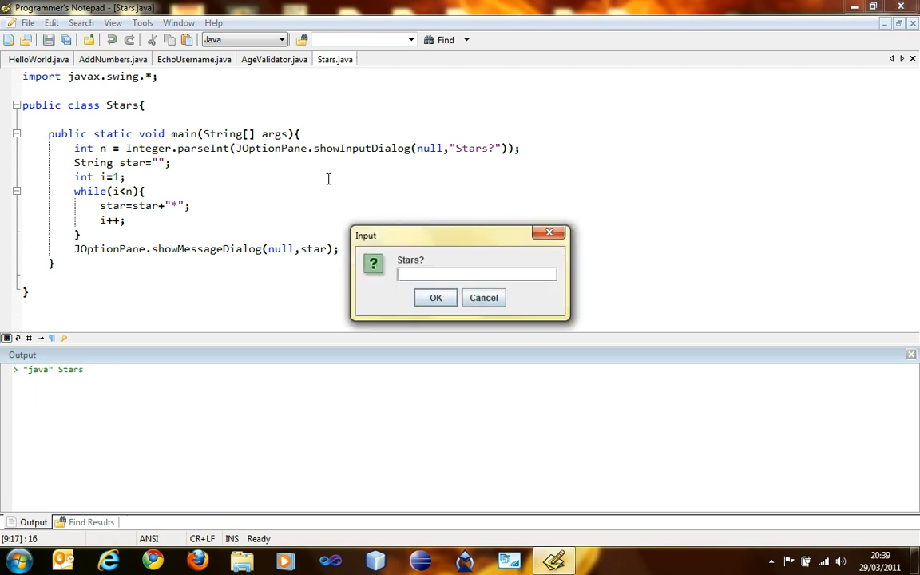
click(483, 297)
text(=)
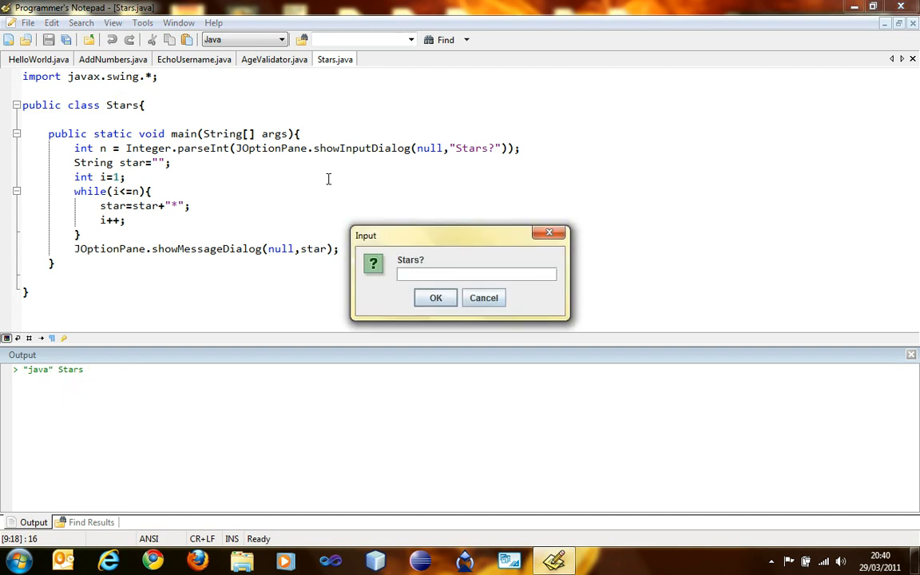
click(435, 297)
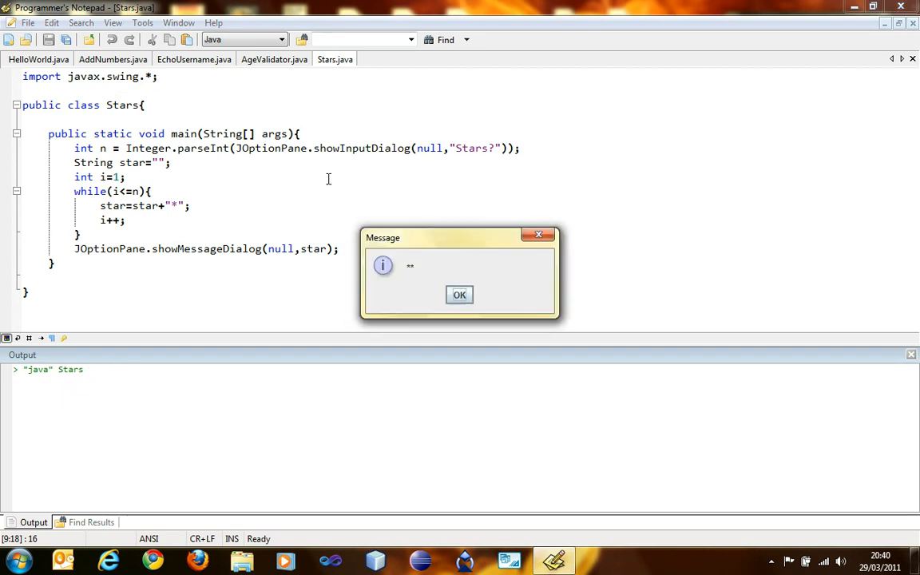
click(459, 295)
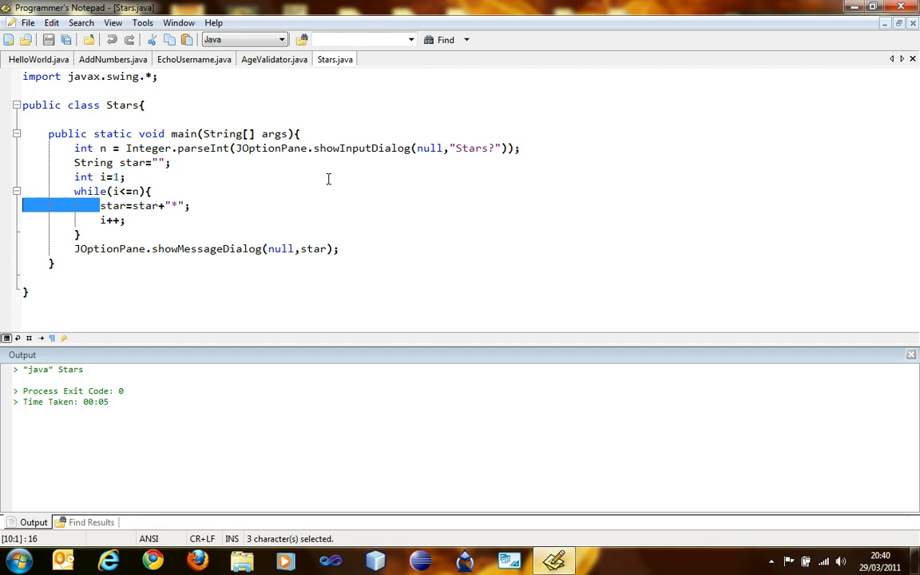
mouse_move(138, 374)
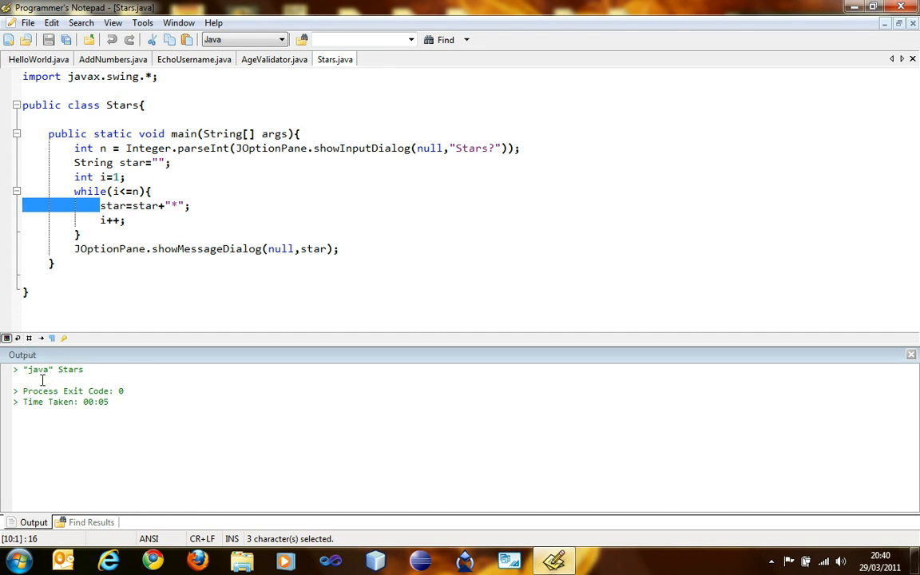
mouse_move(156, 184)
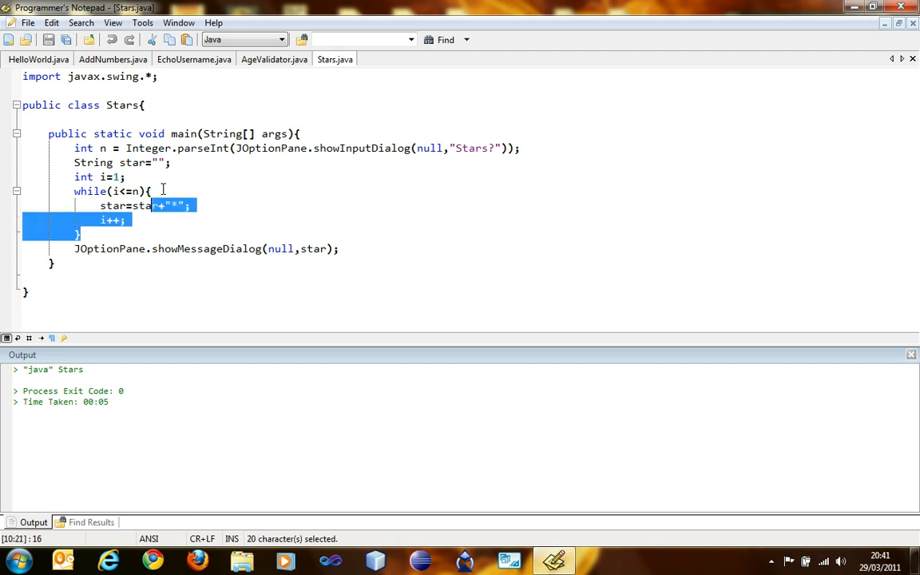
Clear the leftover loop code and set the new untitled document's scheme to Java.
key(Delete)
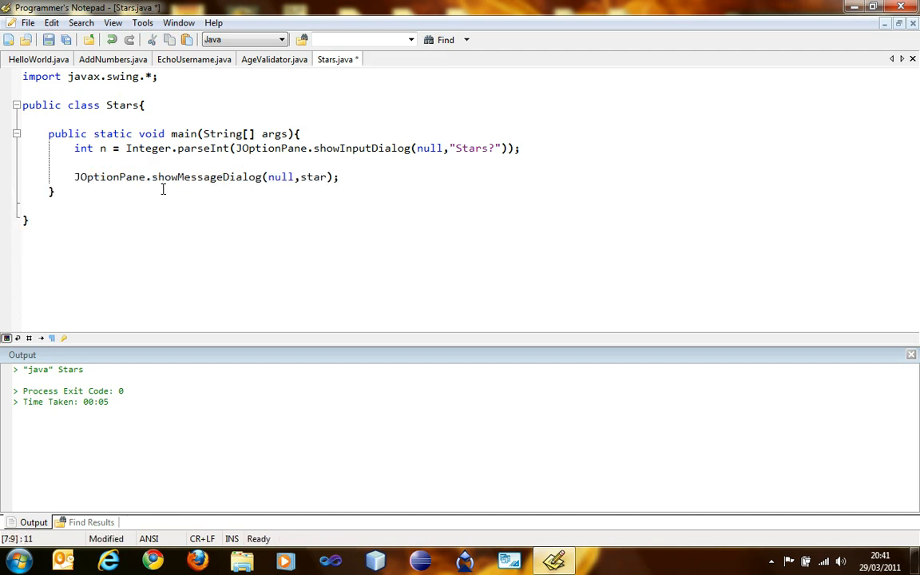
text(z)
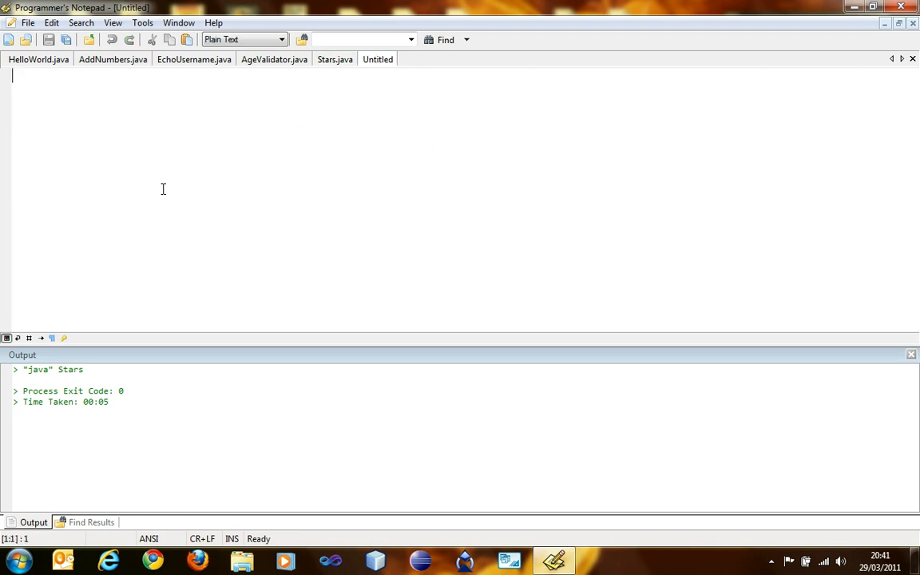
mouse_move(236, 37)
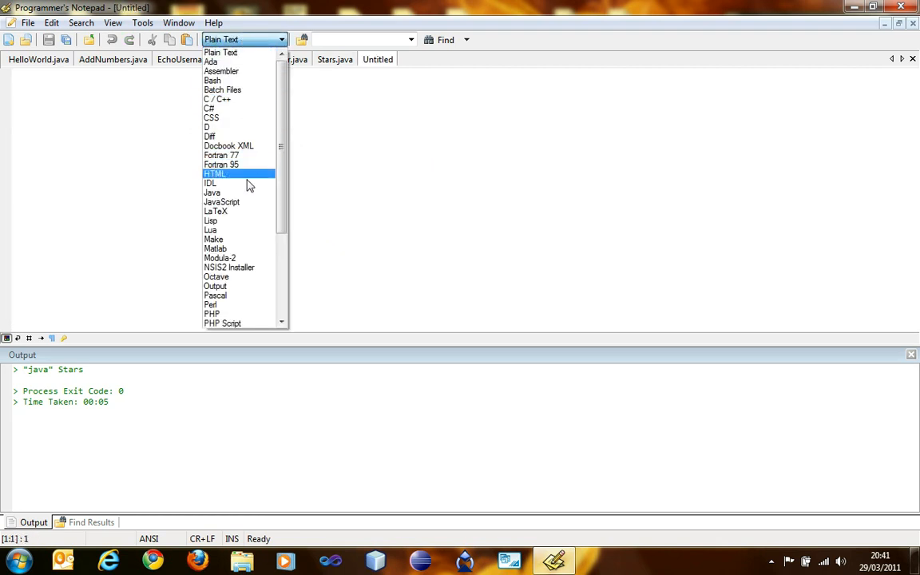
click(212, 192)
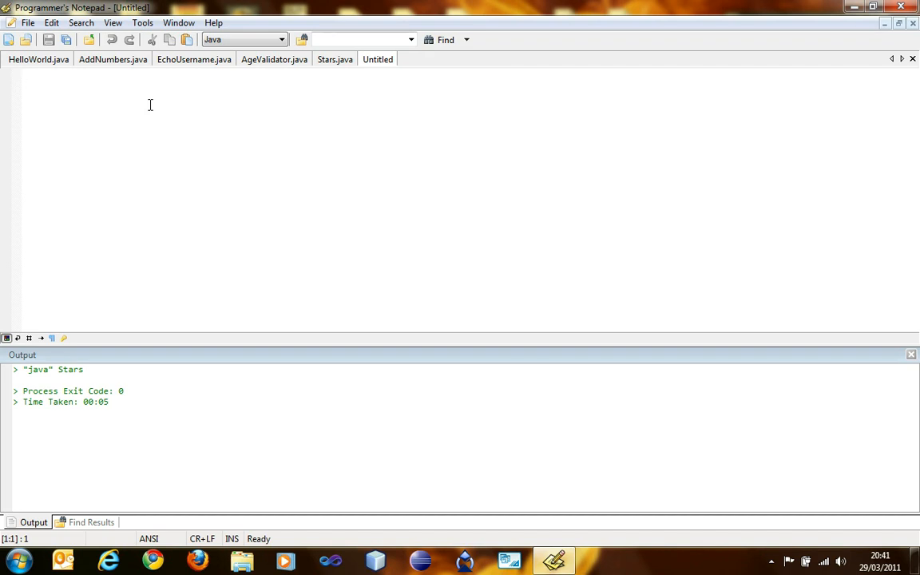
Write the javax.swing.JOptionPane import and declare public class Employee.
click(22, 76)
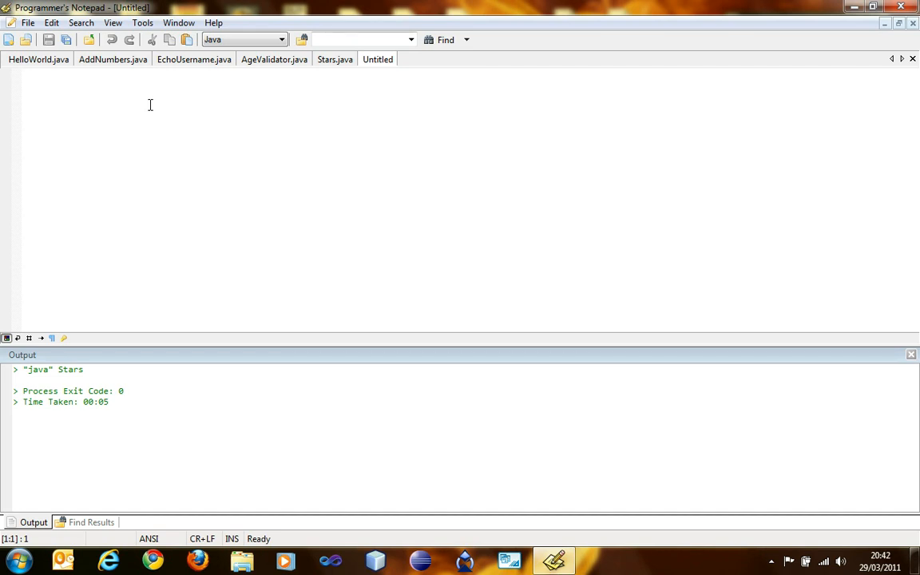
click(22, 76)
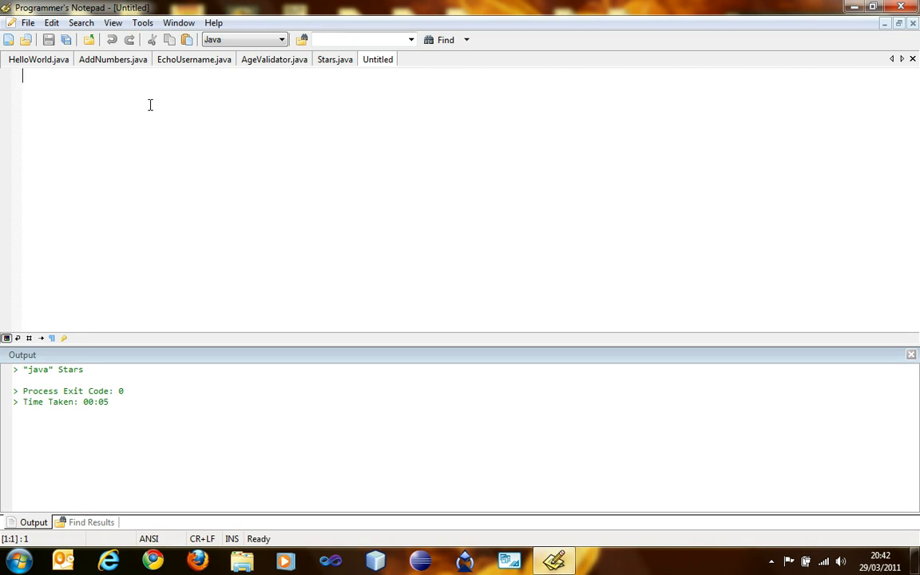
text(import)
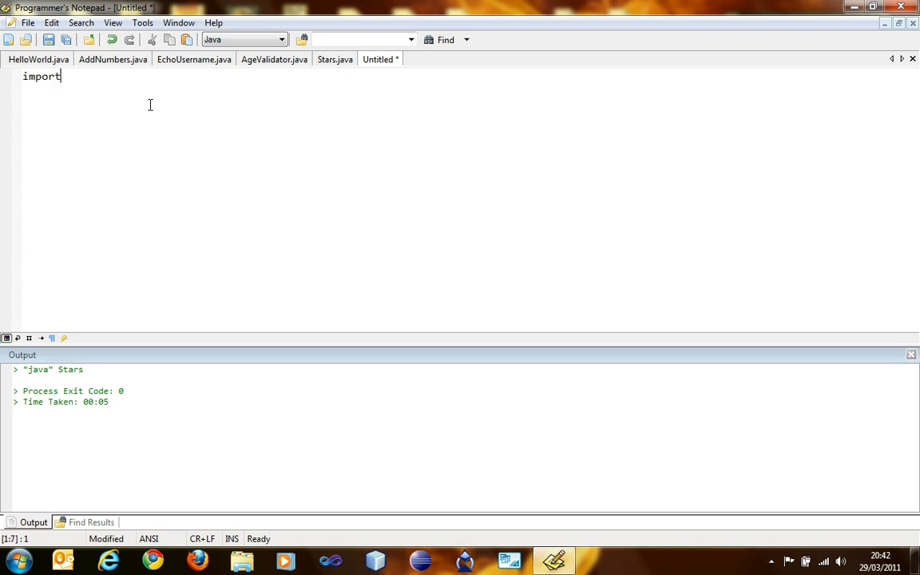
text(javax.swi)
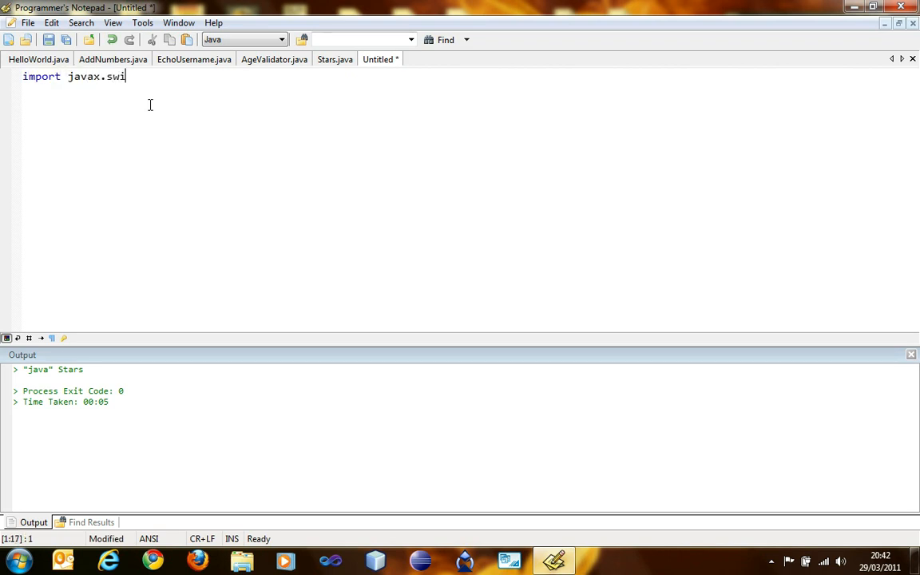
text(ng.JO)
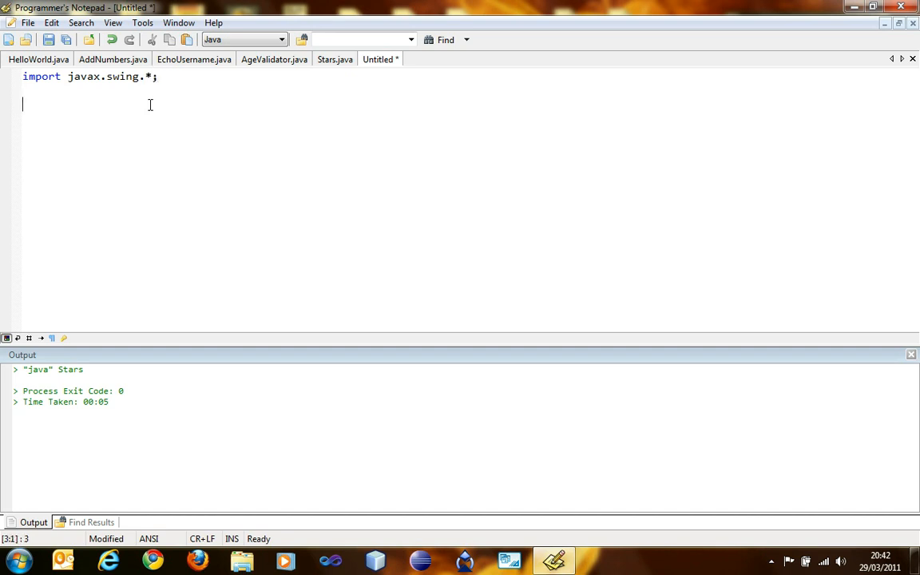
text(public class)
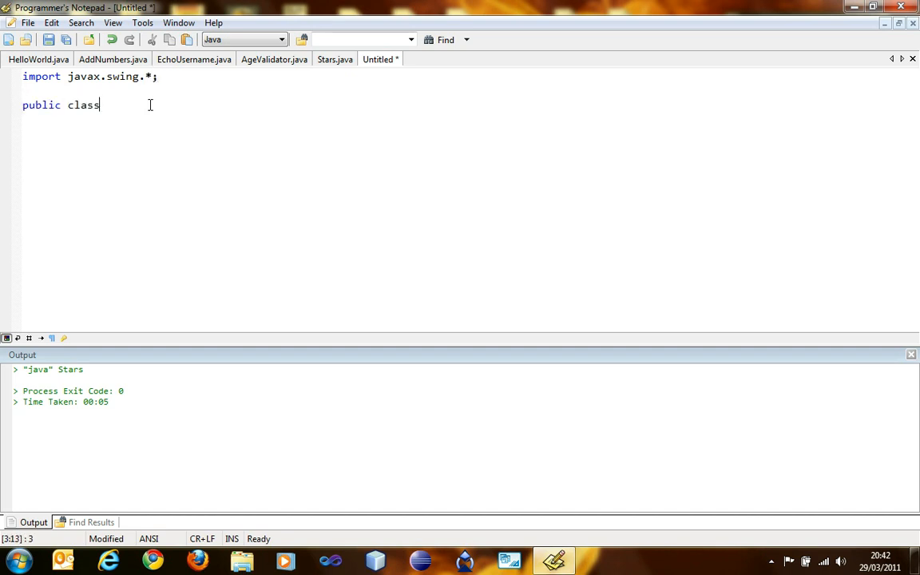
text(Employee{)
text(}()
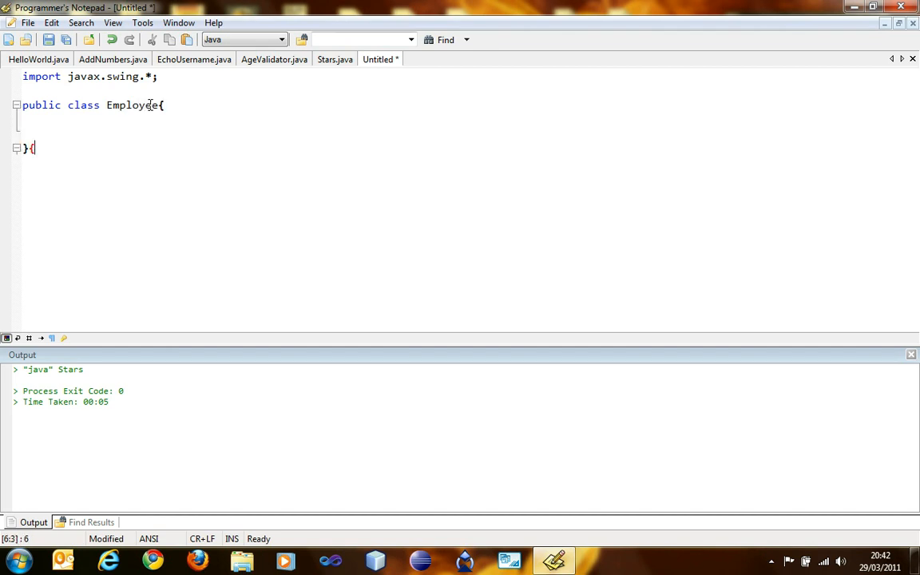
Add the public static void main(String[] args){ method header inside Employee.
text(p)
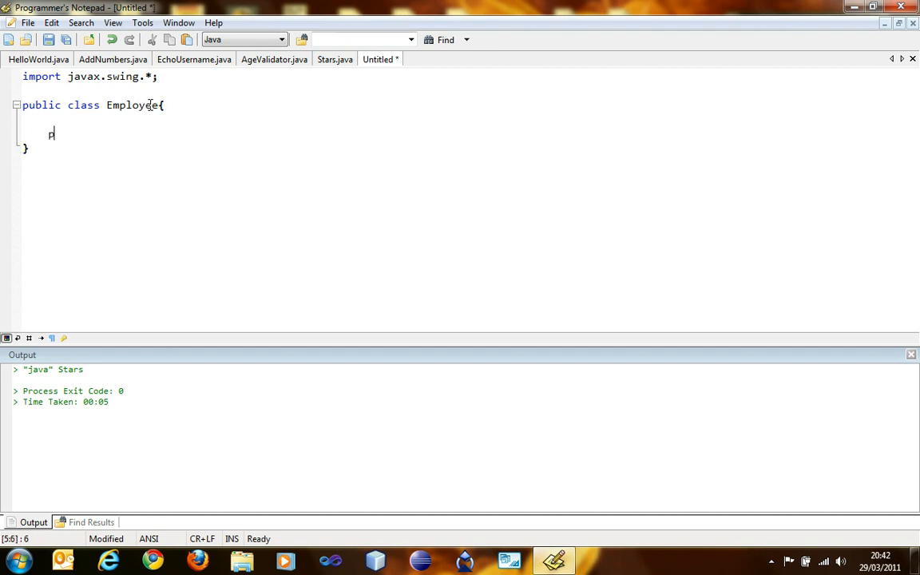
text(ublic static voi)
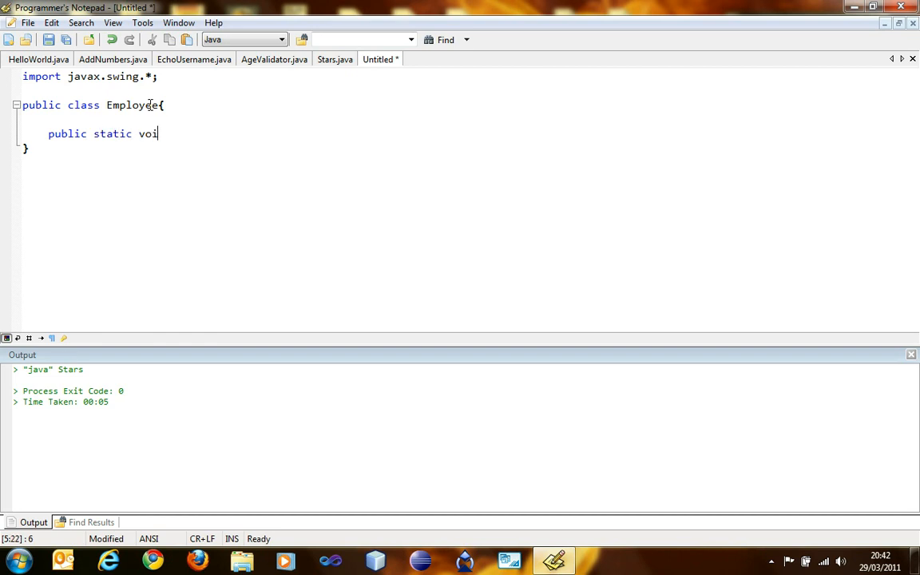
text(d main(String)
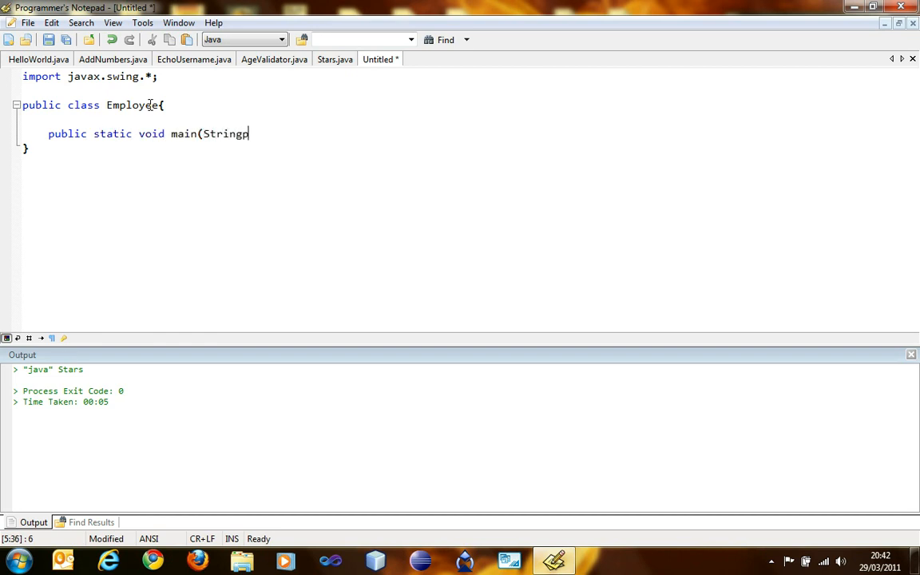
text([] ar)
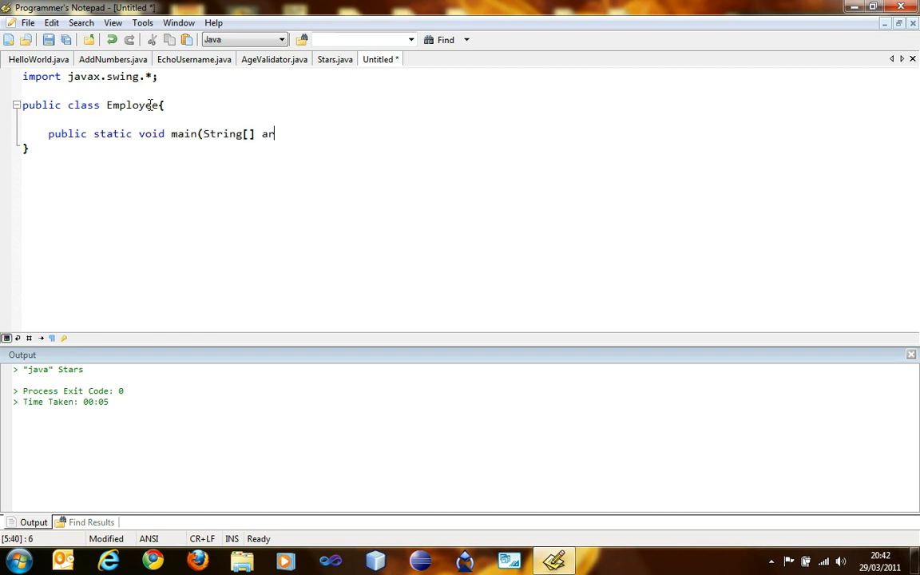
text(gs){)
text(})
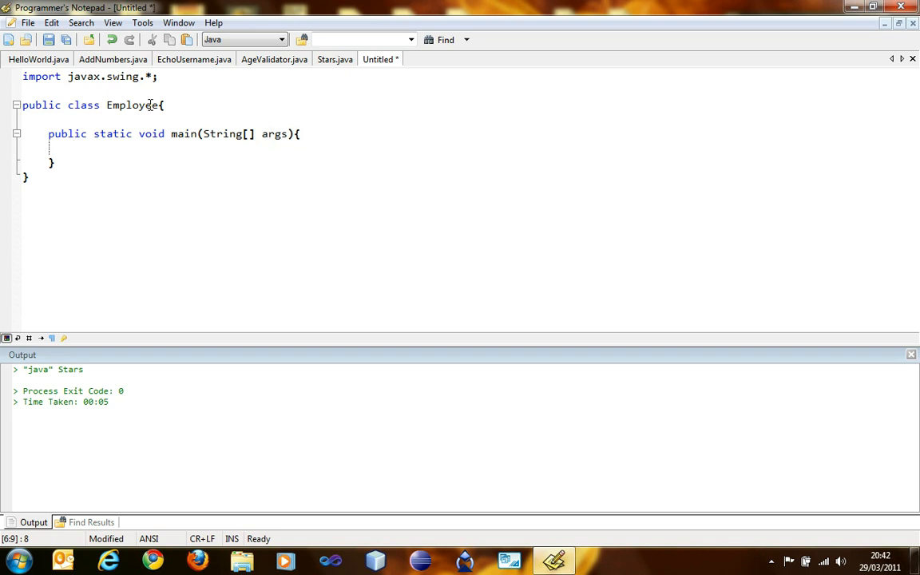
Write int n=Integer.parseInt(JOptionPane.showInputDialog("Employee Type Number:")); in main.
text(int n)
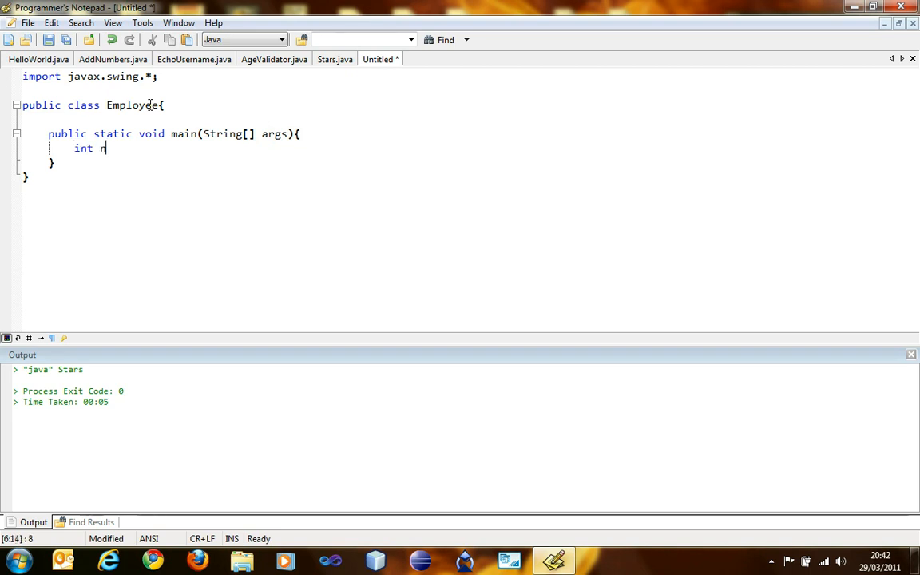
text(=Int)
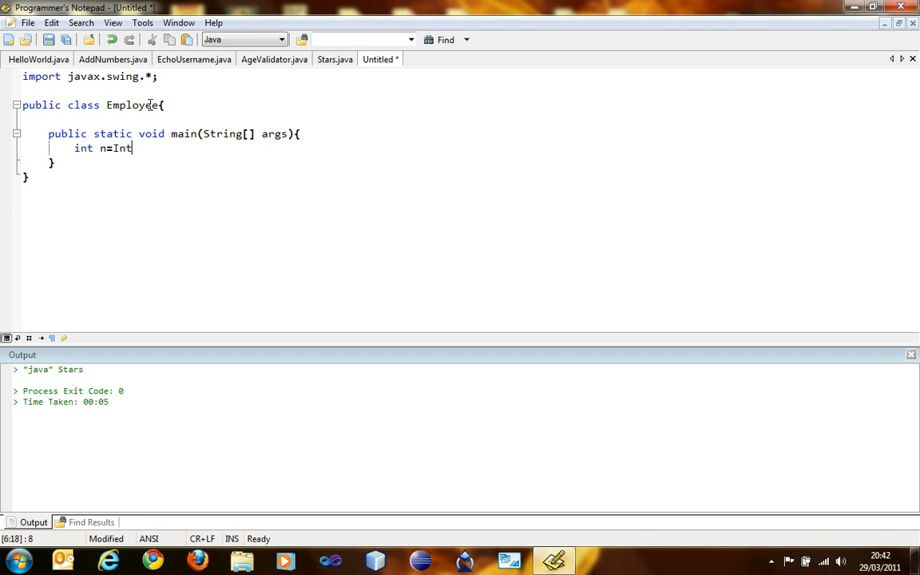
text(eger.parseIn)
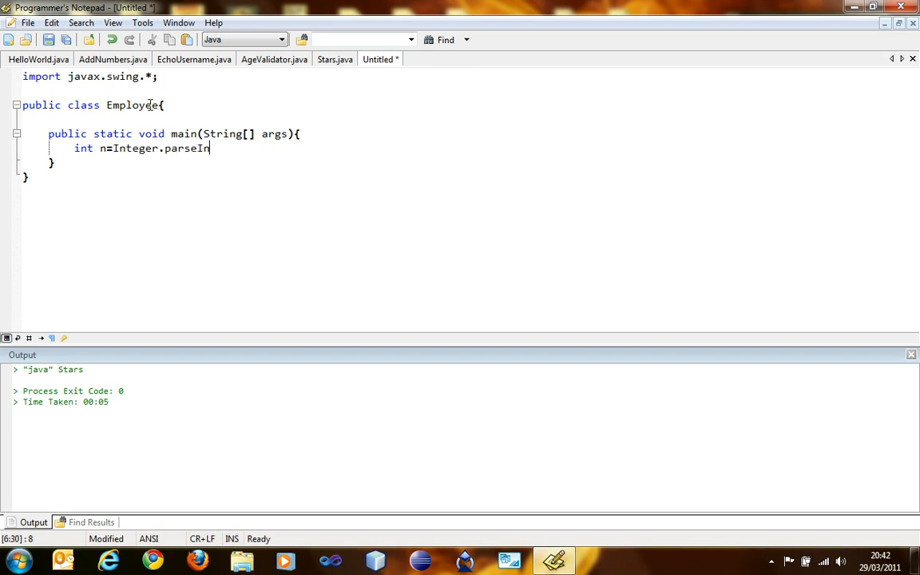
text(t(JOption)
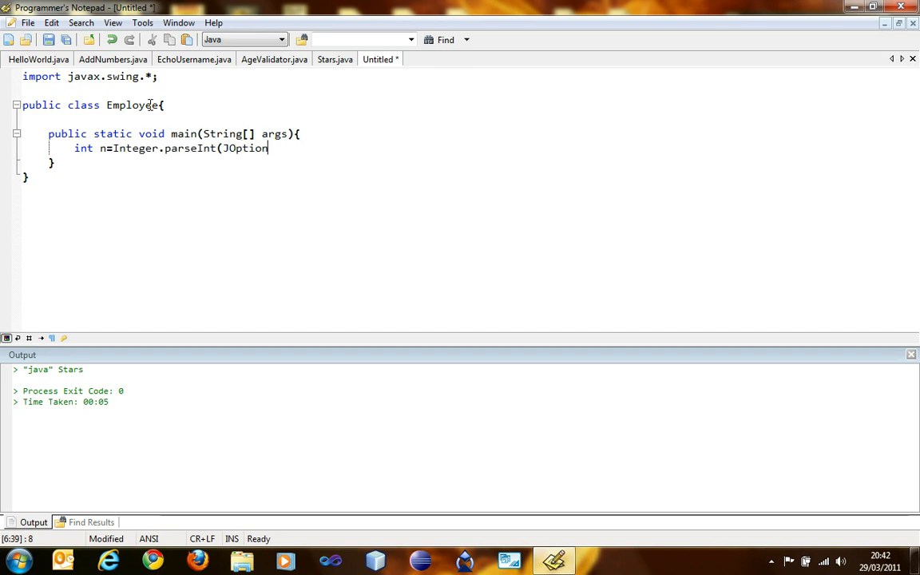
text(Pane.showInpu)
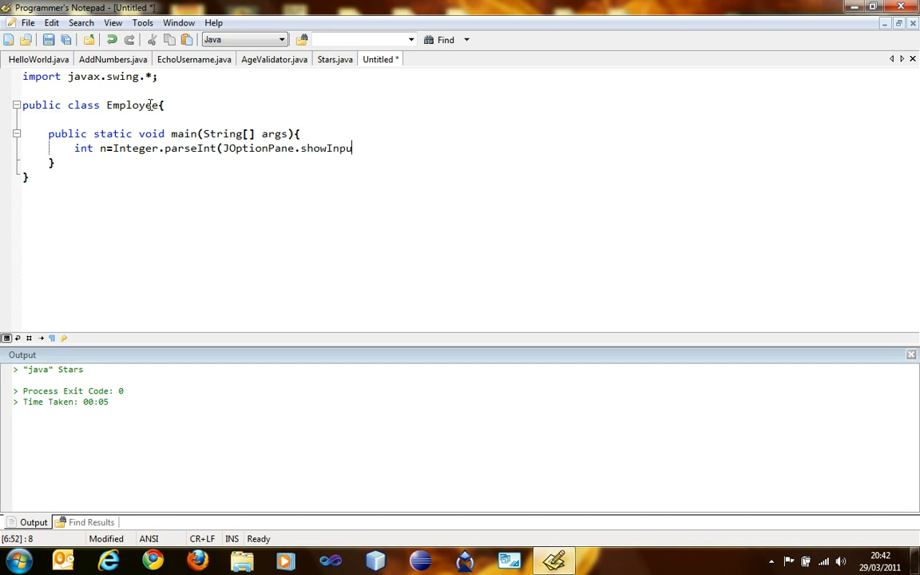
text(tDialog()
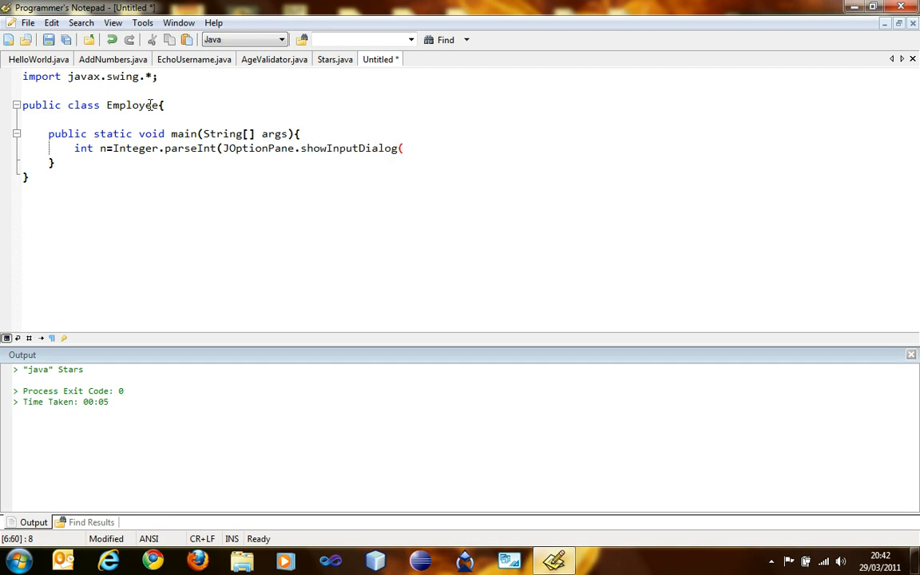
text("E)
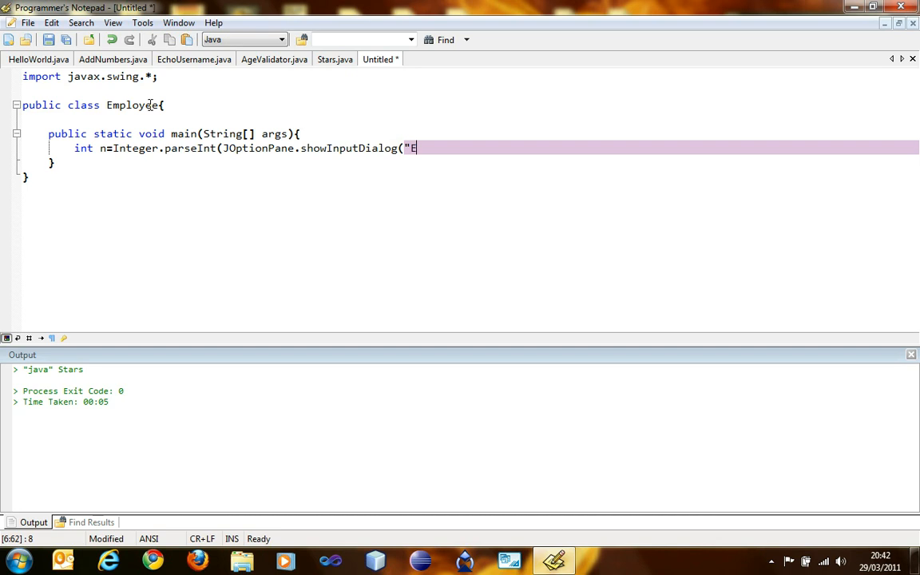
text(mployee Type Nu)
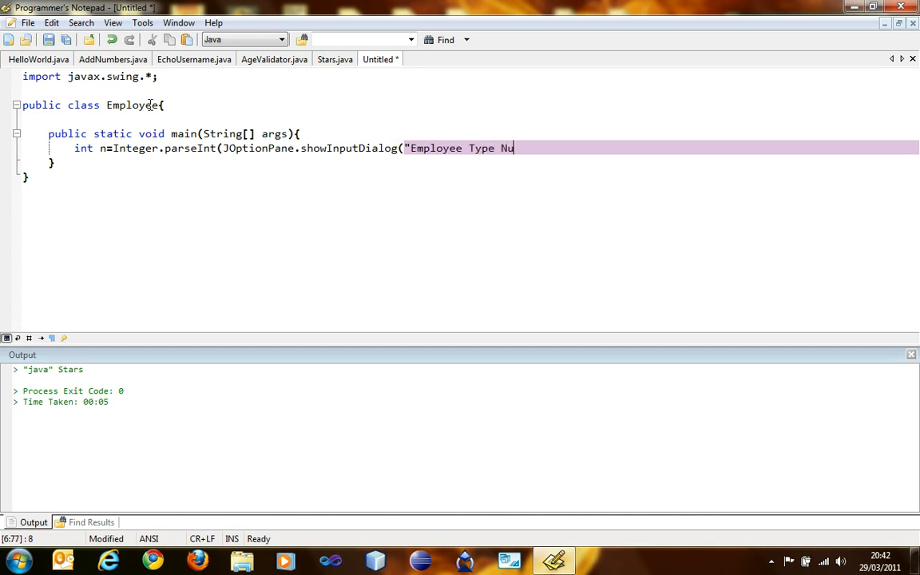
text(mber:)
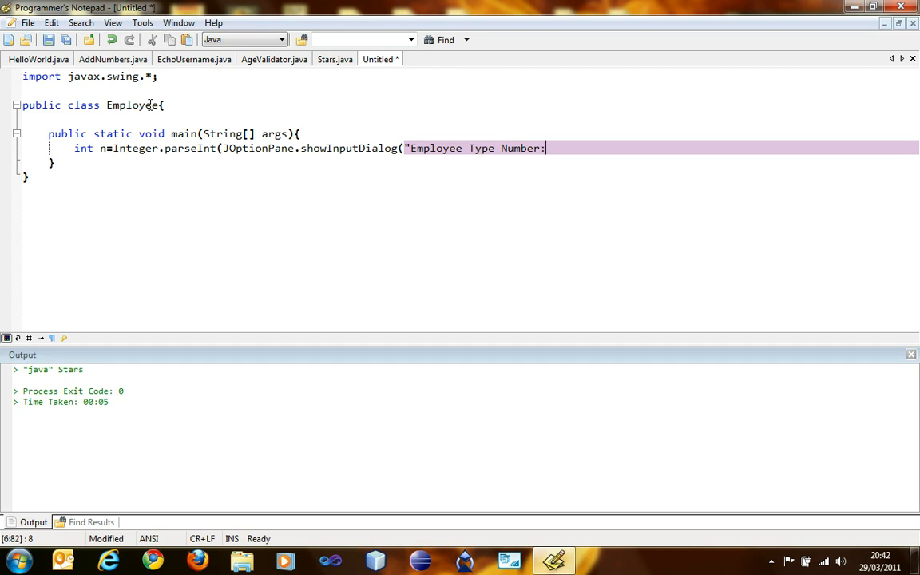
text("));)
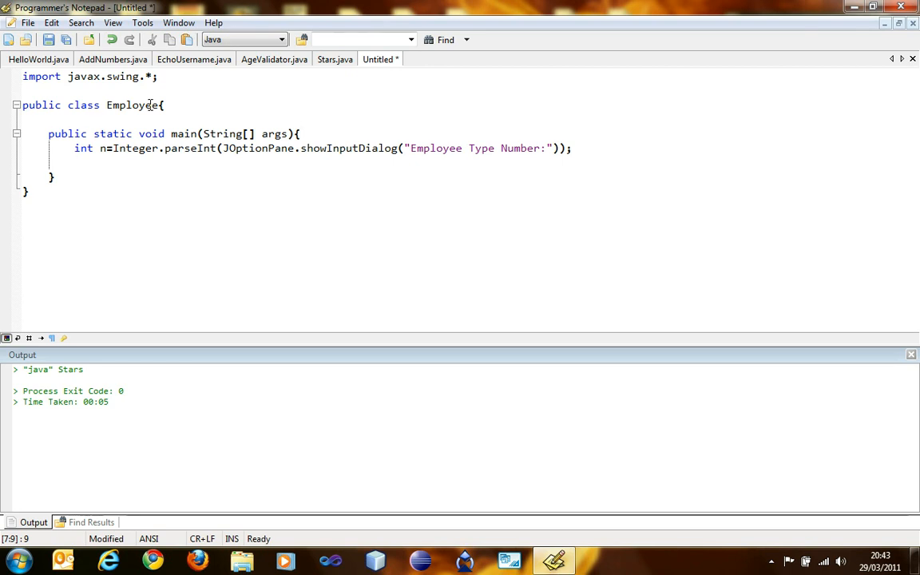
Start a switch(n){ block and begin its case 1: label.
text(switch()
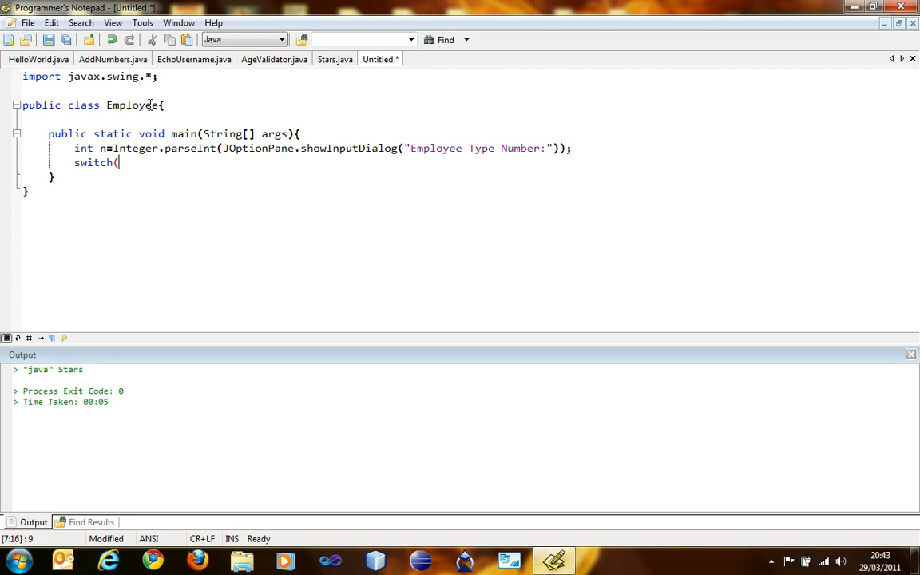
text(n))
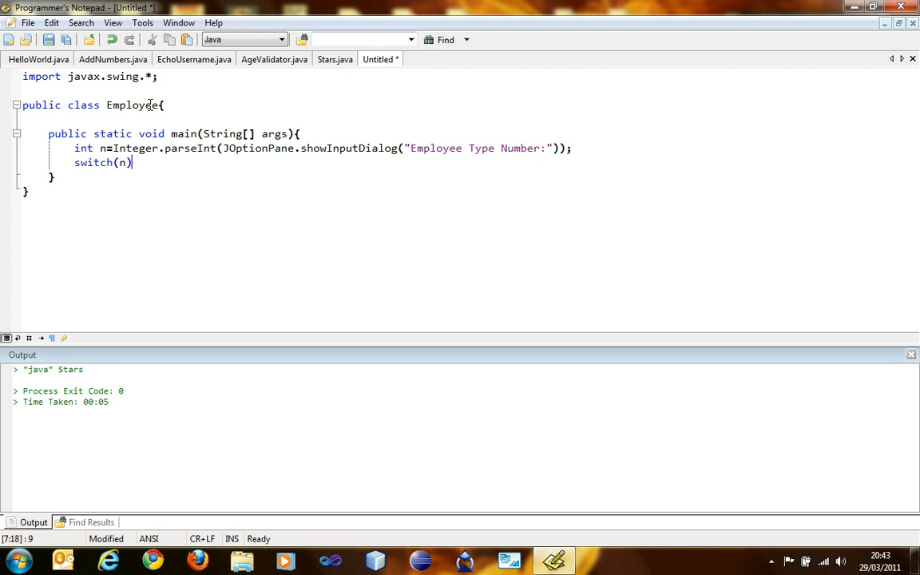
text({)
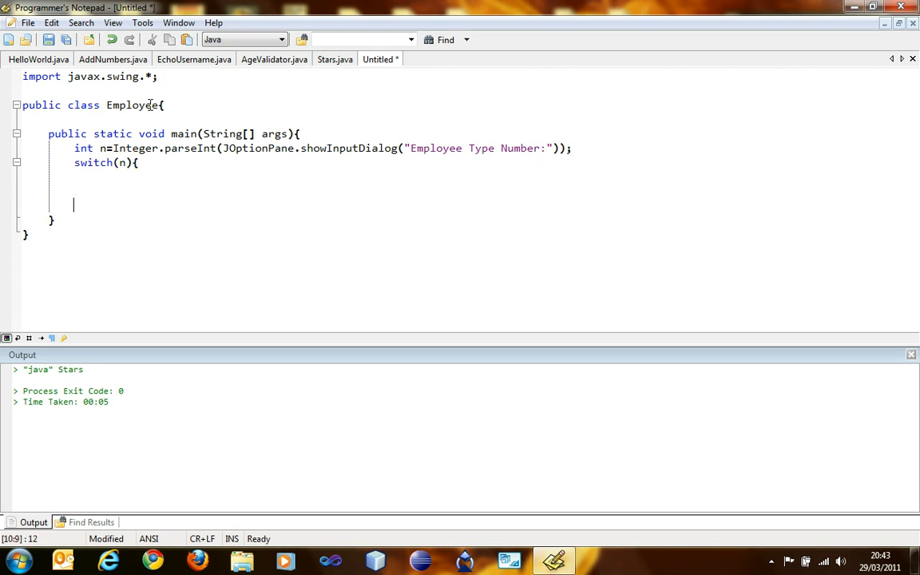
text(ca)
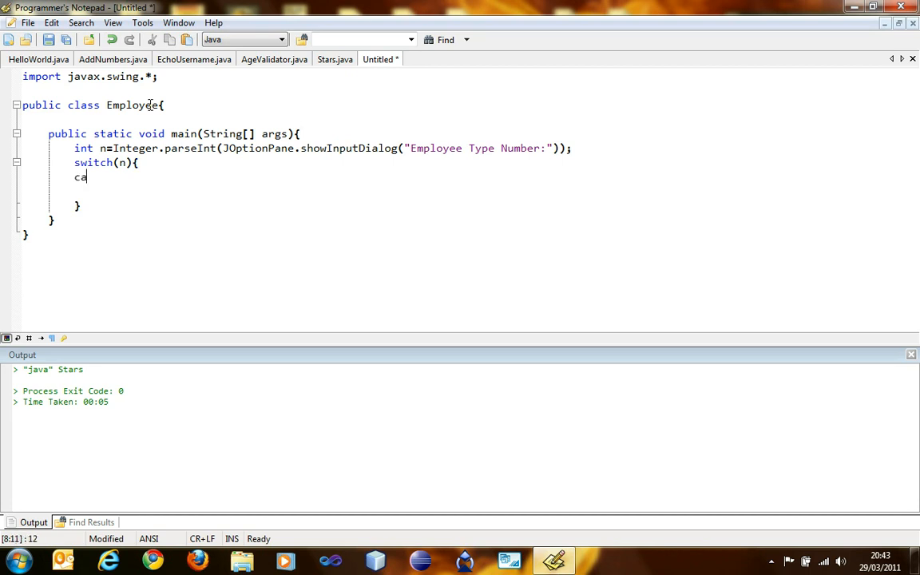
text(se)
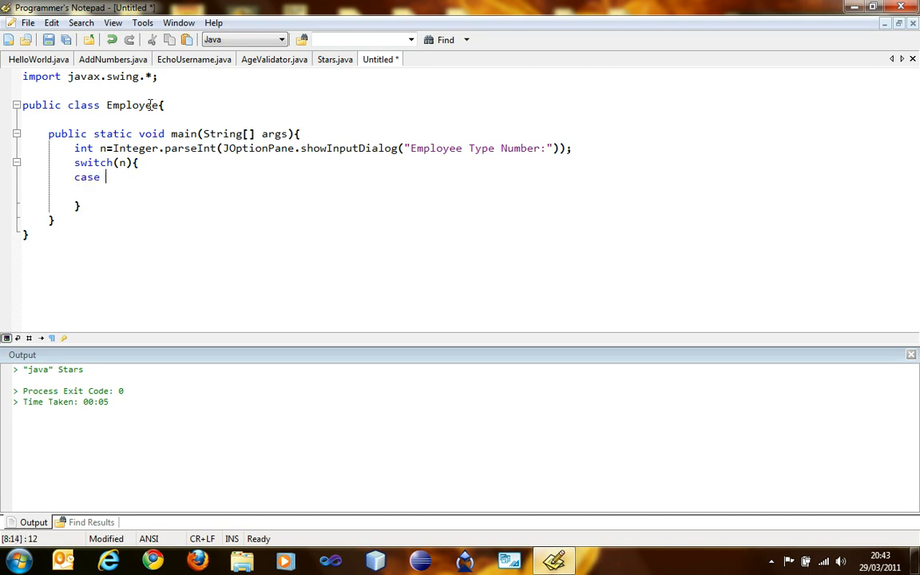
text(1:)
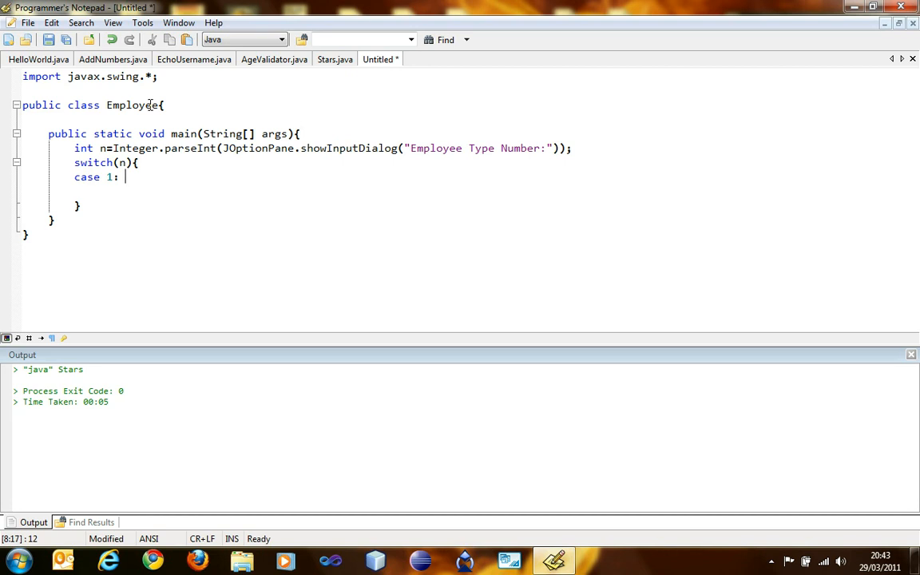
Make case 1 call showMessageDialog(null,"General Manager"); followed by break;.
text(showMessage)
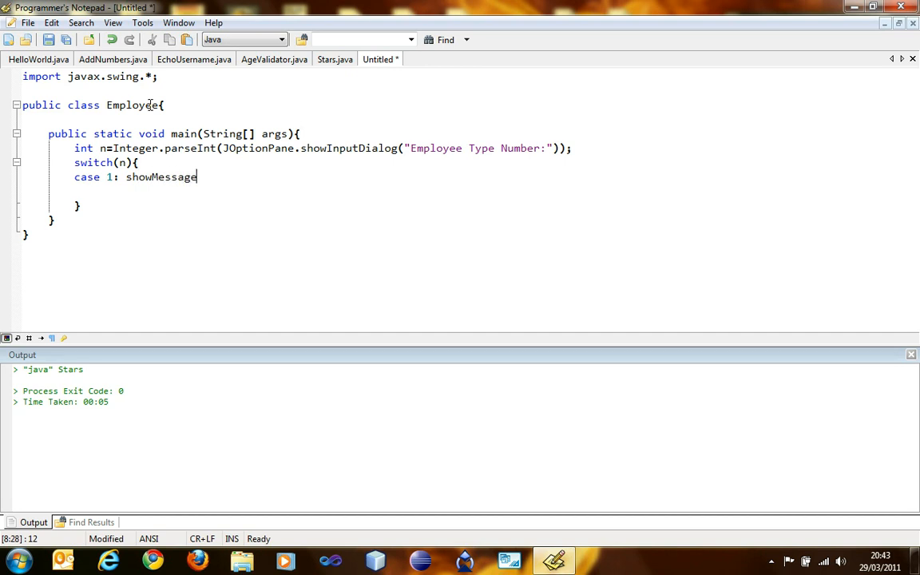
text(Dialog(")
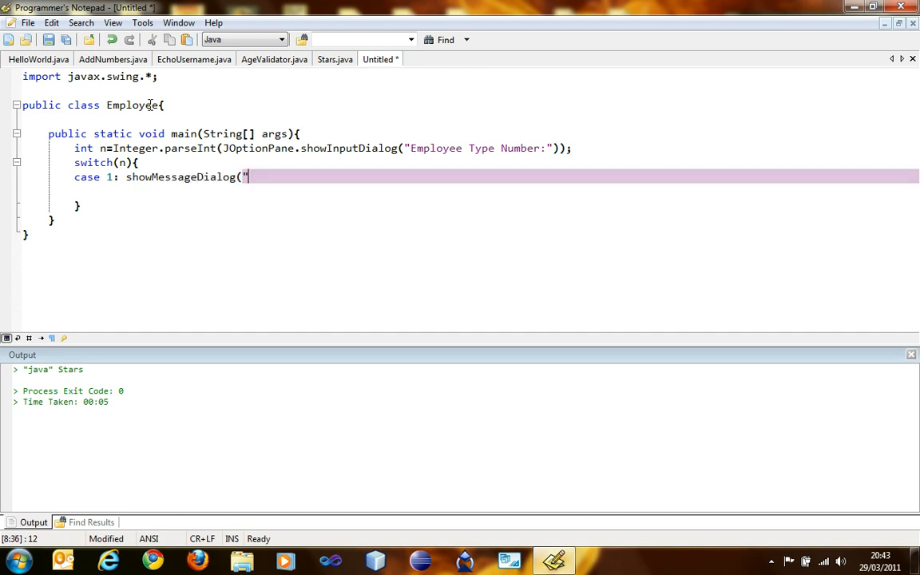
text(C)
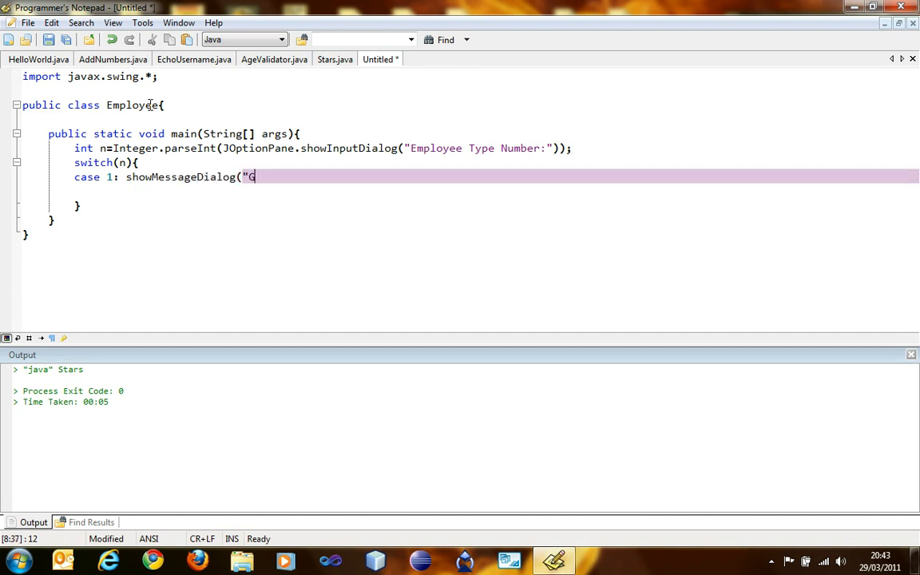
text(General Manager)
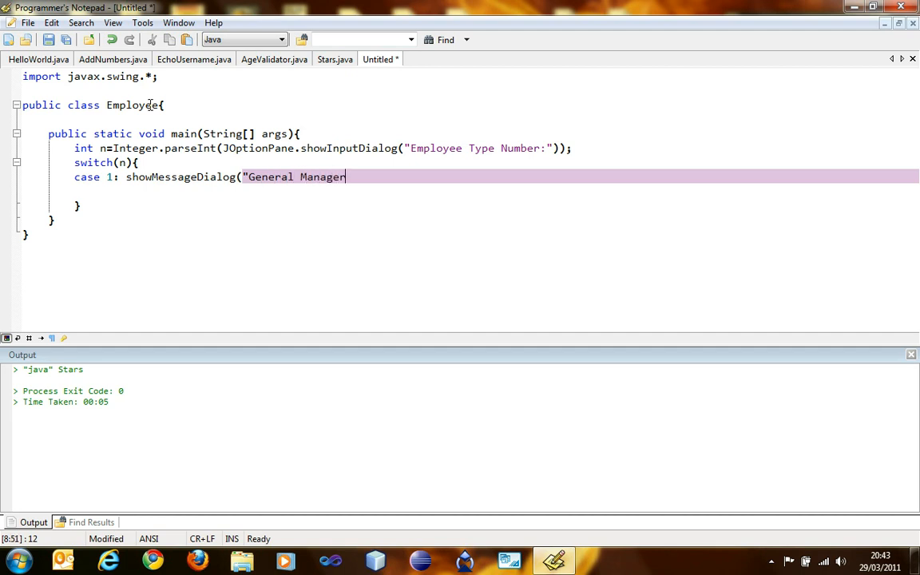
text(")
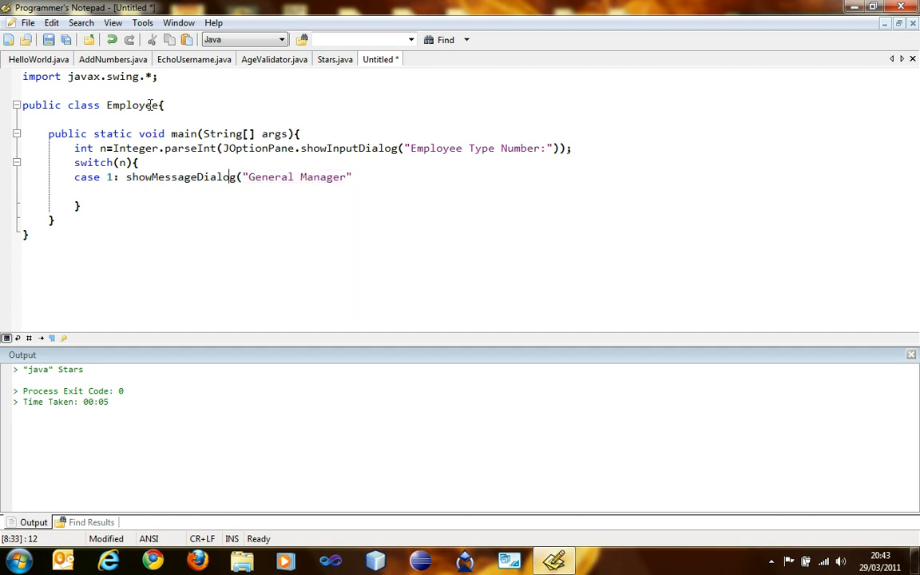
text(null)
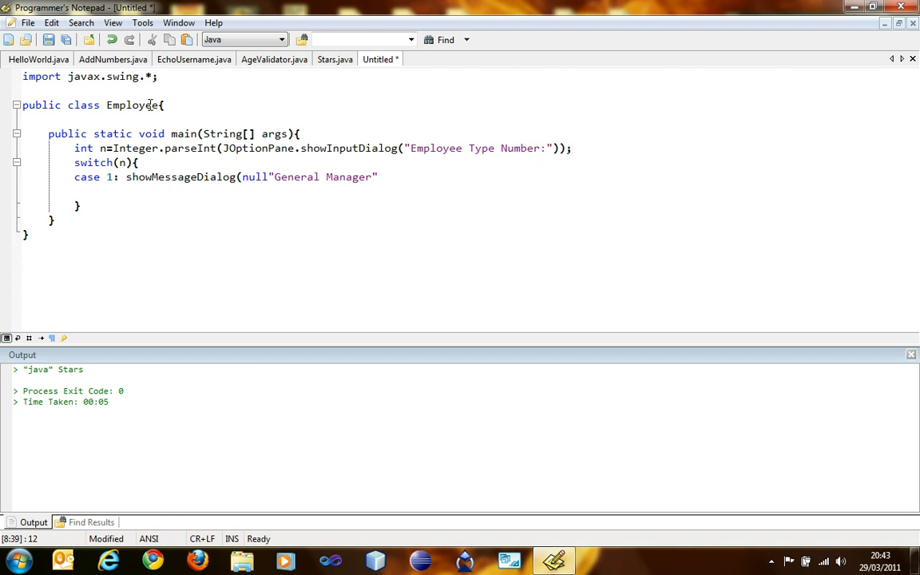
text(,)
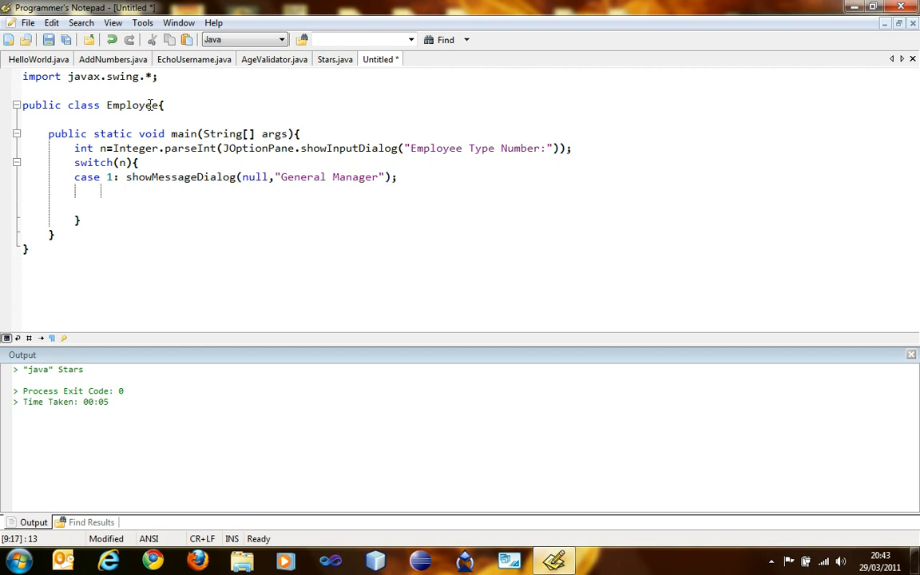
text(bre)
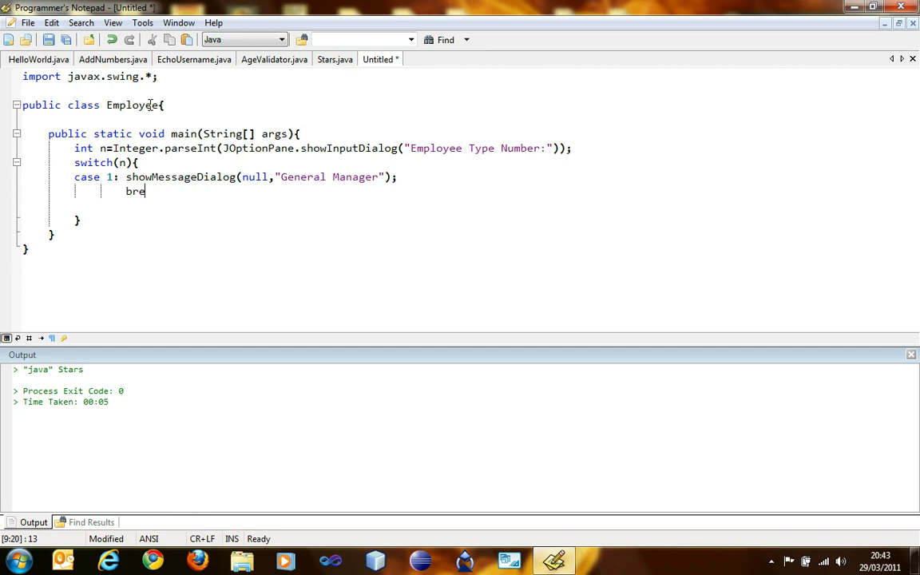
text(ak;)
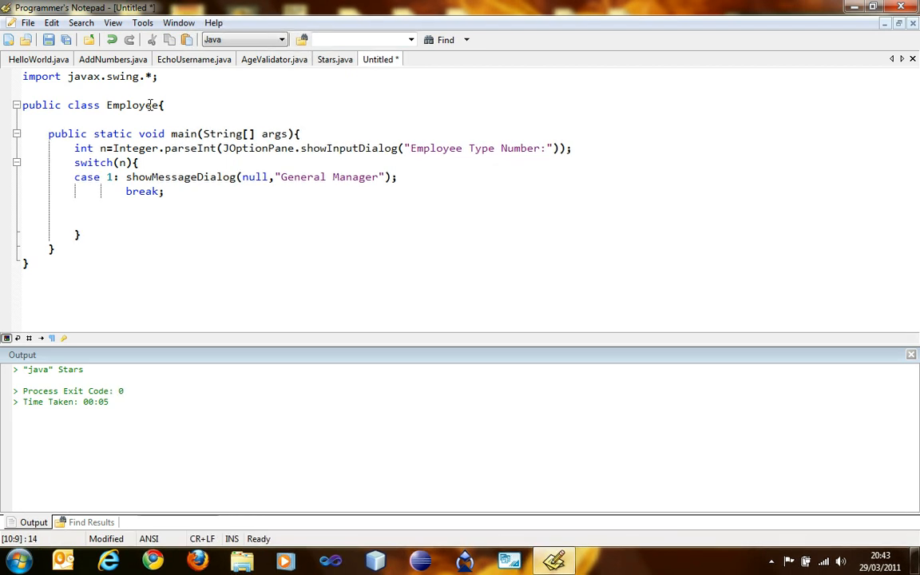
Add case 2 showing a "Manager" message dialog and then break;.
text(case 2)
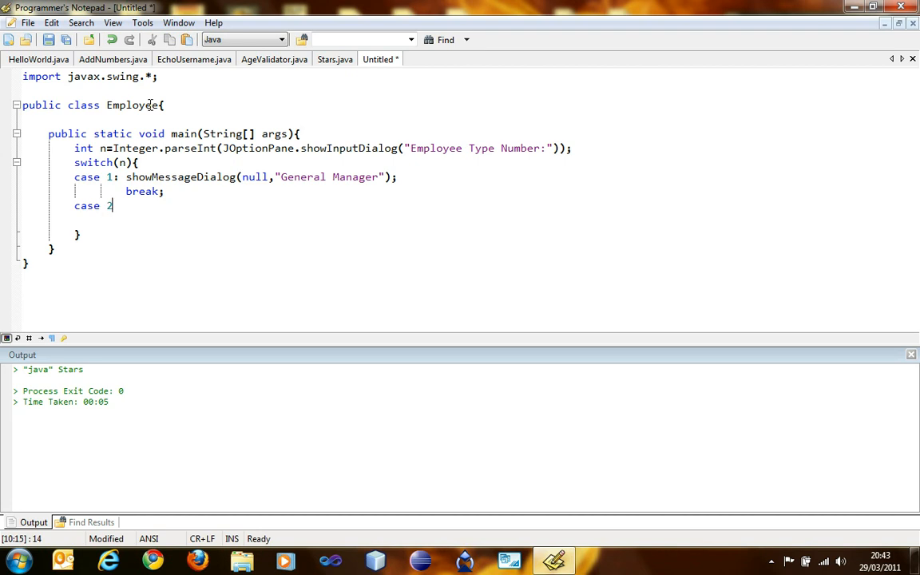
text(: show)
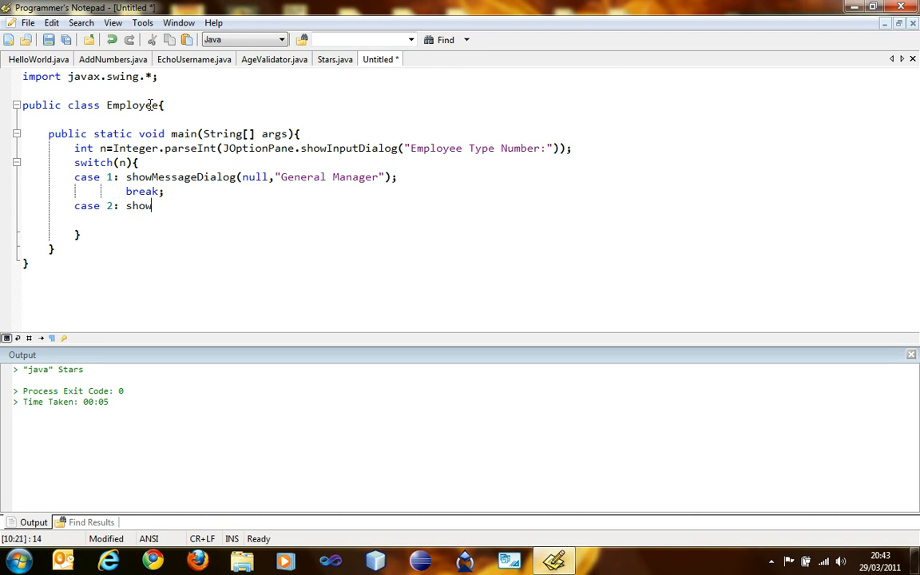
text(MessageDia)
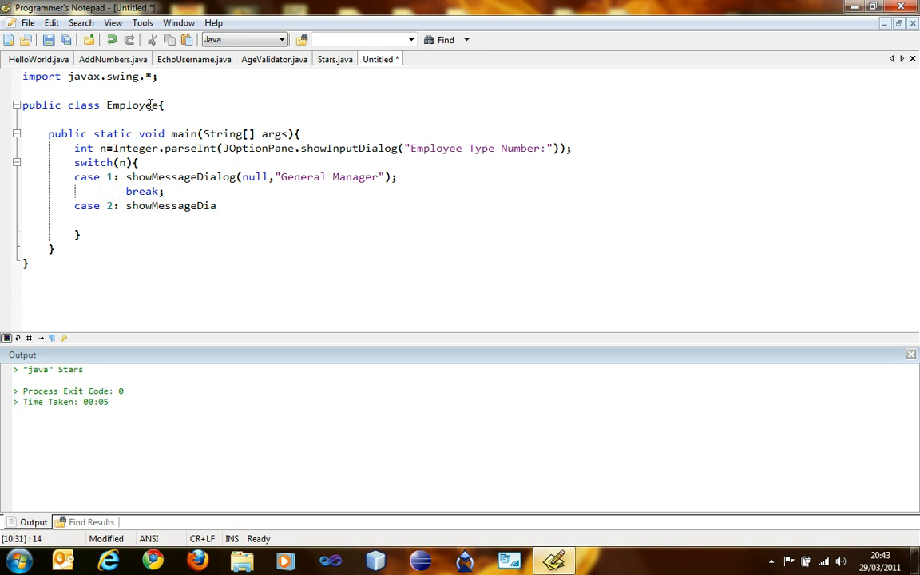
text(log(null,")
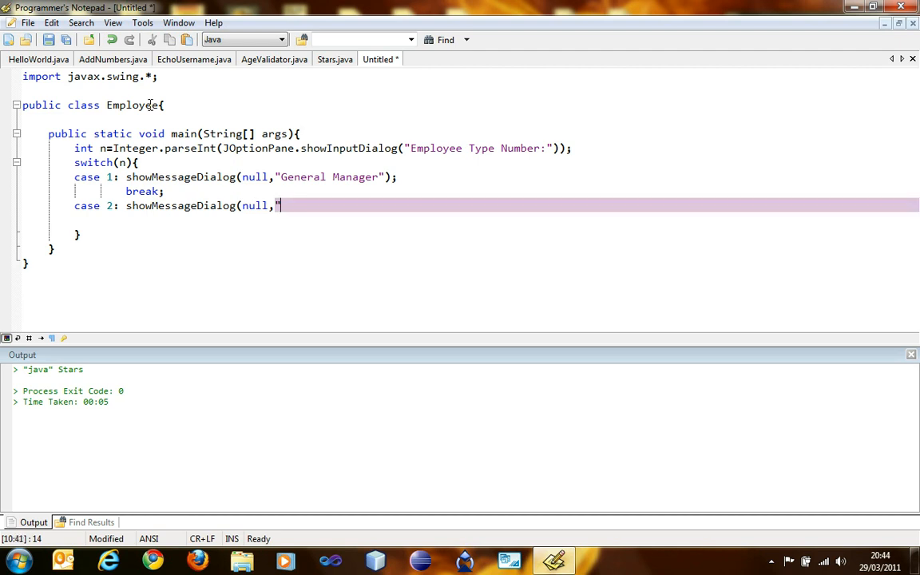
text(Manager")
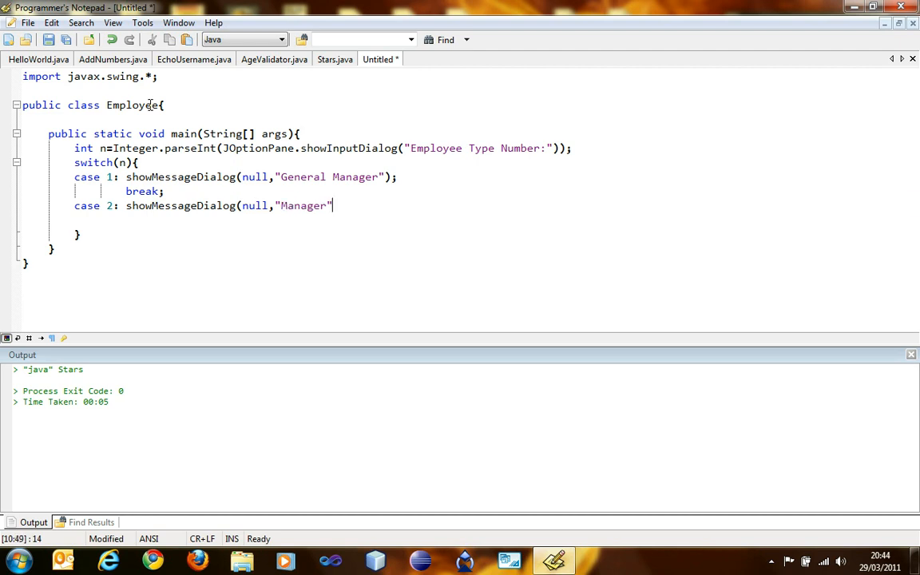
text();)
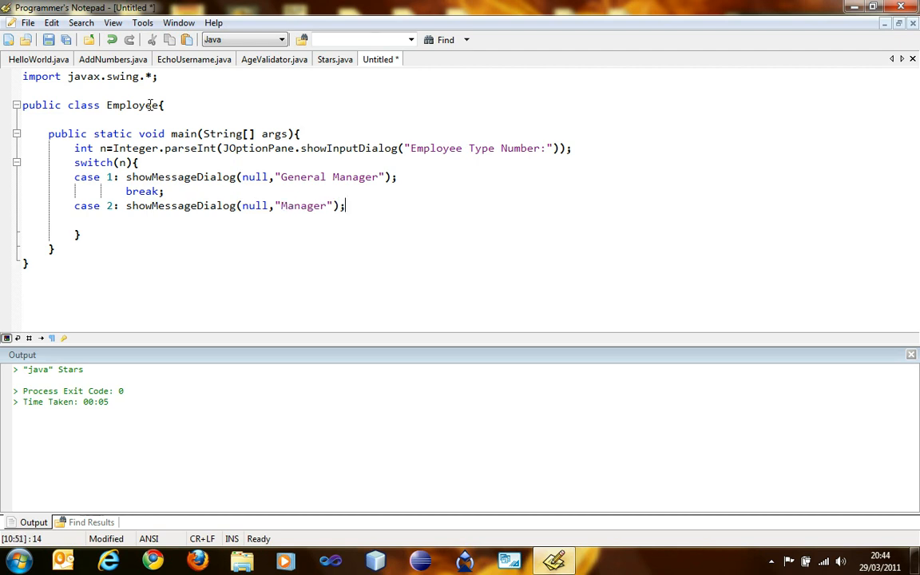
text(bre)
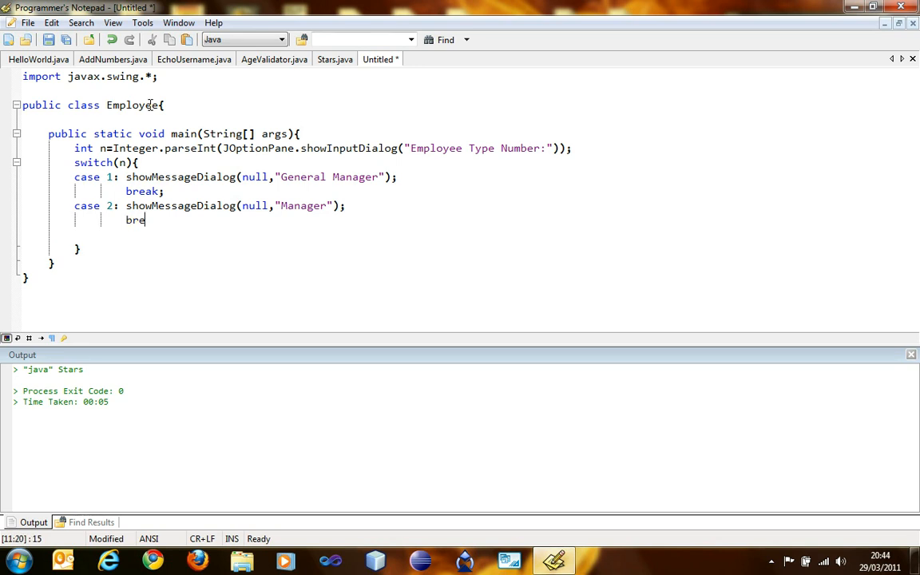
text(ak;)
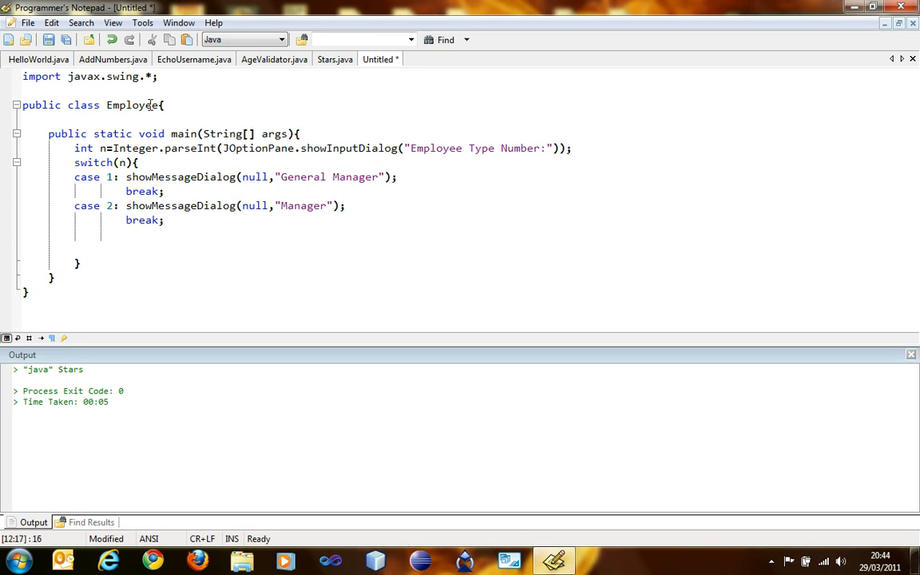
Add case 3 showing a "Helper" message dialog and then break;.
text(case 3: show)
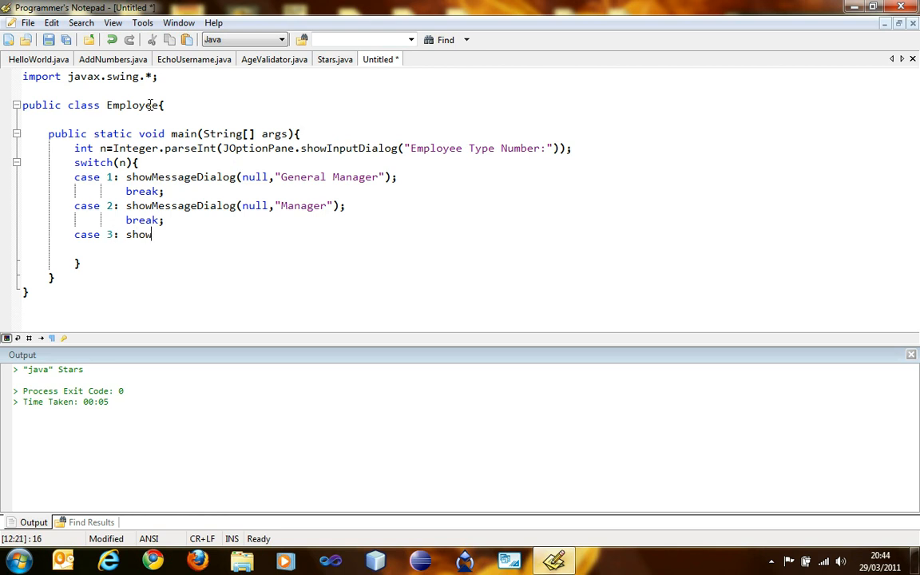
text(MessageDialog)
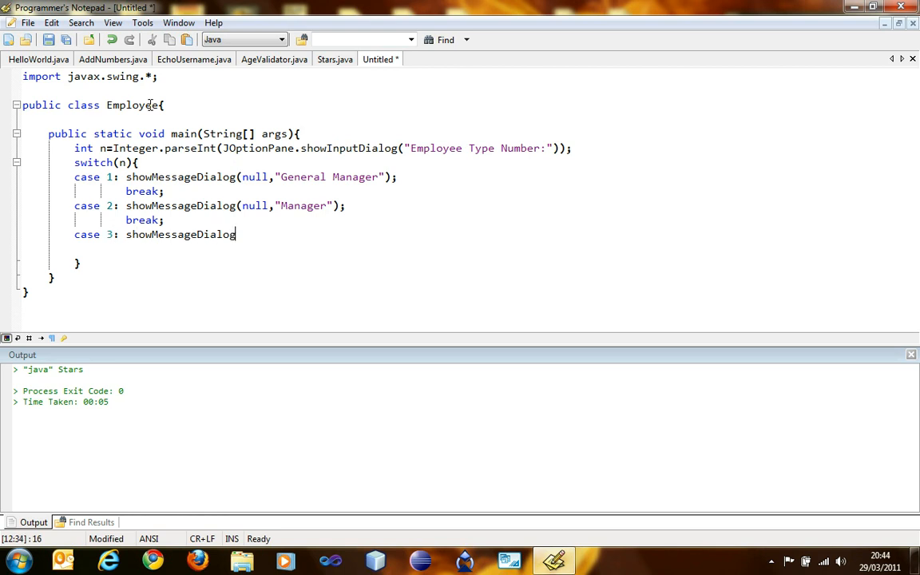
text((null,")
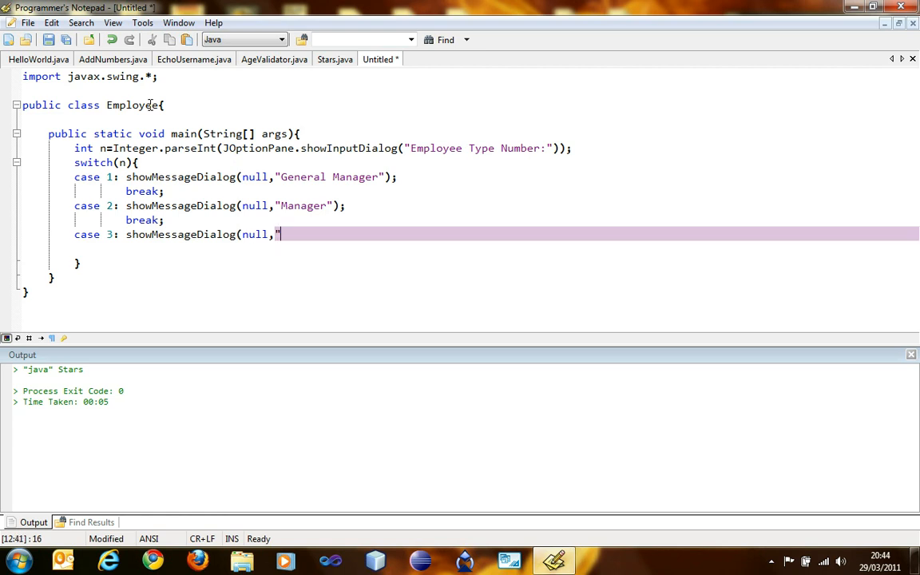
text(Helper")
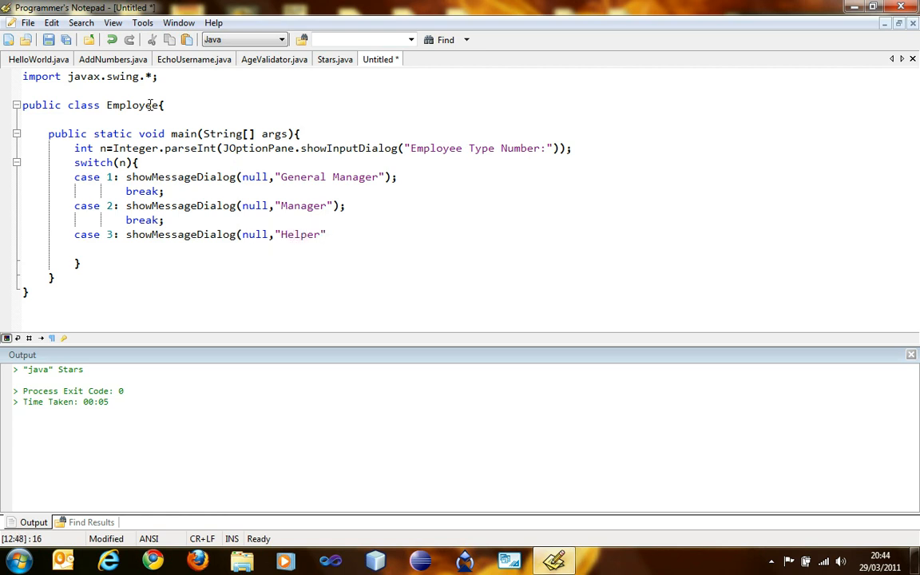
text();)
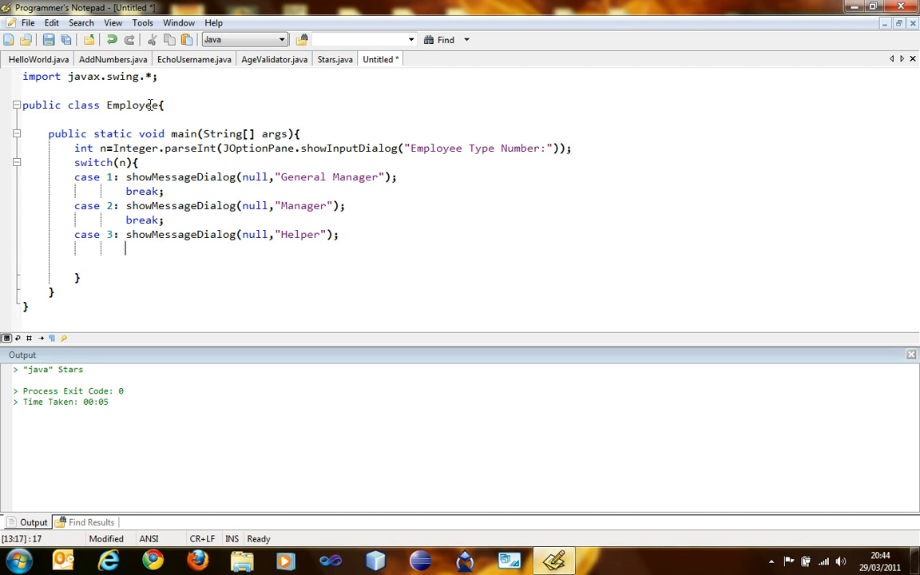
text(break;)
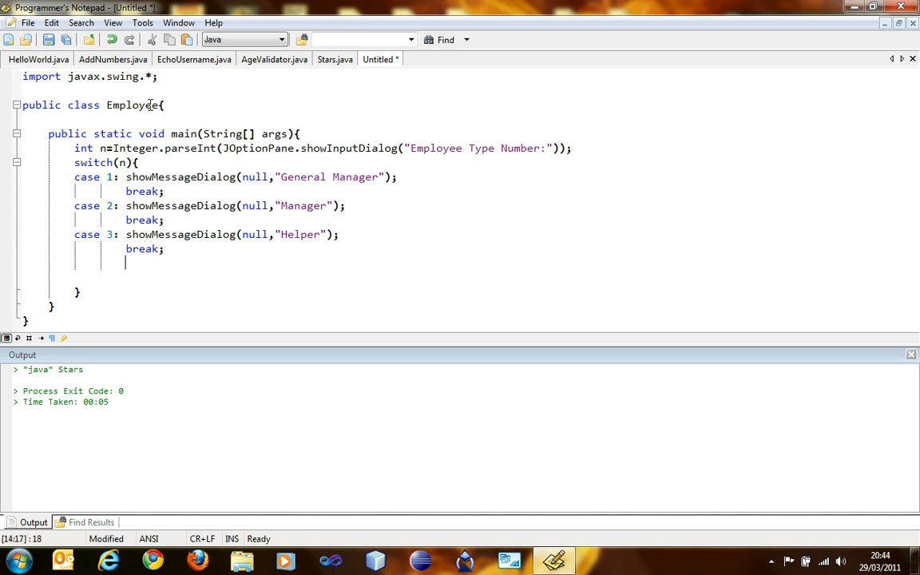
Add a default case showing "Please check input and try again." and then break;.
text(defau)
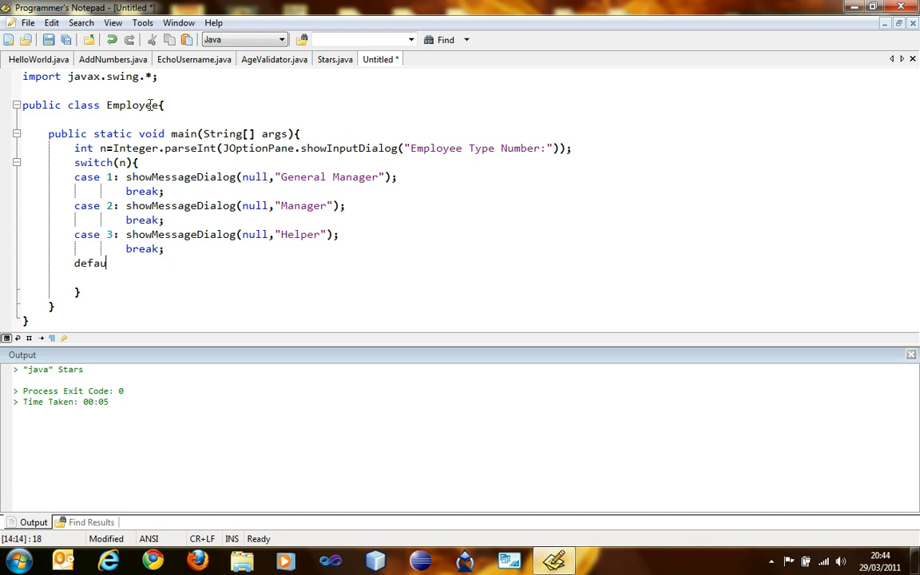
text(lt:)
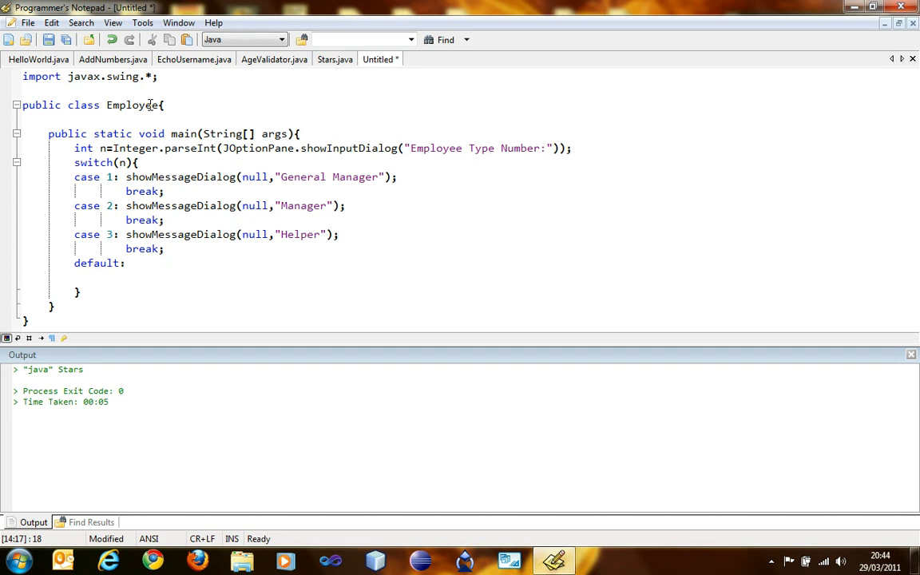
text(showMe)
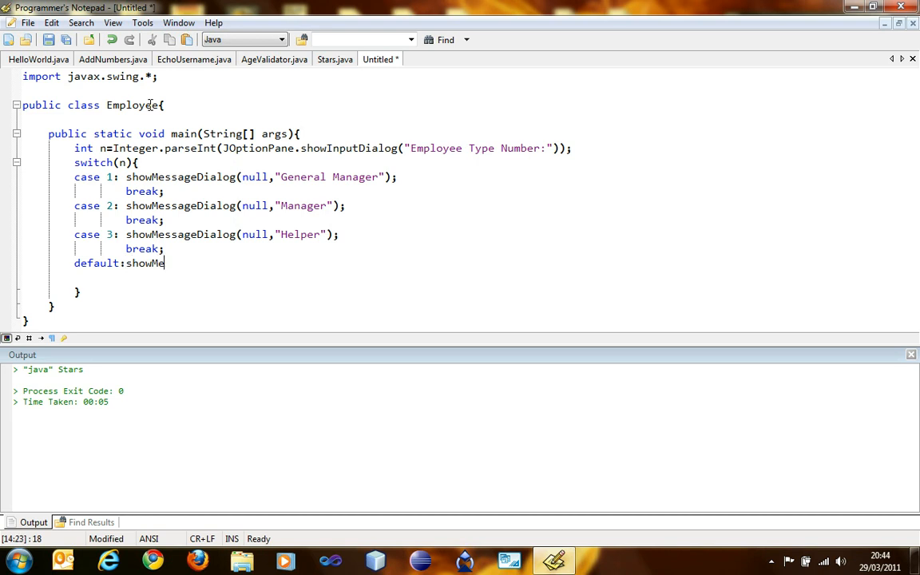
text(ssageDialog(null,")
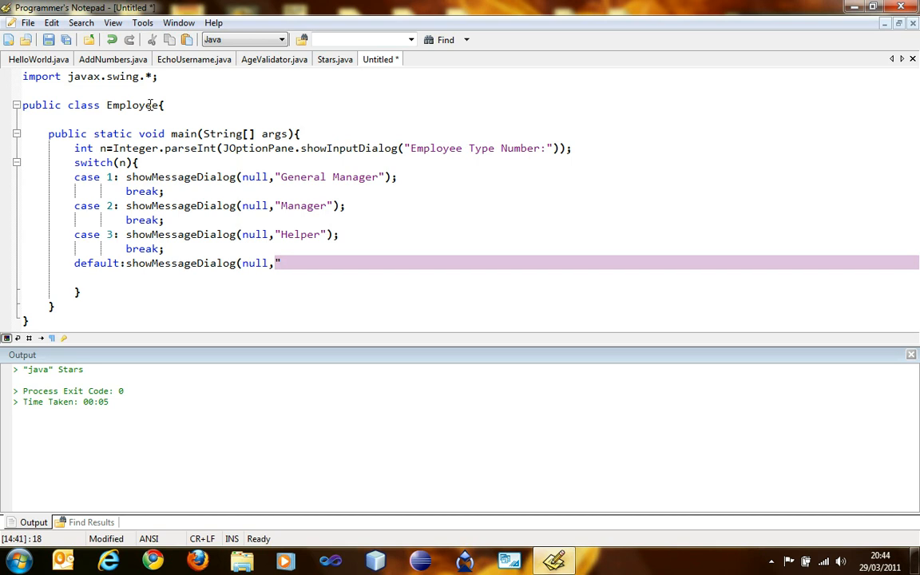
text(Ple)
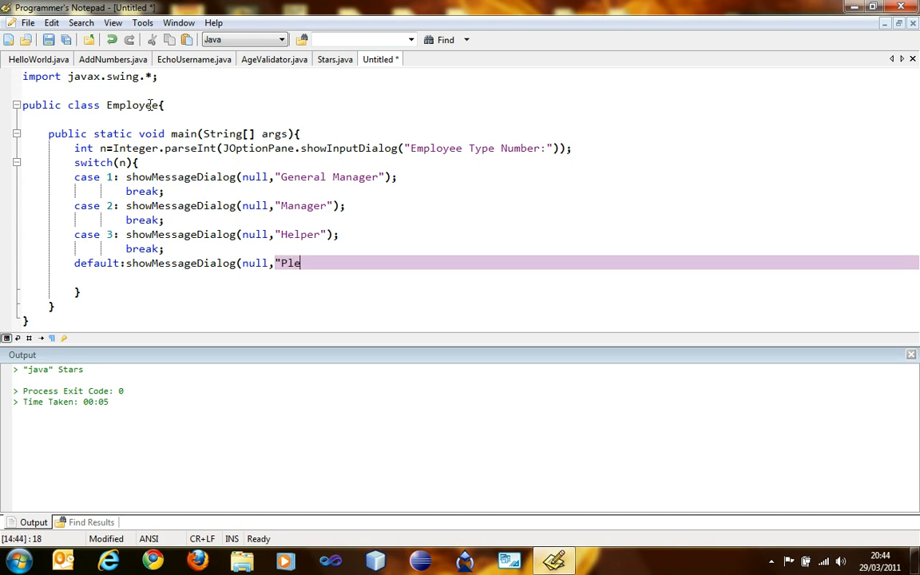
text(ase check input and try again)
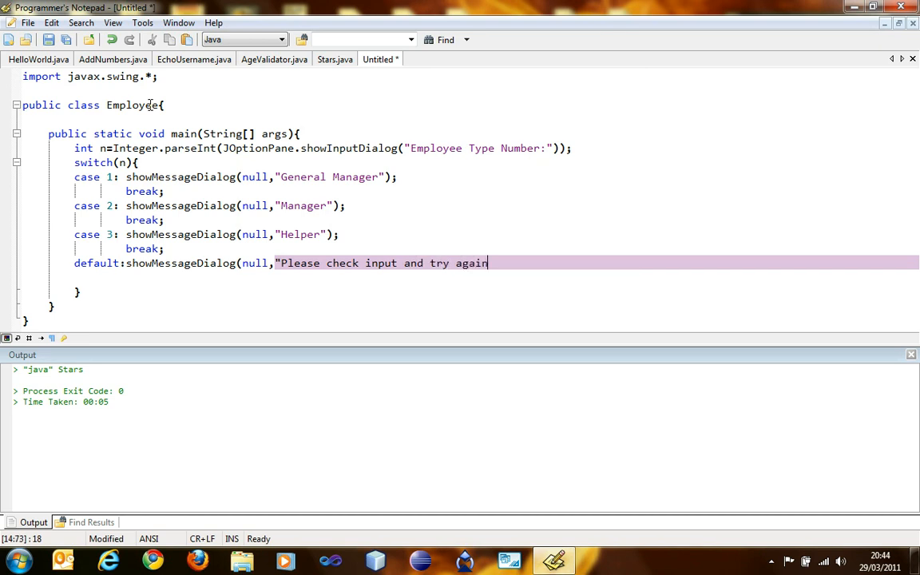
text(."))
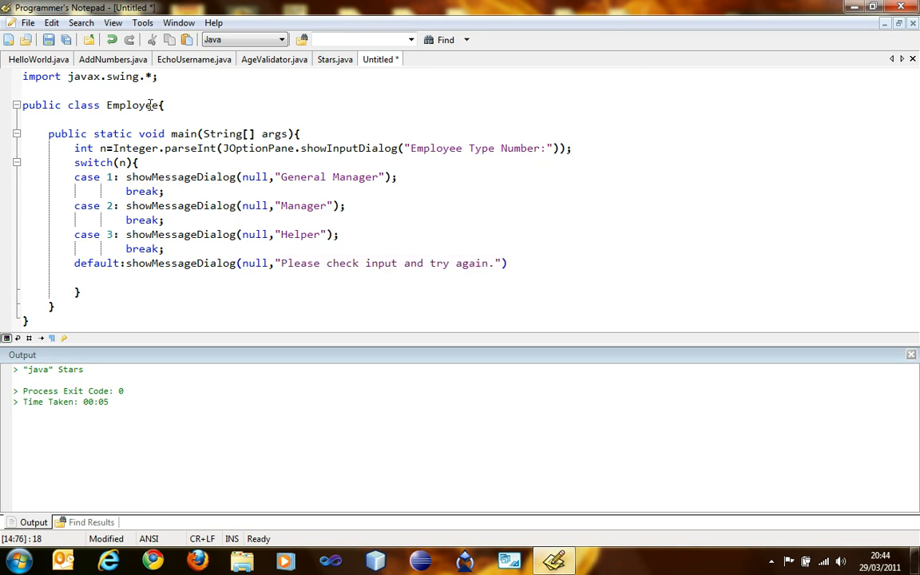
text();)
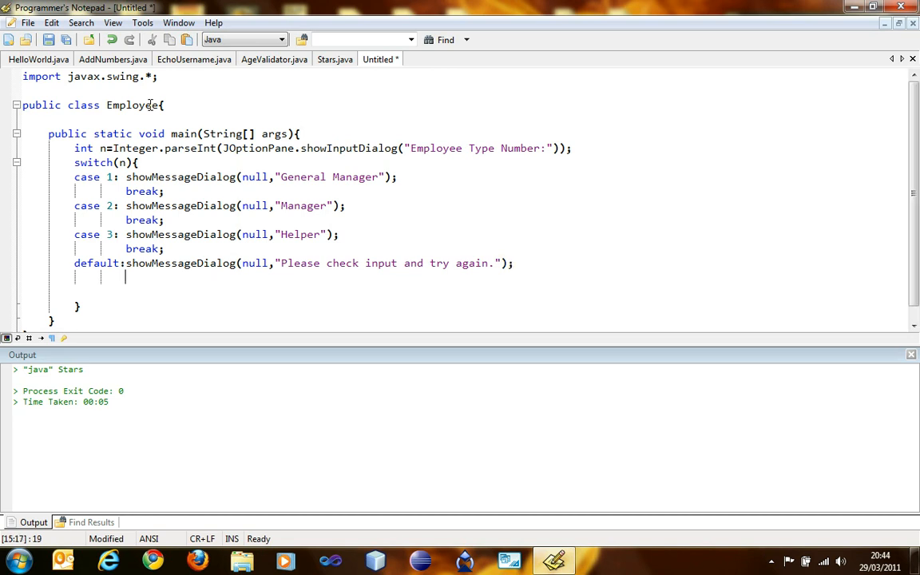
text(break;)
text(Employee.jav)
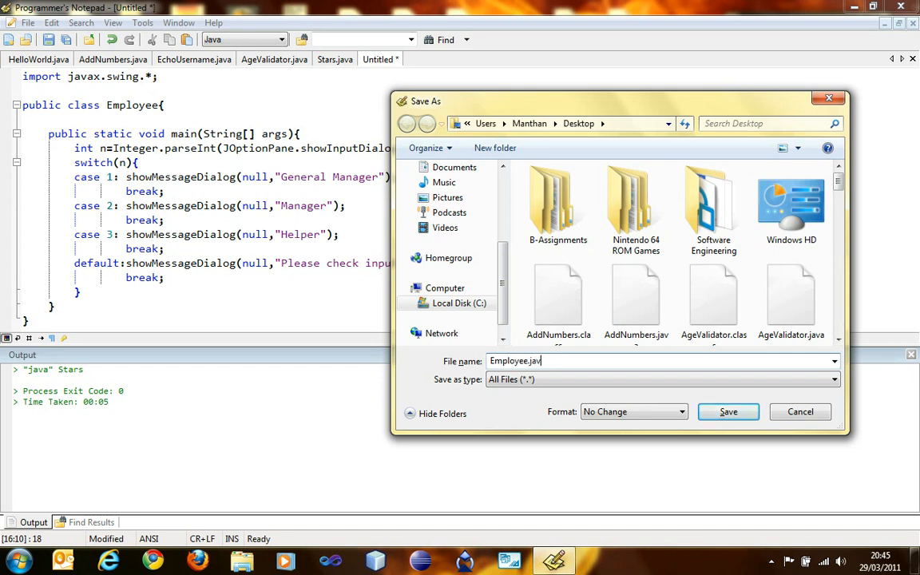
Save the program as Employee.java, compile it, and return to case 1's dialog call after the symbol errors.
click(726, 412)
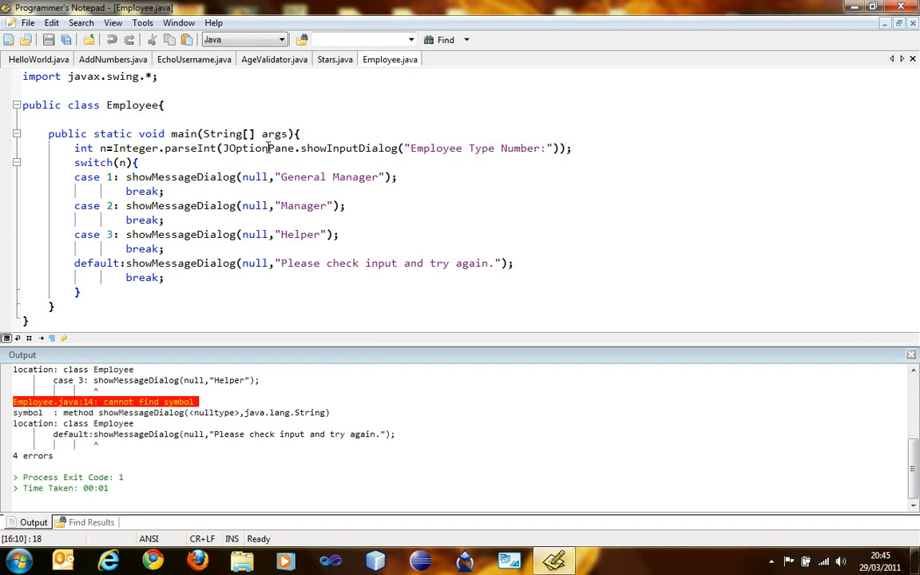
mouse_move(359, 407)
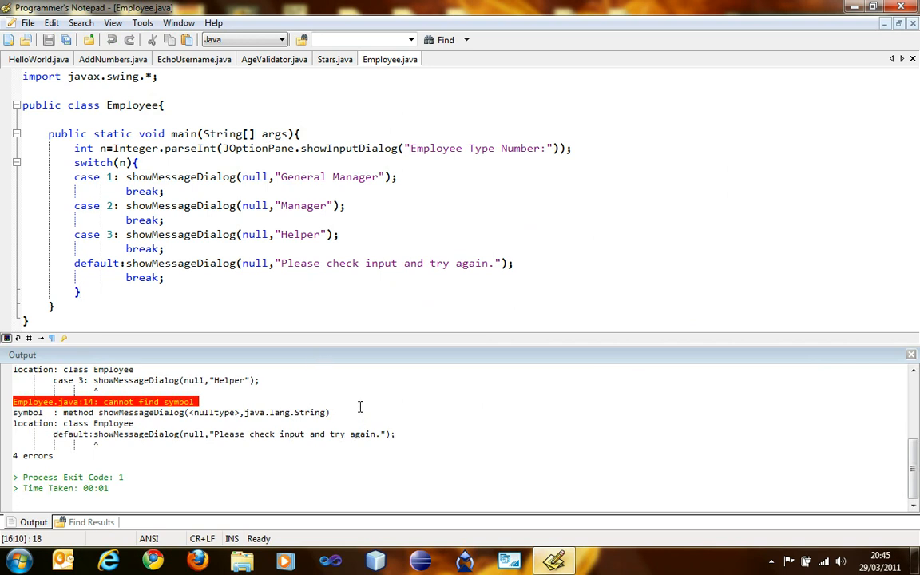
click(402, 290)
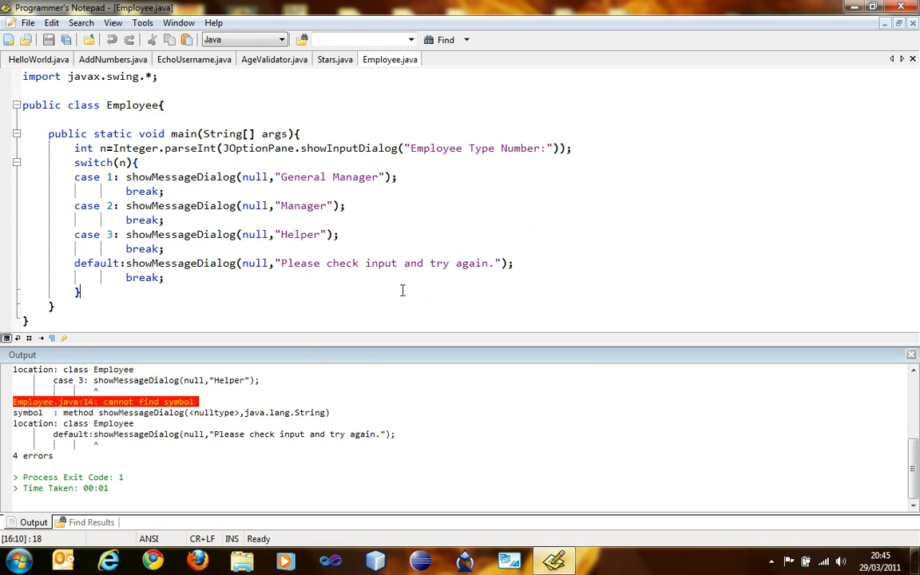
click(127, 177)
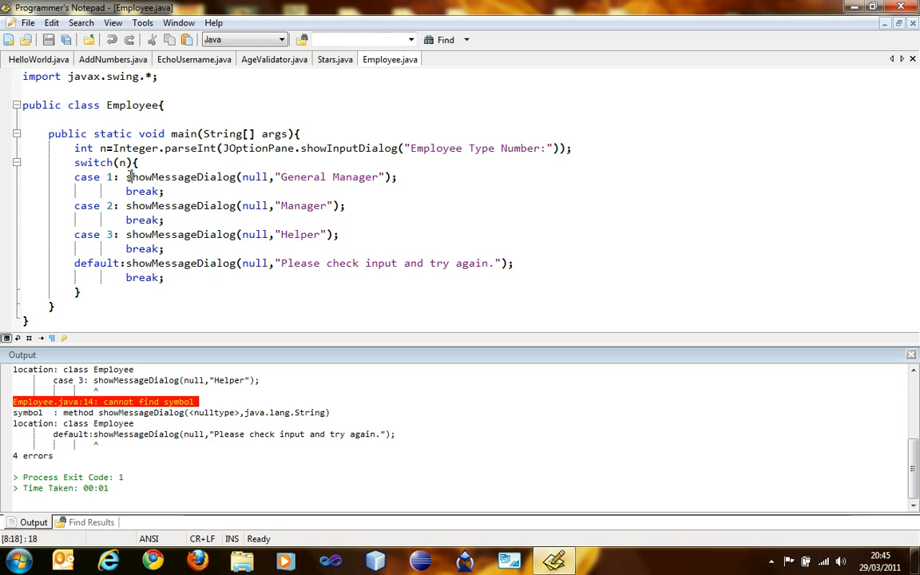
Prefix each showMessageDialog call in the cases and default with JOptionPane.
text(JOpt)
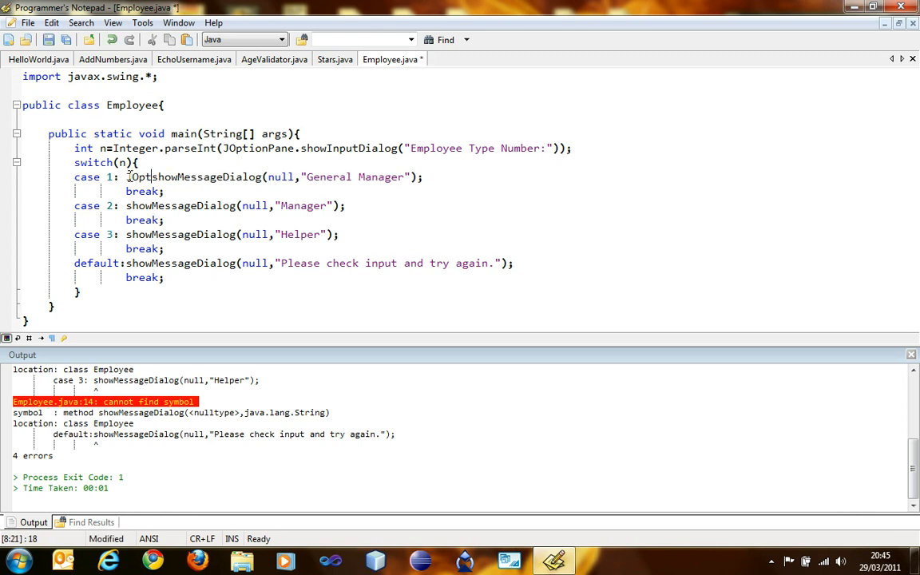
text(ionPane.)
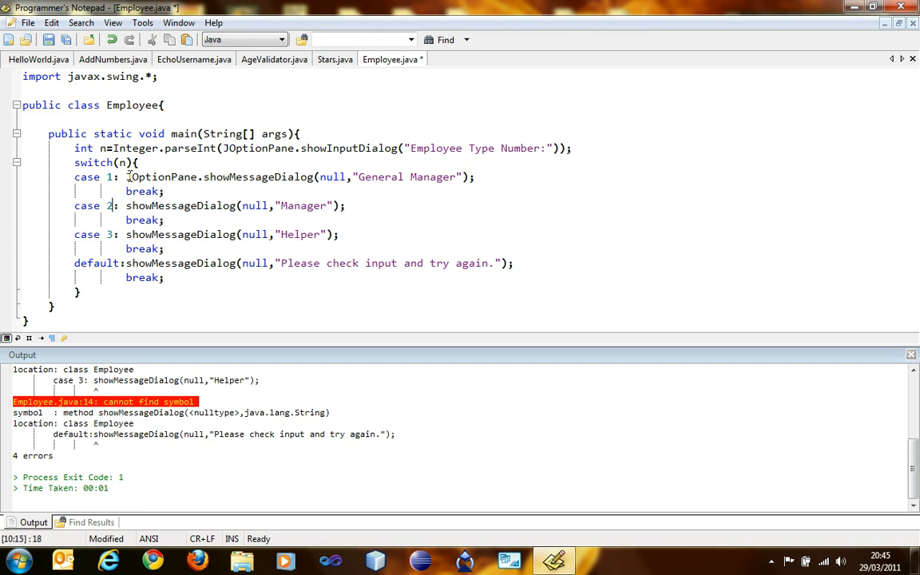
text(JOptionPane.)
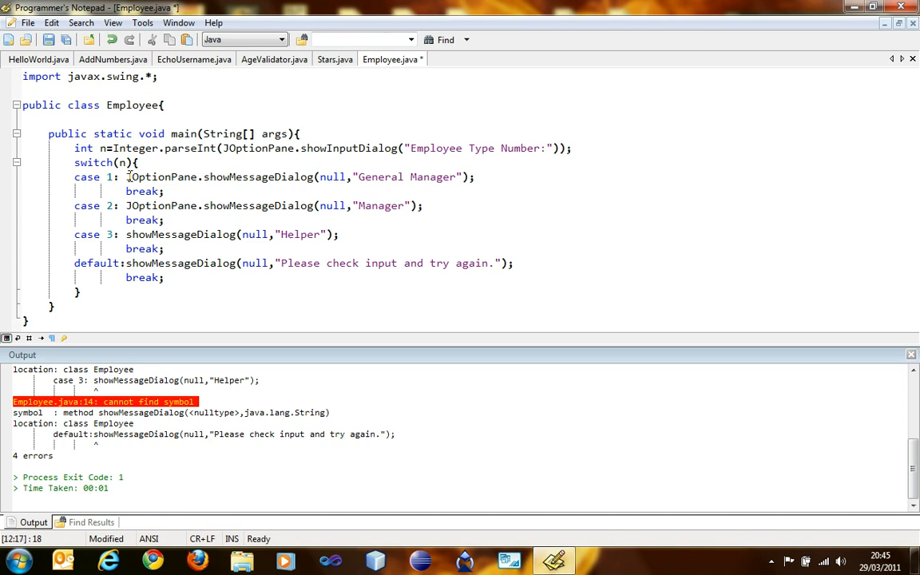
text(JOptionPane.)
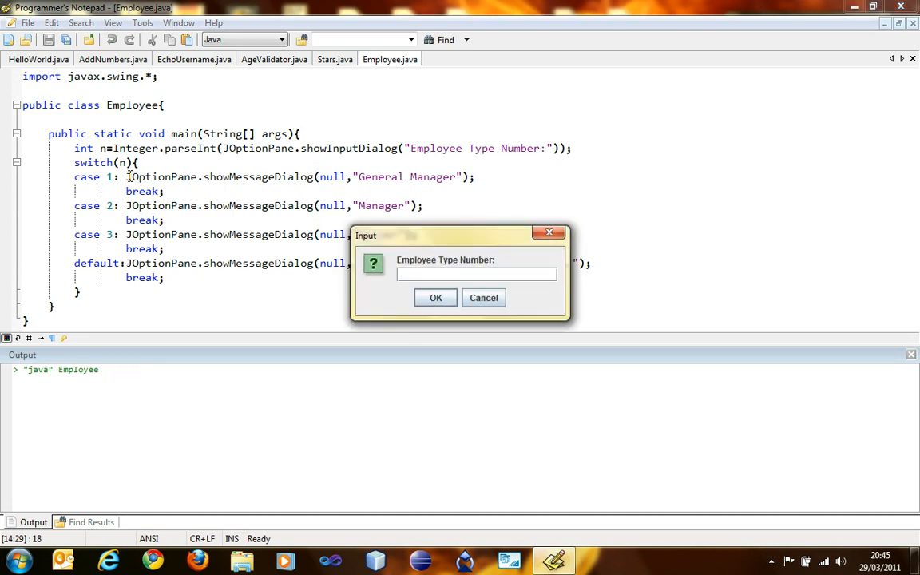
Run Employee with 1, 2, 3 and an invalid number, confirming General Manager, Manager, Helper and check-input dialogs.
click(435, 297)
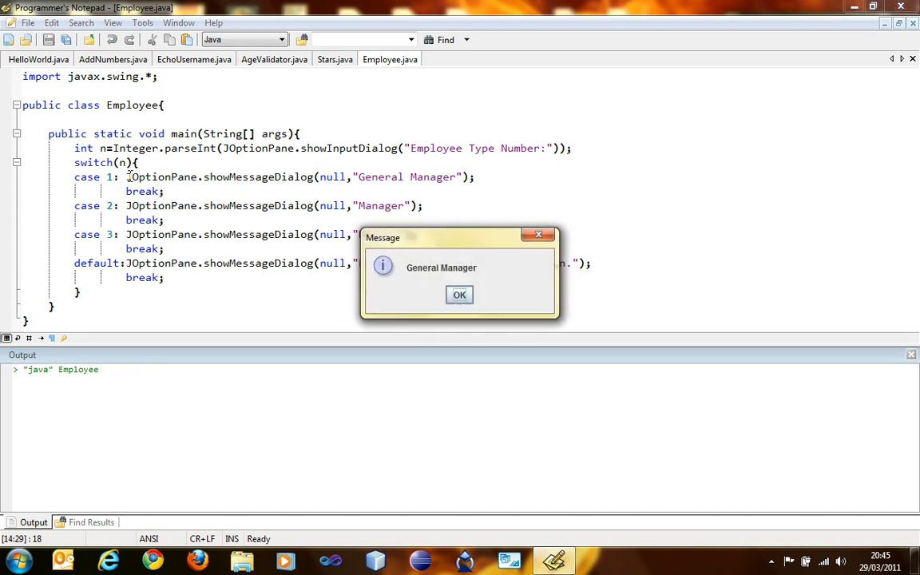
click(459, 295)
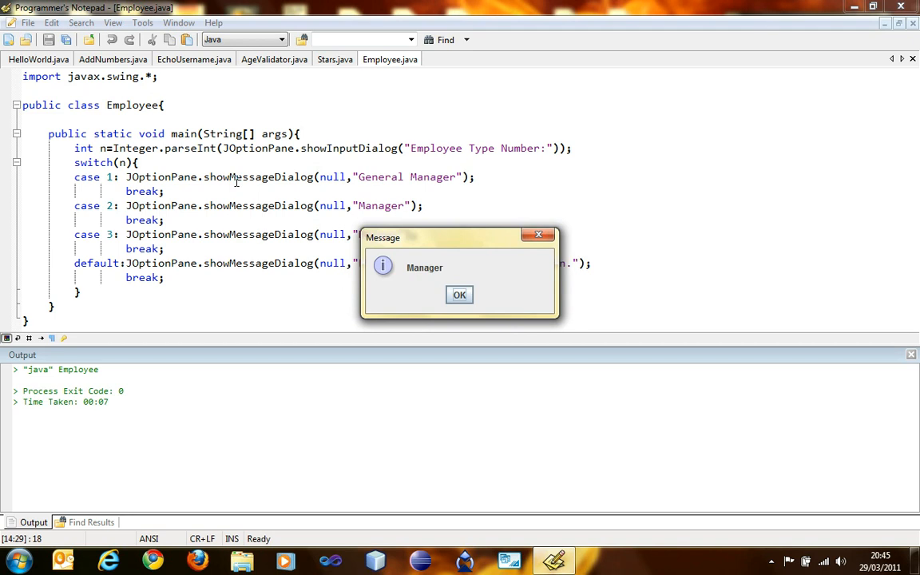
click(459, 294)
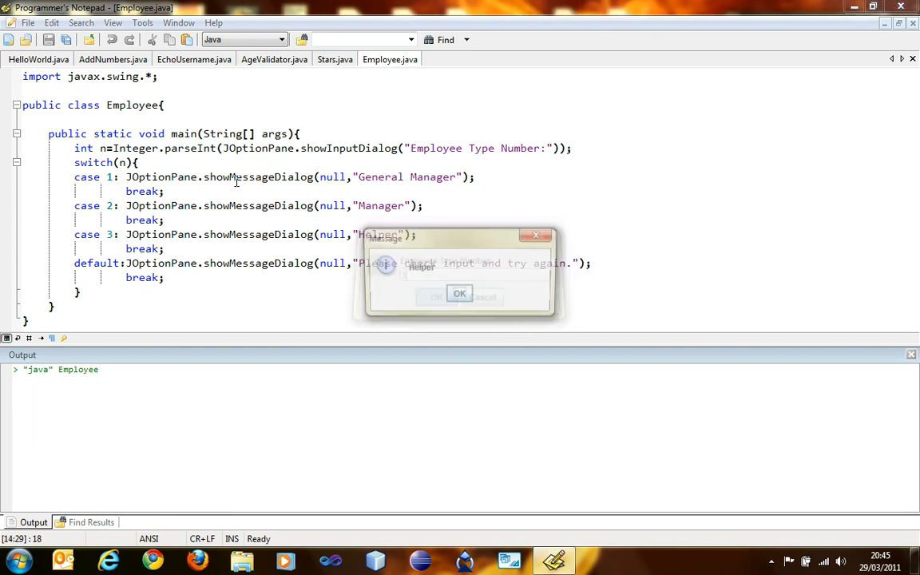
click(459, 293)
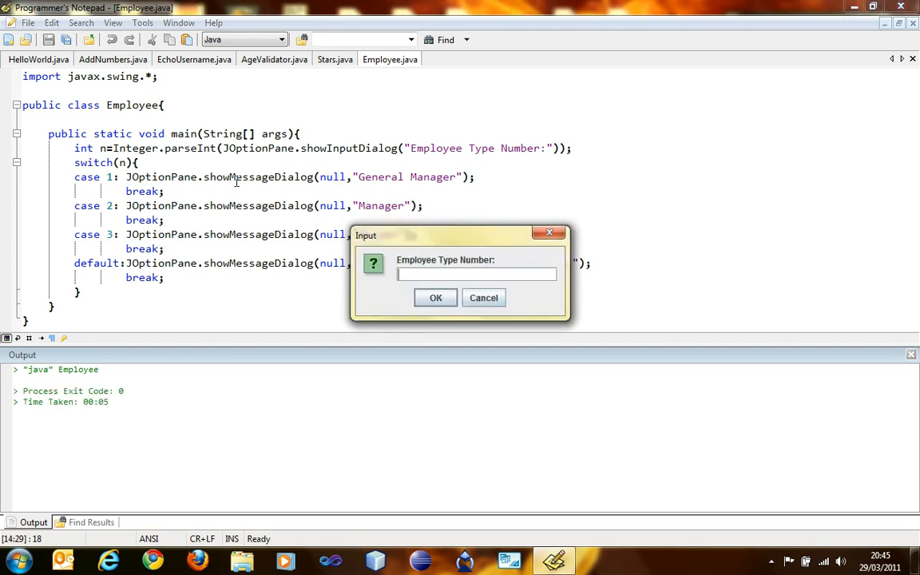
click(435, 297)
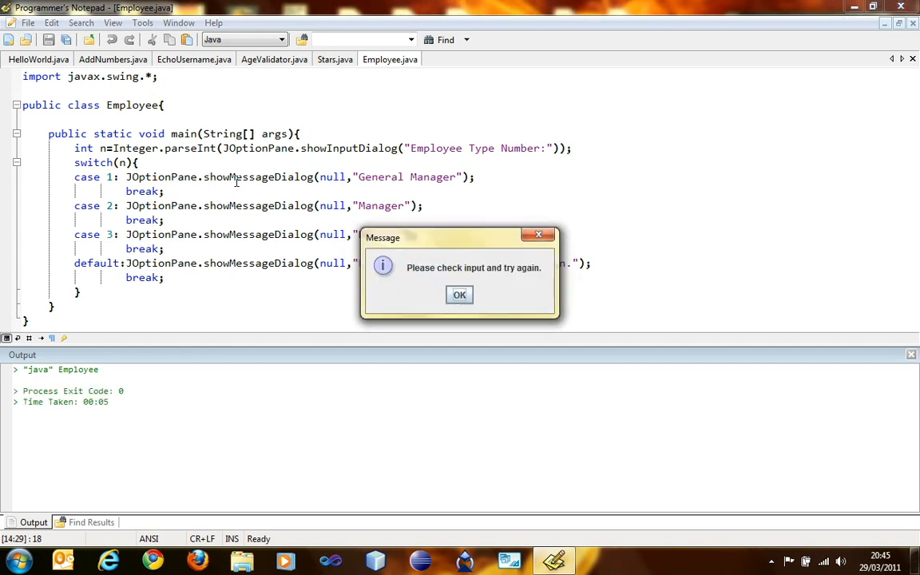
click(459, 295)
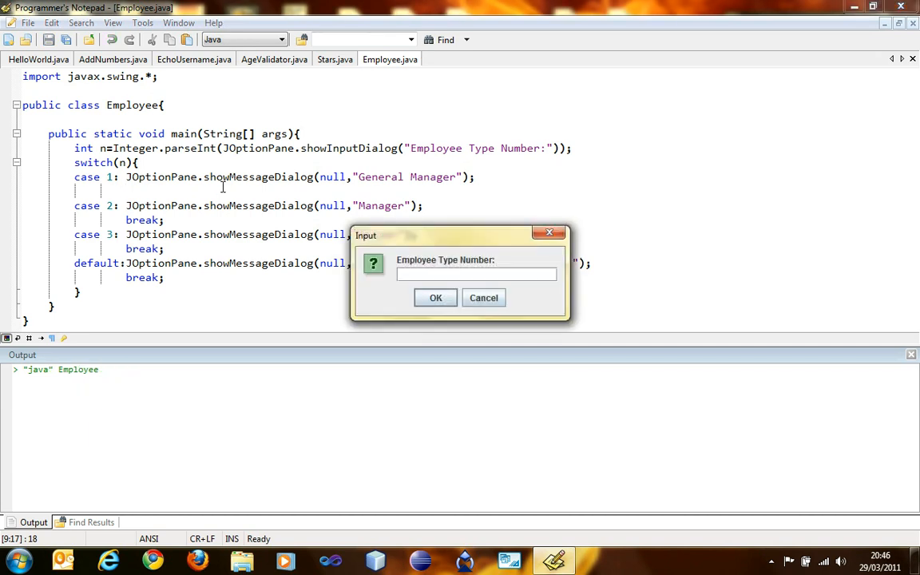
Run case 1 without its break to see General Manager then Manager, then restore the break with a // note.
click(435, 297)
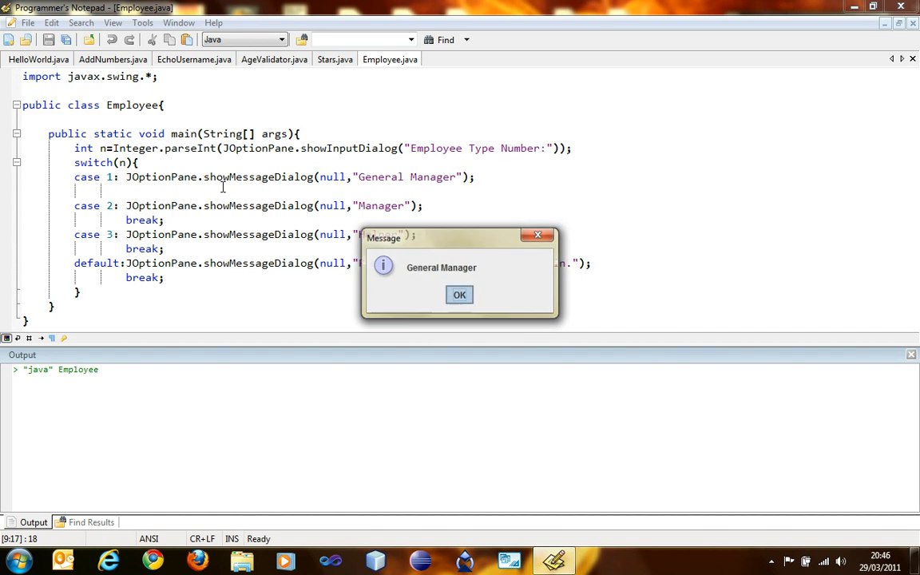
click(459, 295)
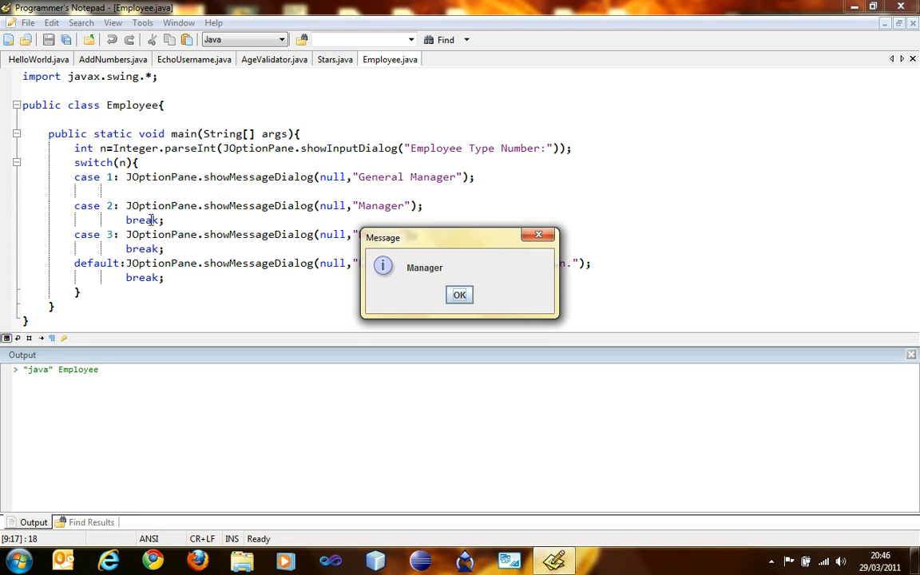
click(459, 295)
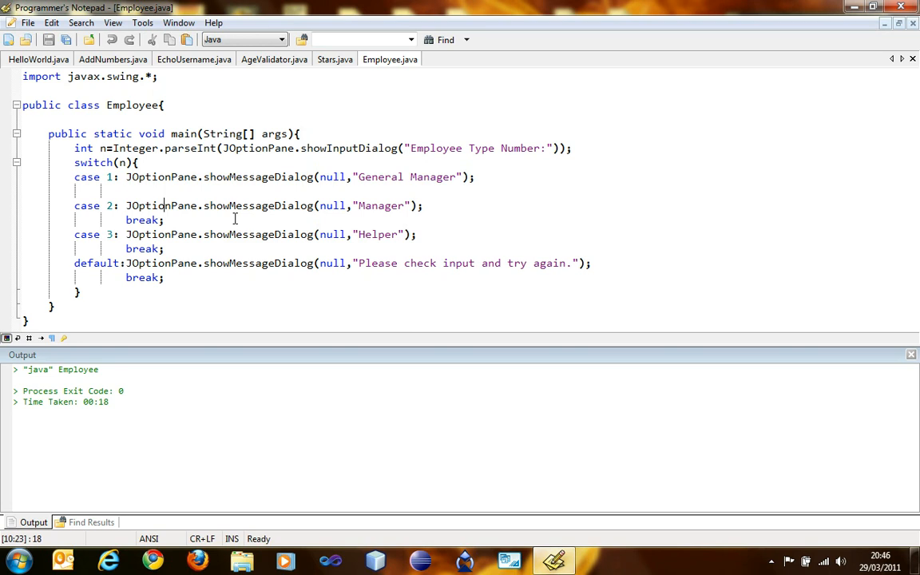
text(break;)
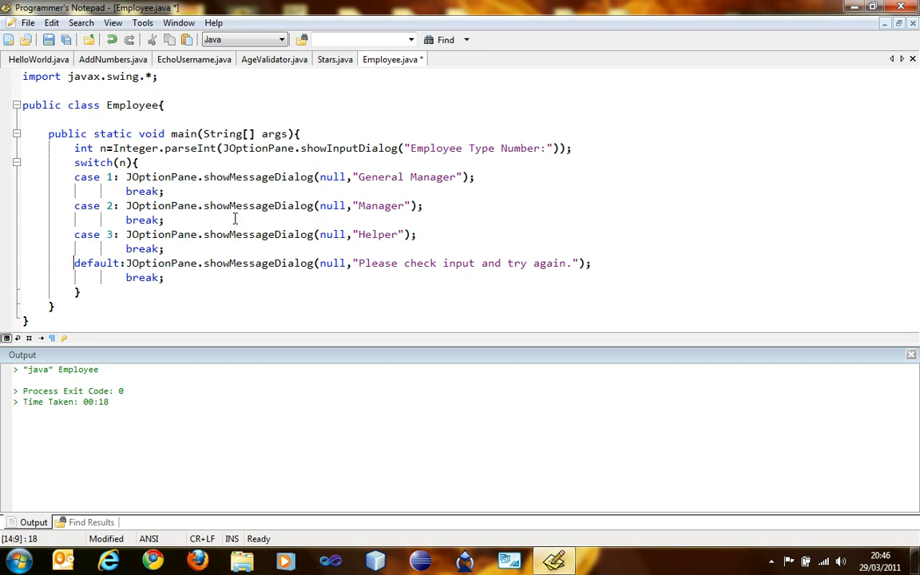
text(//)
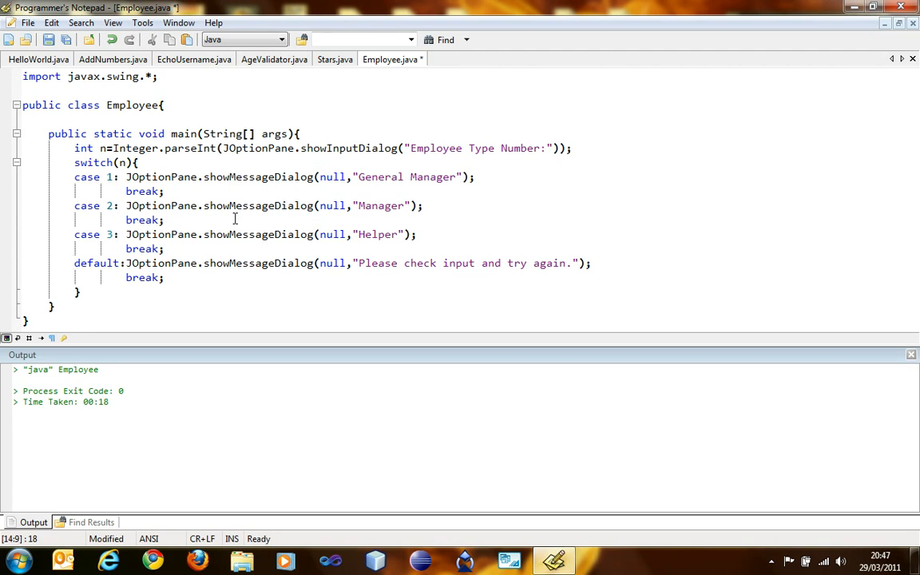
Save Employee.java with case 1's break restored so every switch case ends with break.
key(ctrl+s)
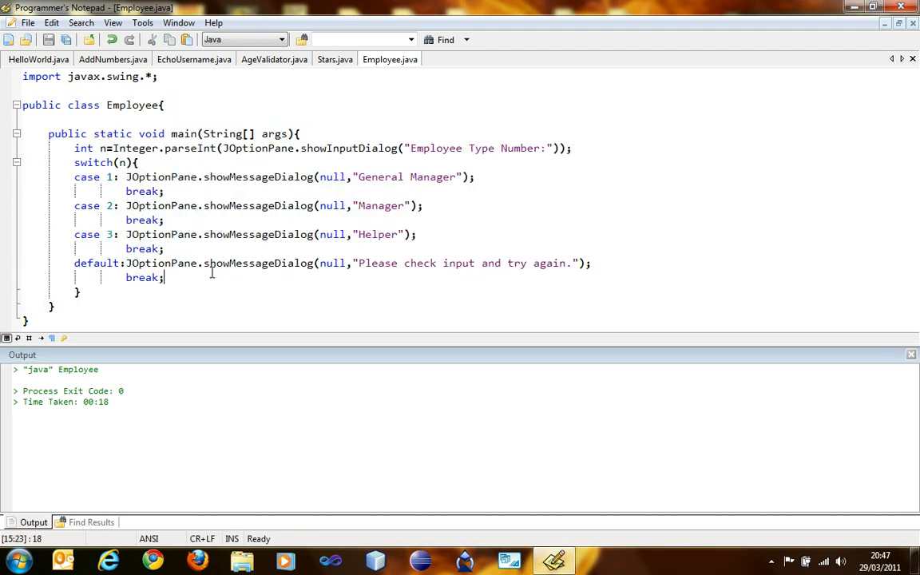
mouse_move(232, 279)
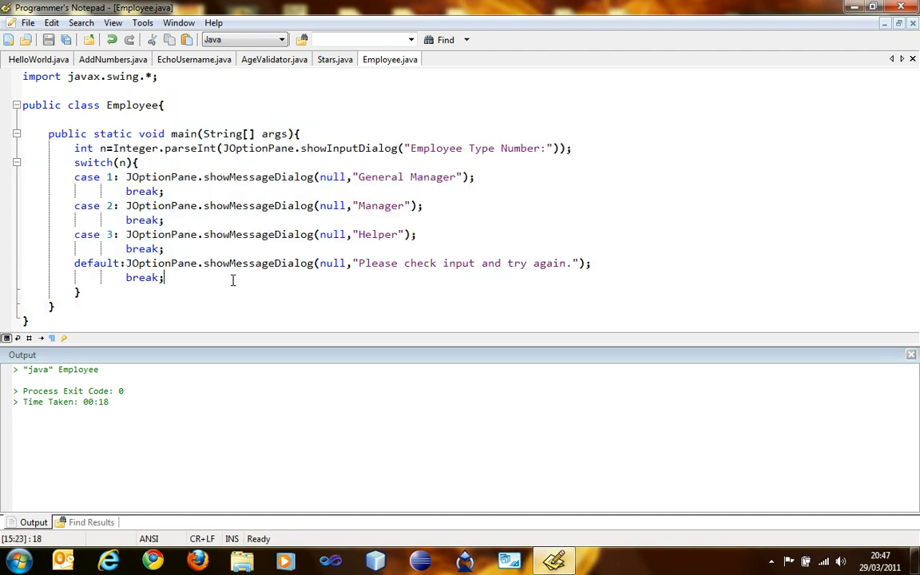